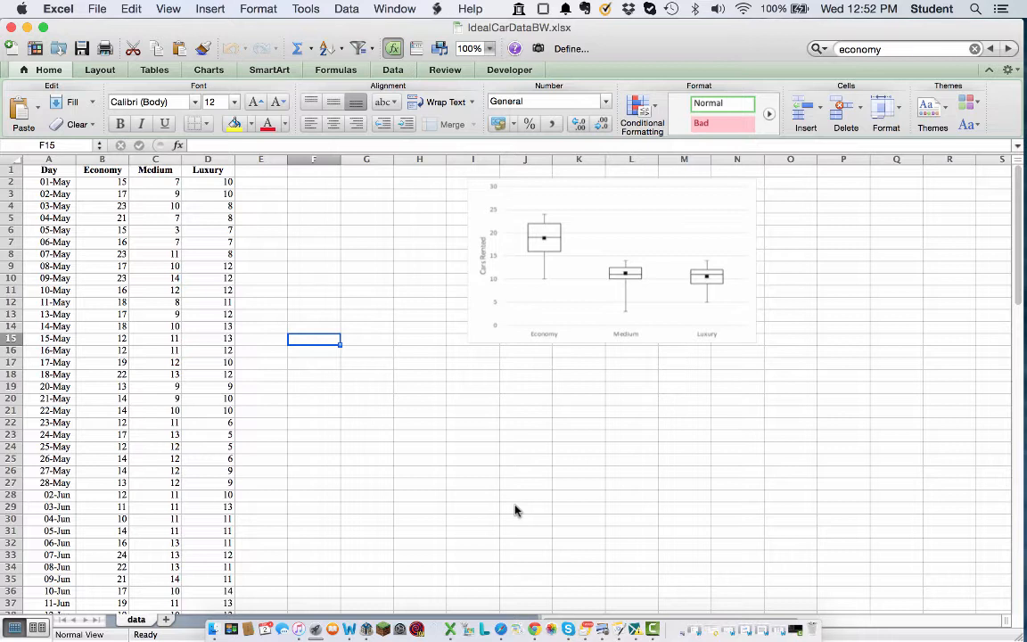
{"action": "mouse_move", "coordinate": [526, 314]}
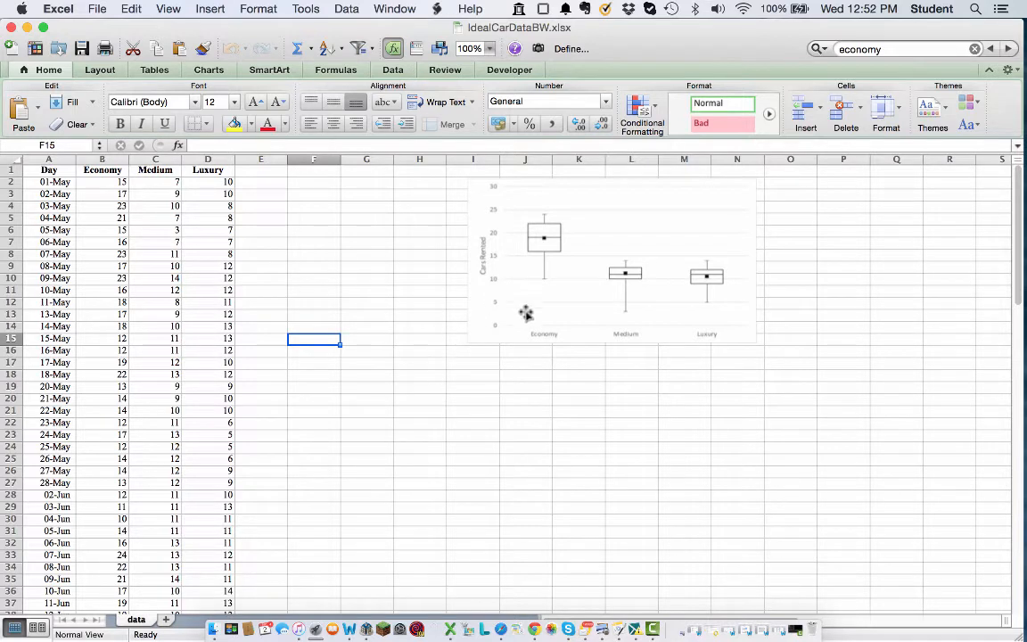
{"action": "mouse_move", "coordinate": [517, 289]}
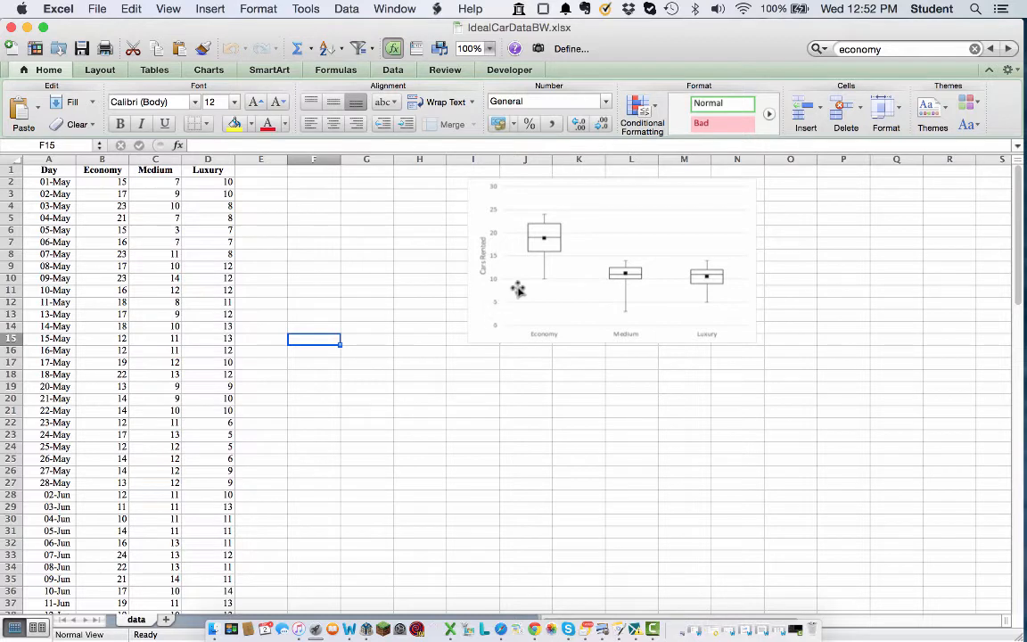
{"action": "mouse_move", "coordinate": [493, 318]}
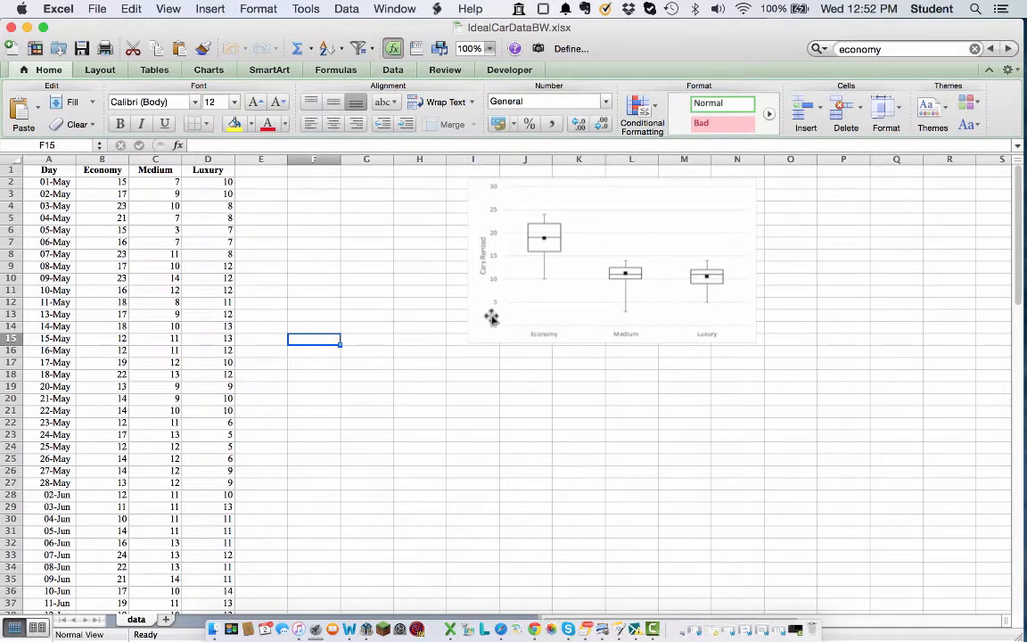
{"action": "mouse_move", "coordinate": [480, 329]}
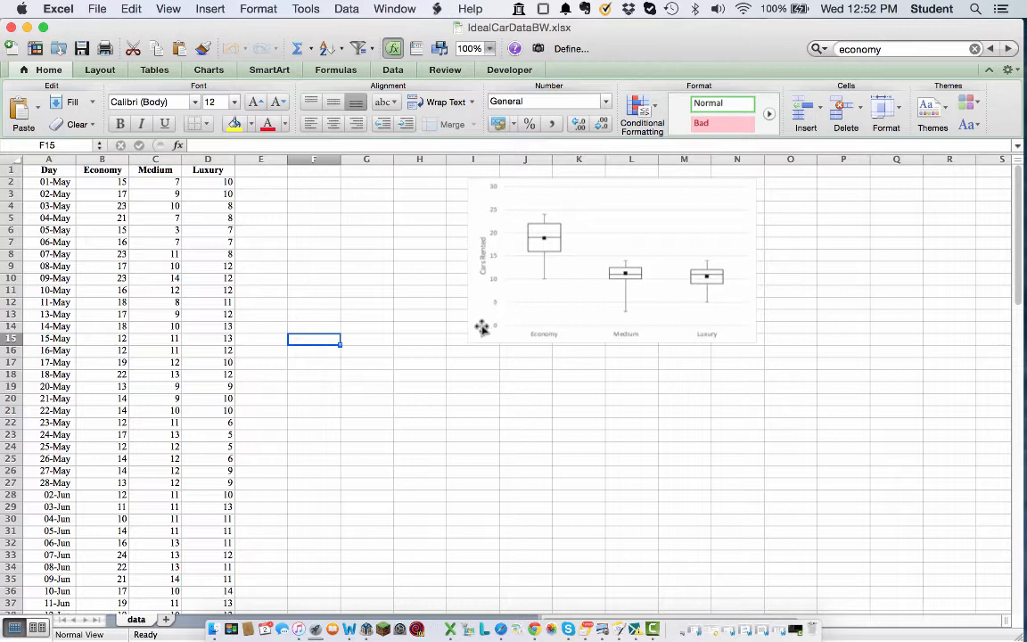
- Move the chart aside and copy the Economy, Medium, Luxury headings to F1 as a summary header row
{"action": "left_click", "coordinate": [615, 258]}
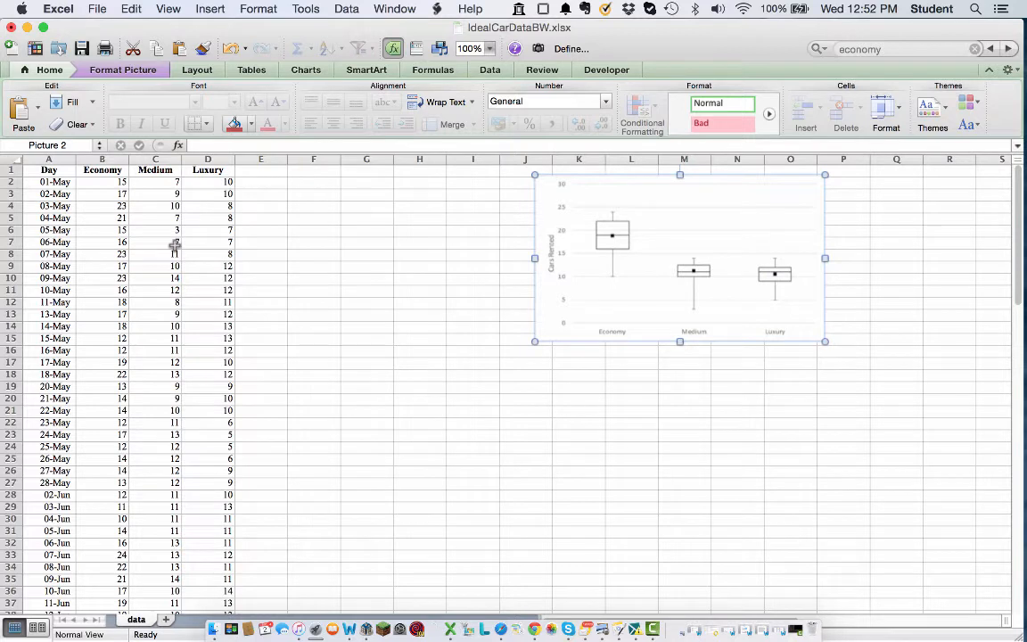
{"action": "mouse_move", "coordinate": [146, 199]}
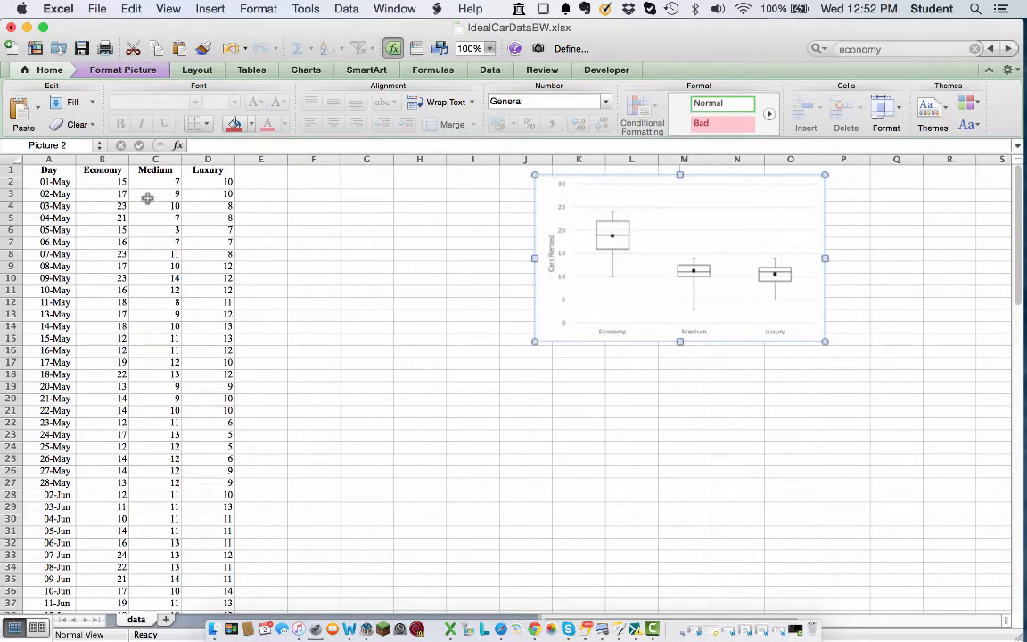
{"action": "left_click", "coordinate": [102, 170]}
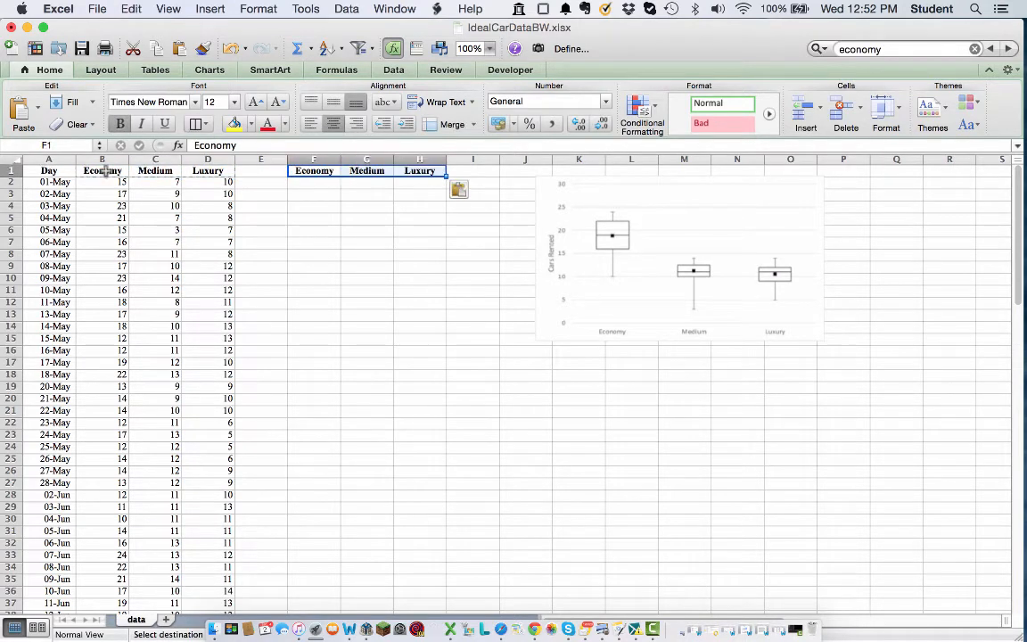
- Enter row labels Average, Min, Max, Median, 1stQuartile, 3rdQuartile down E2:E7
{"action": "type", "text": "Ave"}
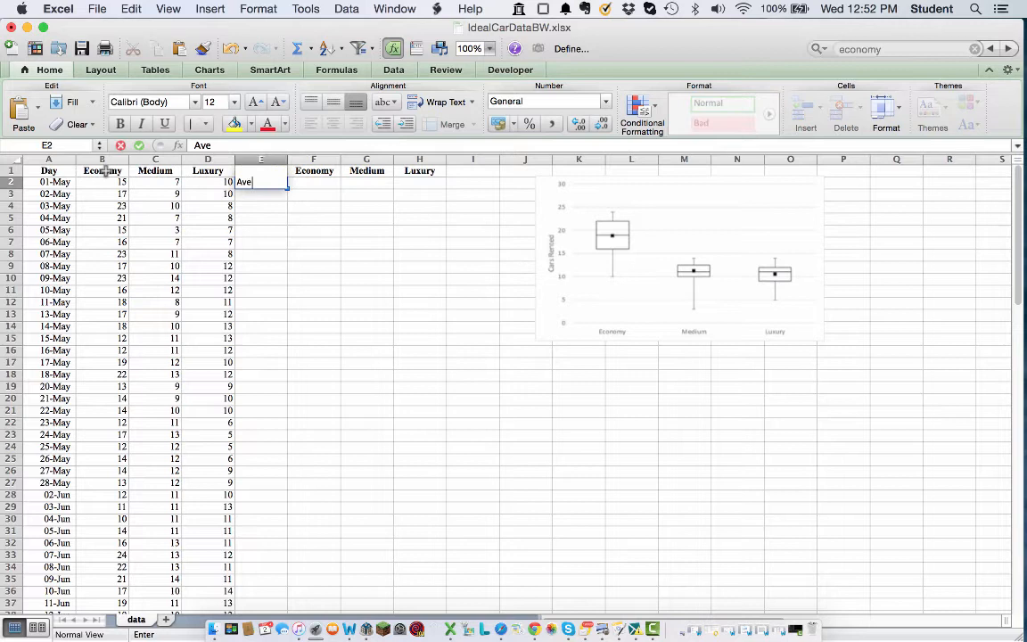
{"action": "type", "text": "Min"}
{"action": "left_click", "coordinate": [262, 206]}
{"action": "type", "text": "Max"}
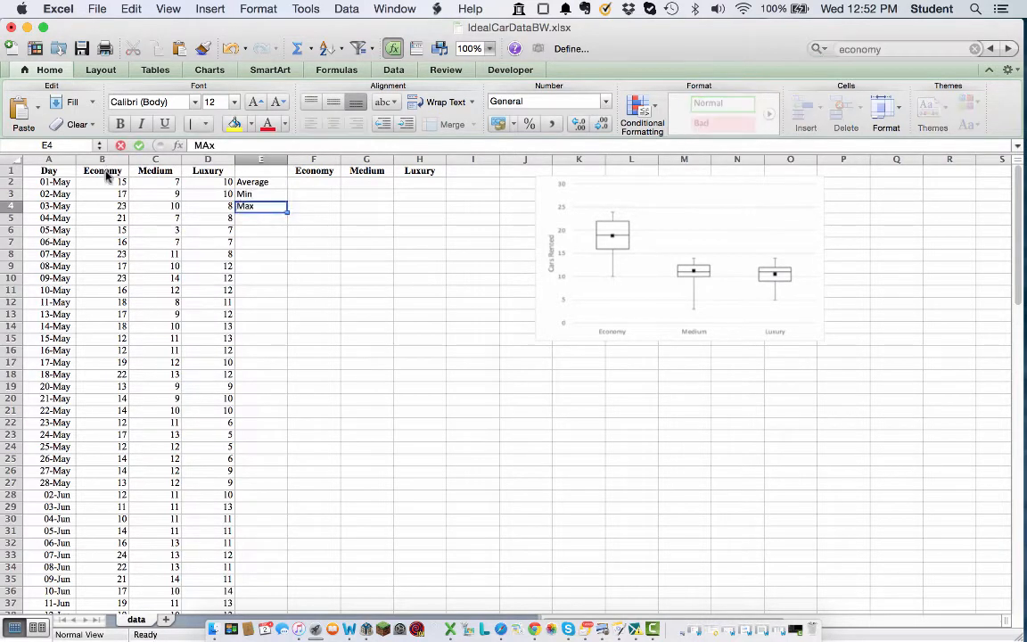
{"action": "type", "text": "Median"}
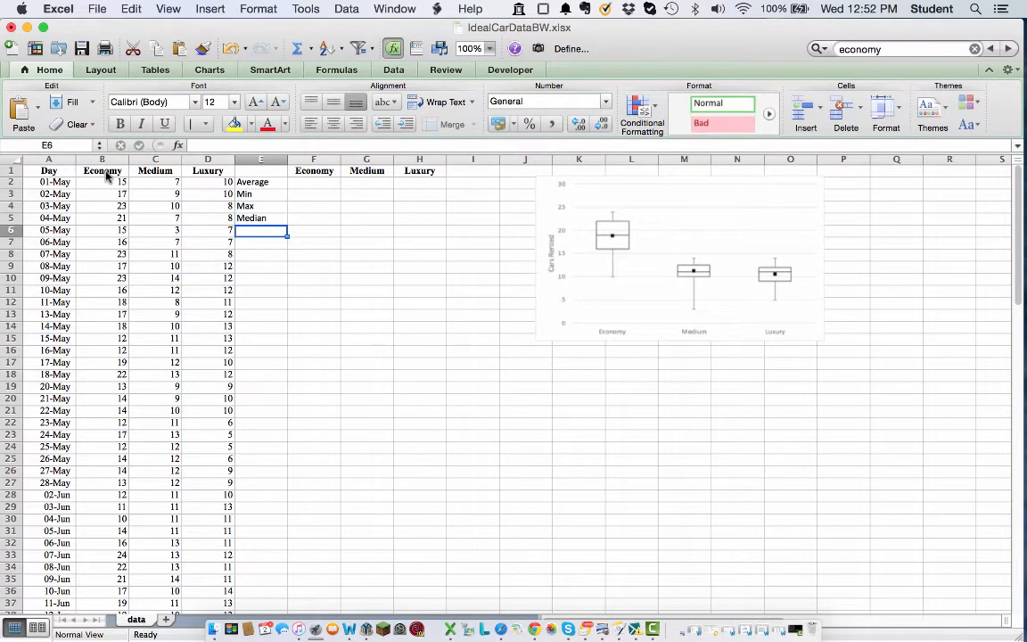
{"action": "type", "text": "1st"}
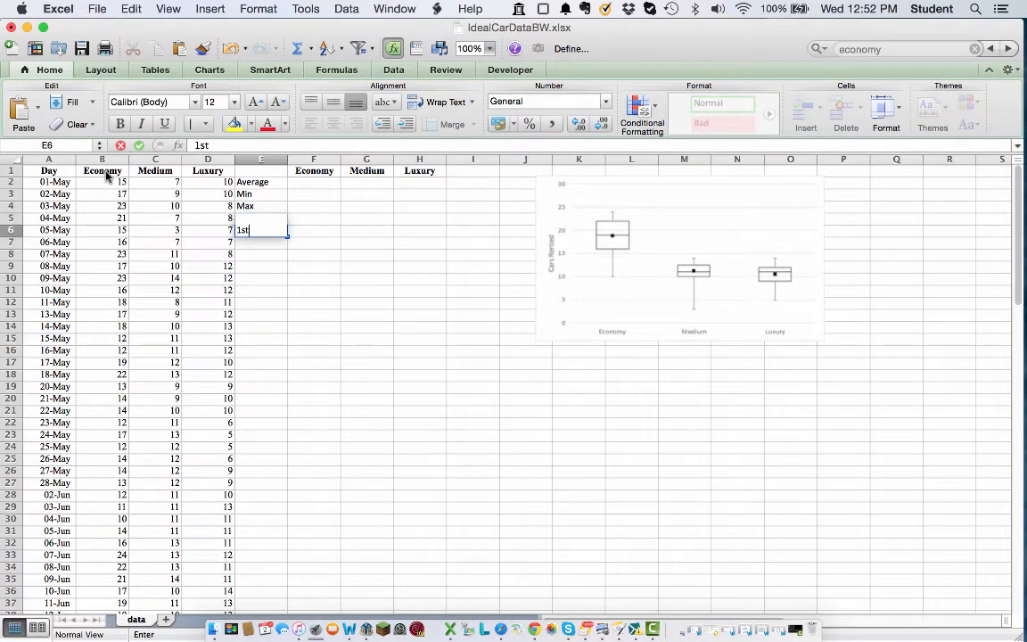
{"action": "type", "text": "Quartile"}
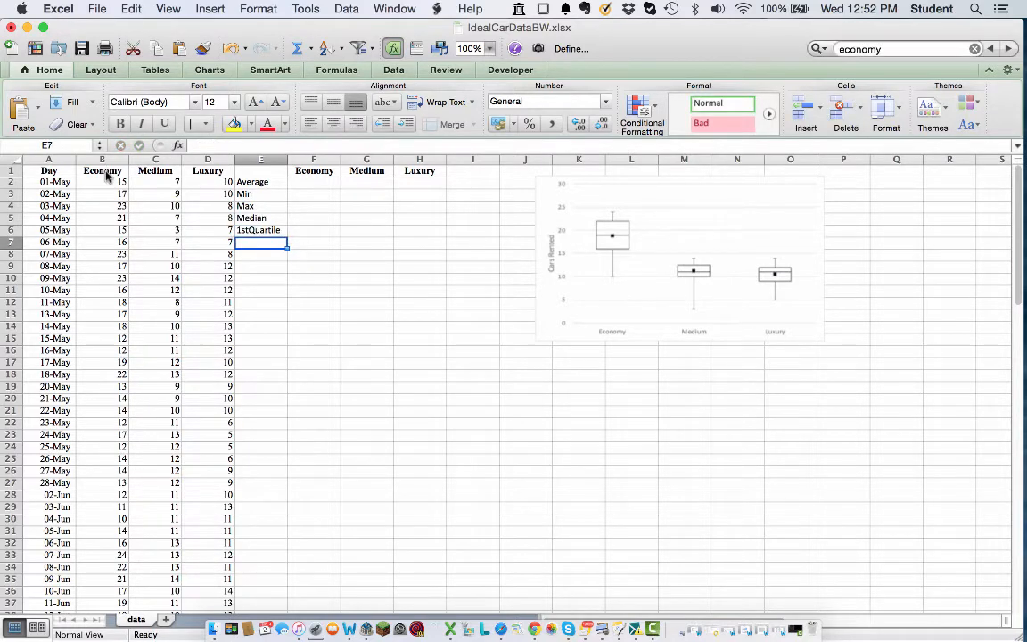
{"action": "type", "text": "3rdQuartile"}
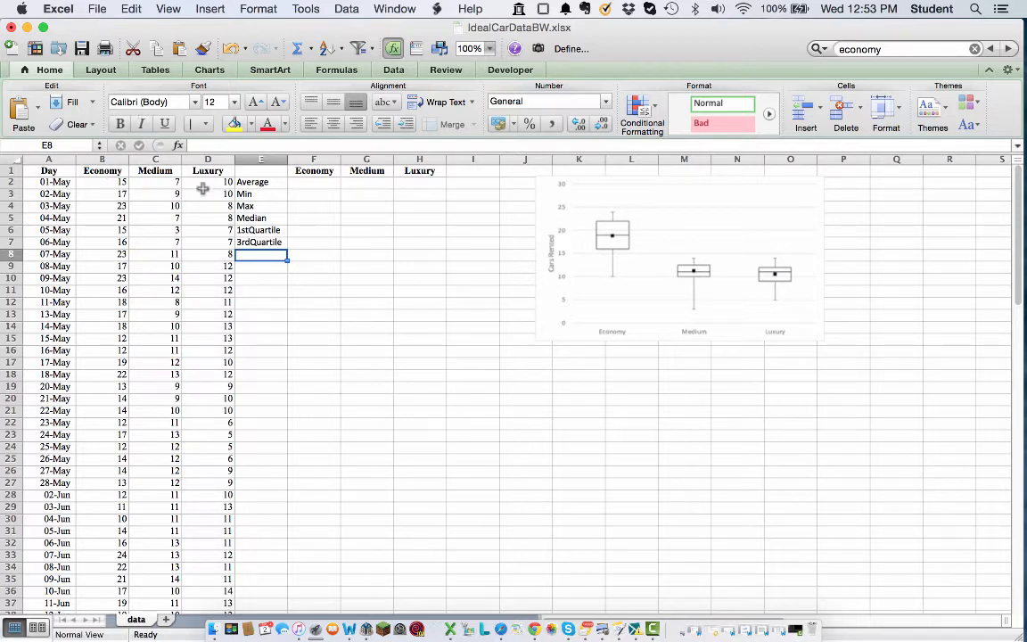
{"action": "mouse_move", "coordinate": [303, 182]}
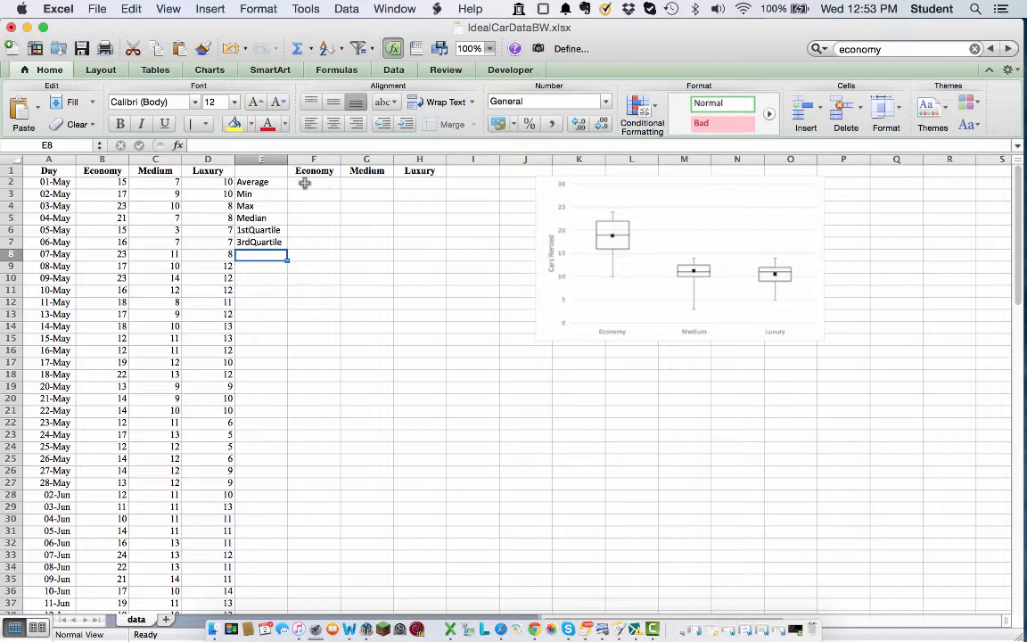
- Compute Economy AVERAGE, MIN and MAX over B$2:B$84 in F2:F4
{"action": "left_click", "coordinate": [314, 182]}
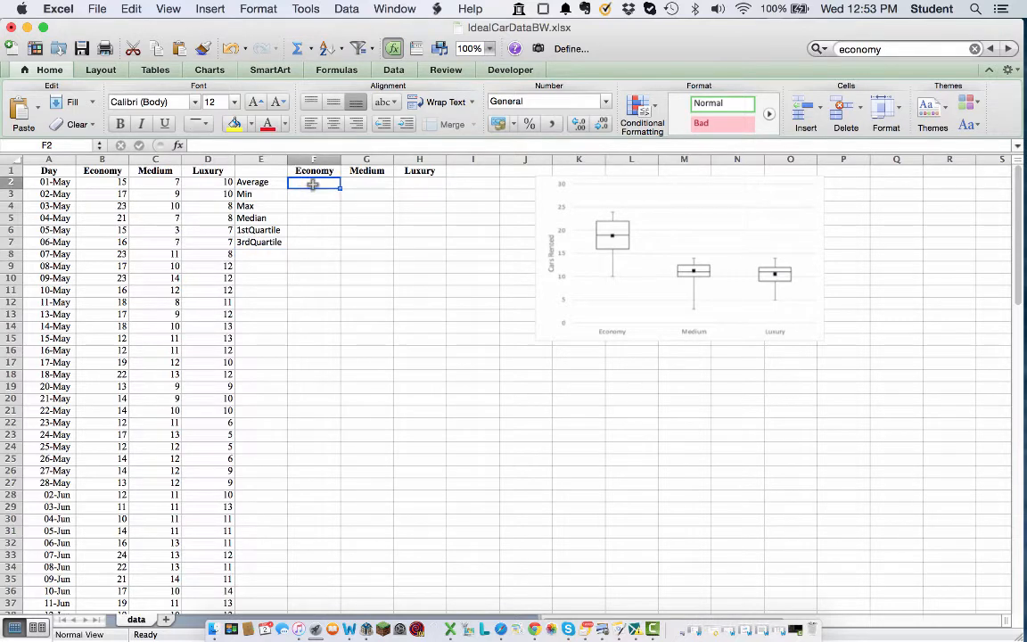
{"action": "type", "text": "=averagE"}
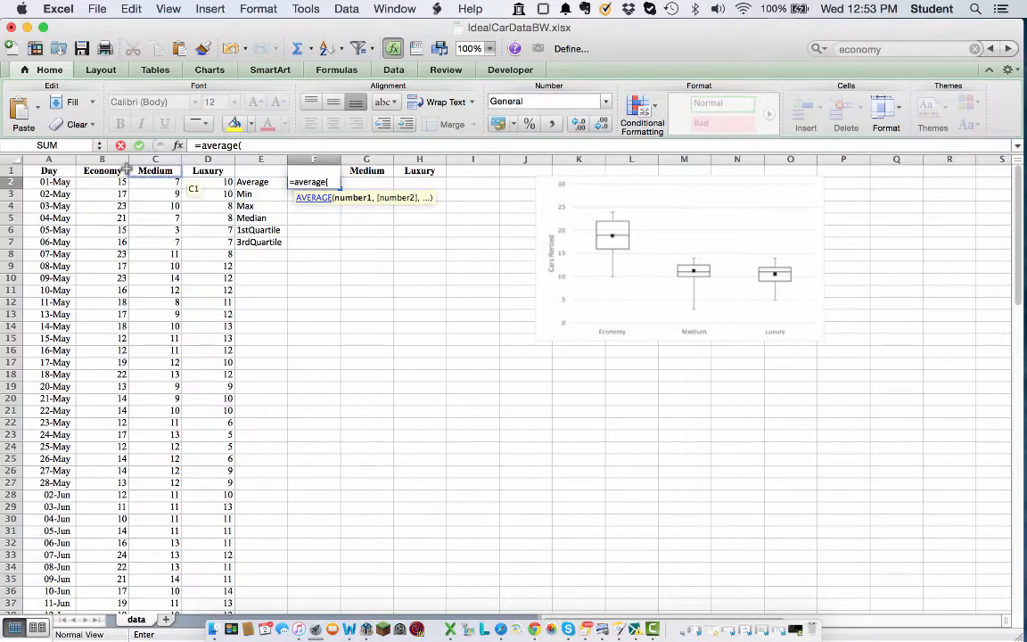
{"action": "left_click", "coordinate": [101, 182]}
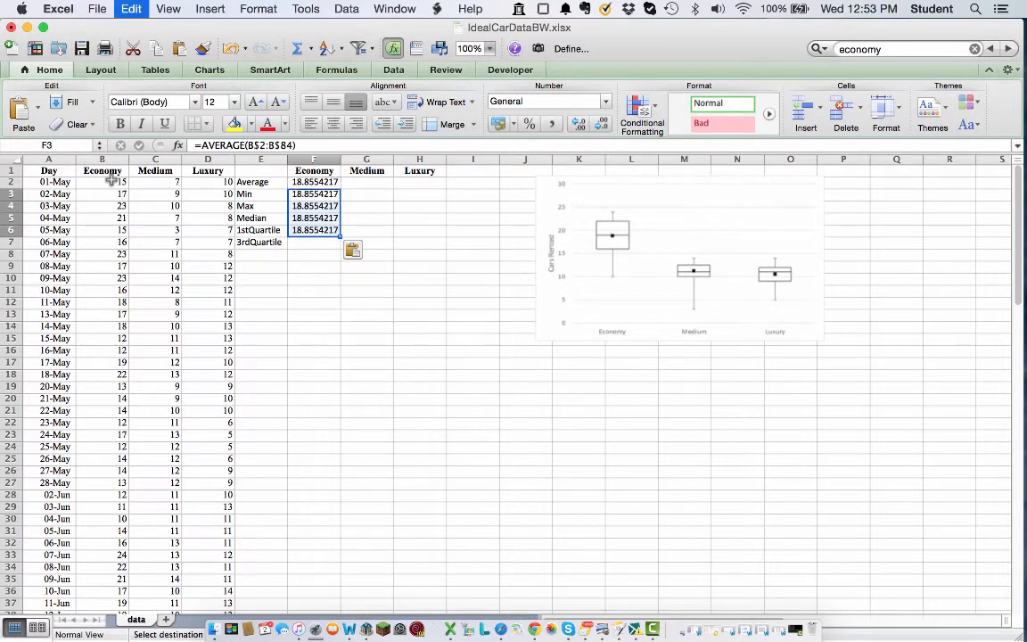
{"action": "double_click", "coordinate": [314, 193]}
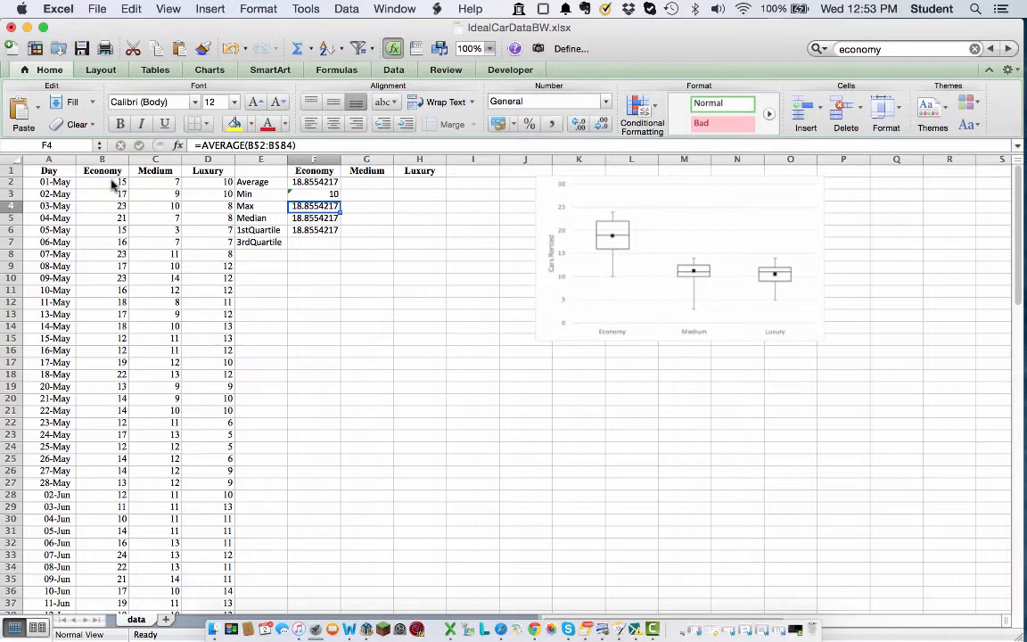
{"action": "double_click", "coordinate": [314, 205]}
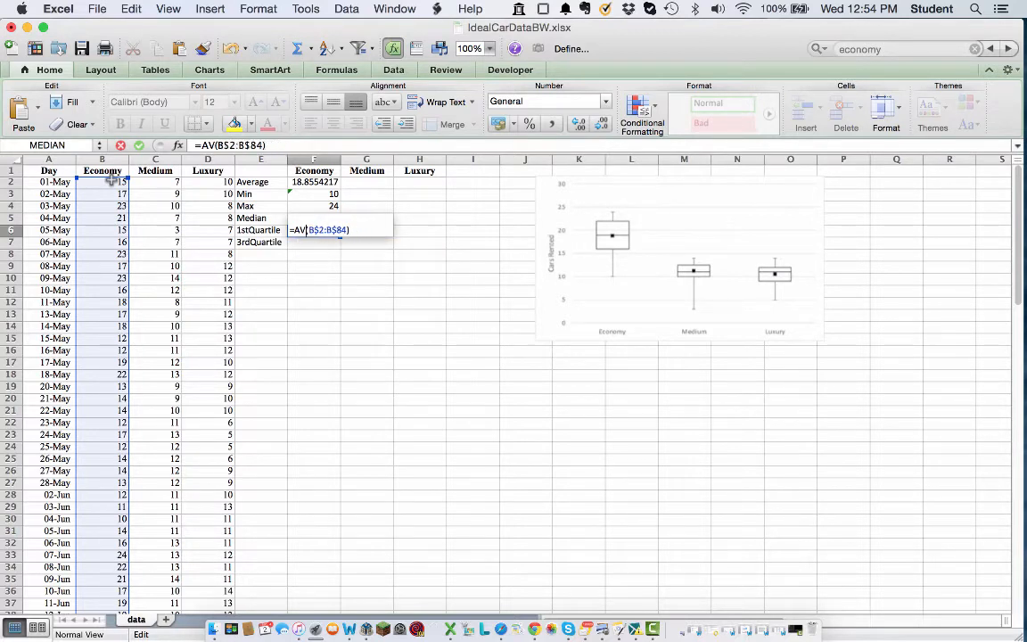
- Compute the Economy median and QUARTILE(B$2:B$84,1) and ,3 in F5:F7
{"action": "type", "text": "quar"}
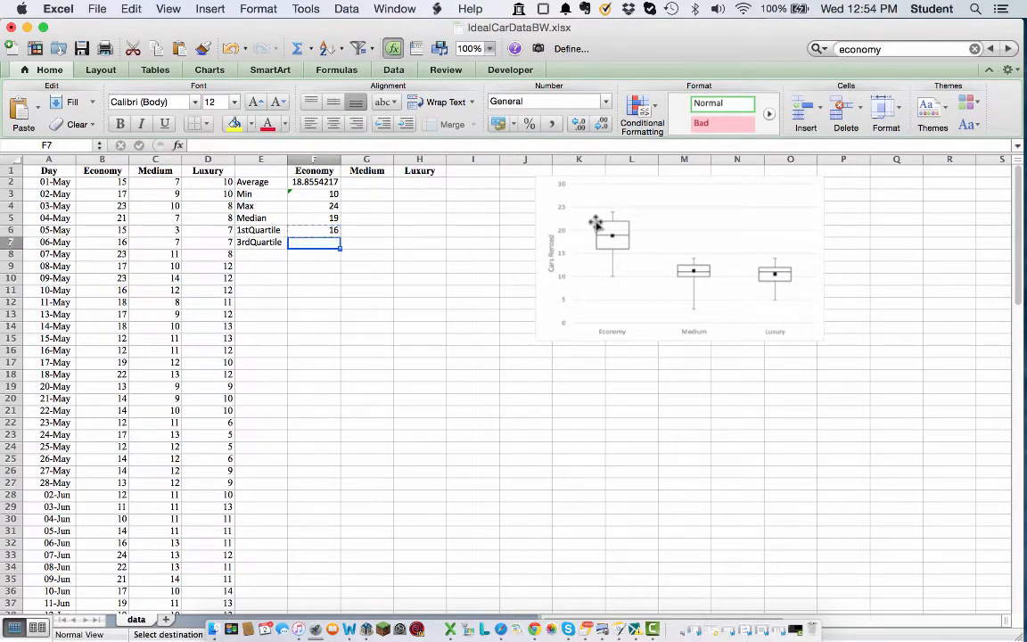
{"action": "type", "text": "=QUARTILE(B$2:B$84,1)"}
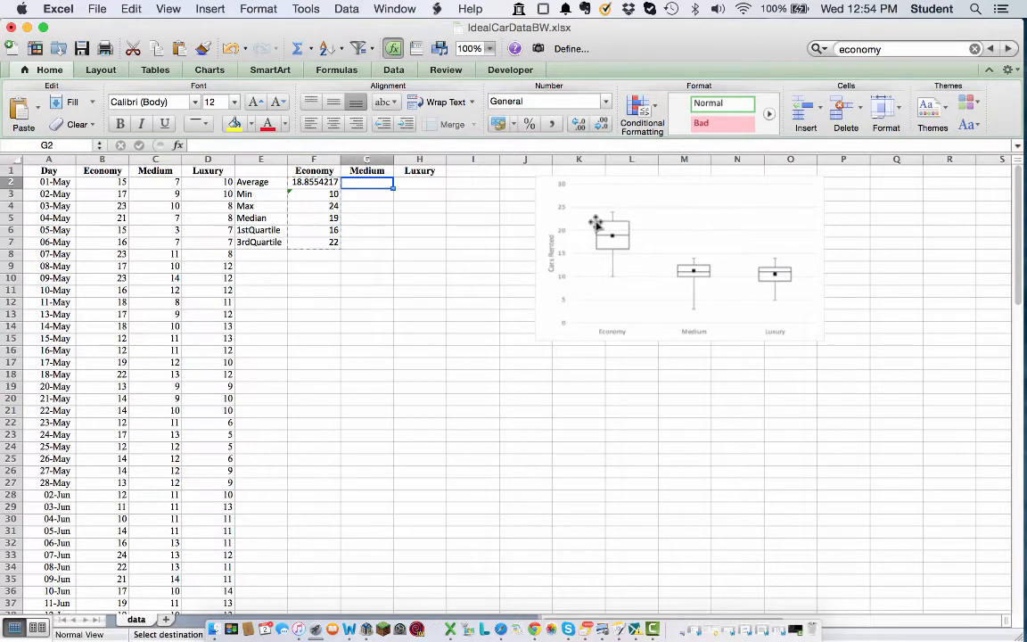
- Fill the six Economy formulas across to the Medium and Luxury columns
{"action": "left_click_drag", "start_coordinate": [367, 187], "coordinate": [419, 242]}
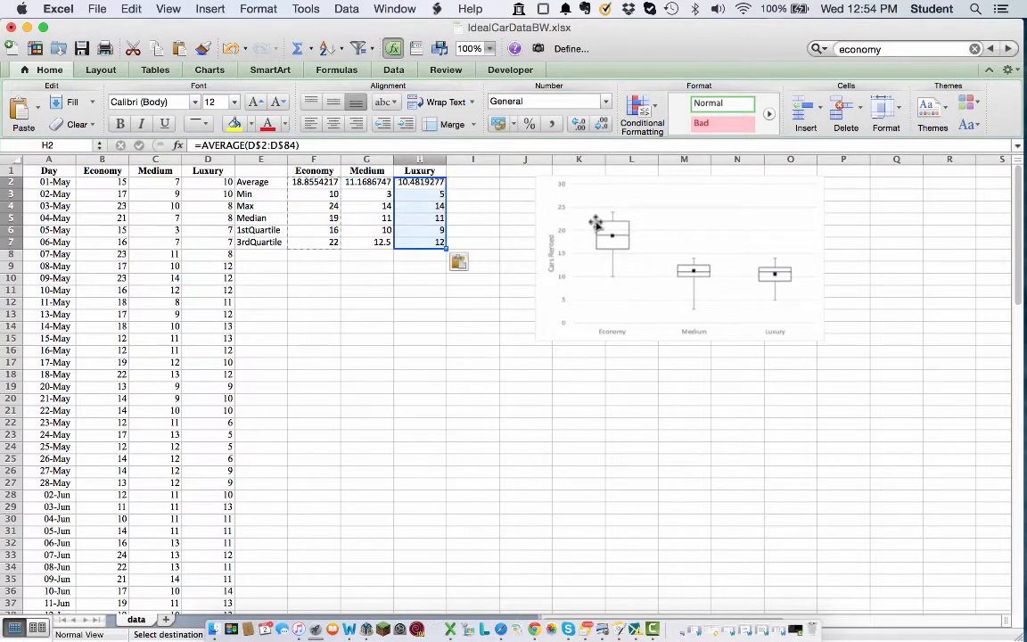
{"action": "left_click", "coordinate": [419, 206]}
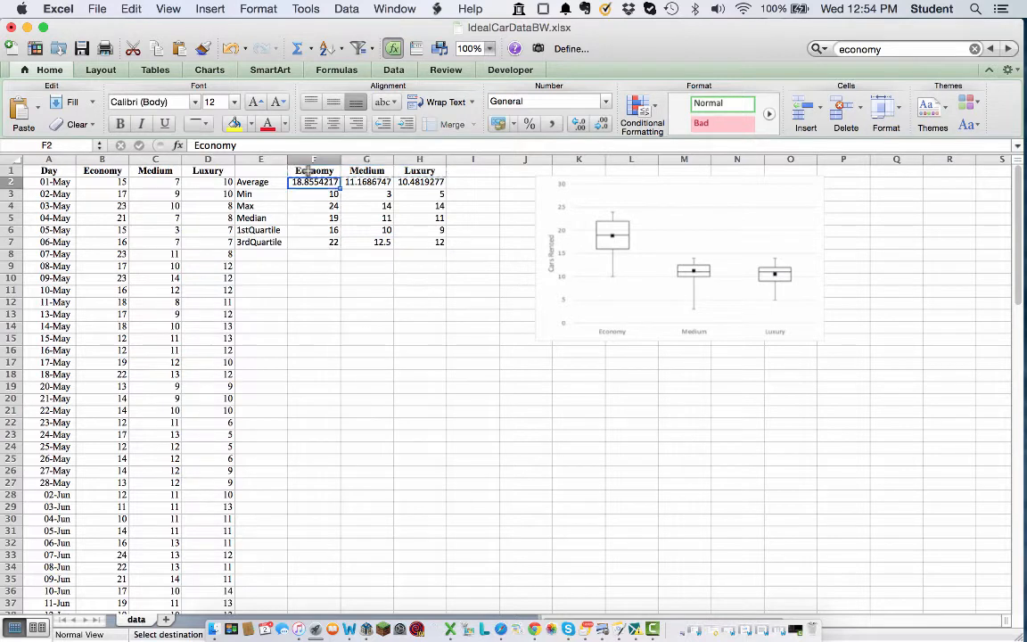
- Paste the three headings into F9:H9 and label rows Q1, Median, Q3, Min, Max in E10:E14
{"action": "left_click", "coordinate": [314, 266]}
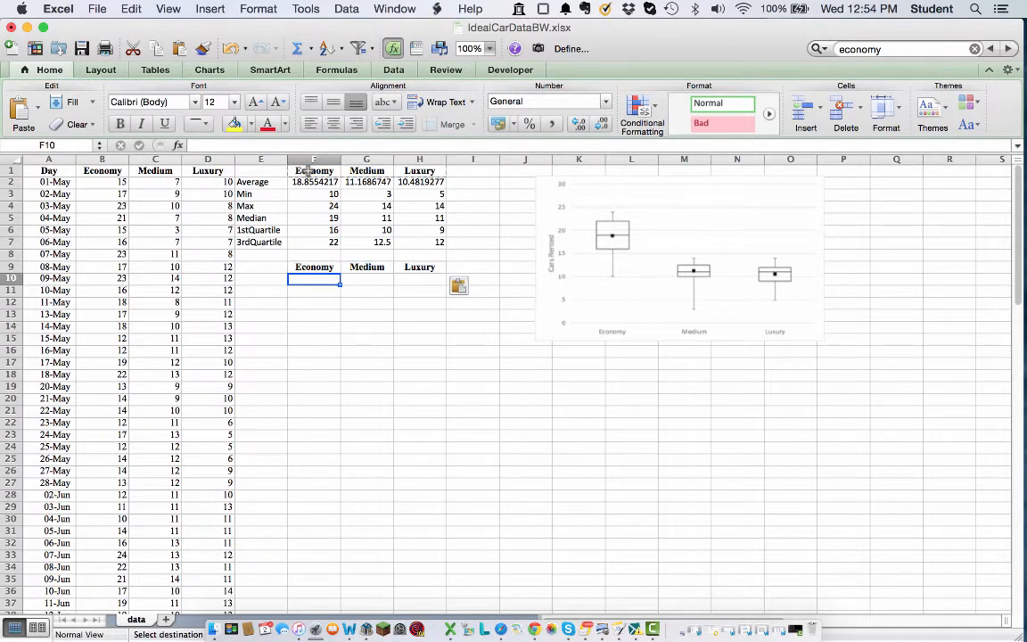
{"action": "left_click", "coordinate": [260, 278]}
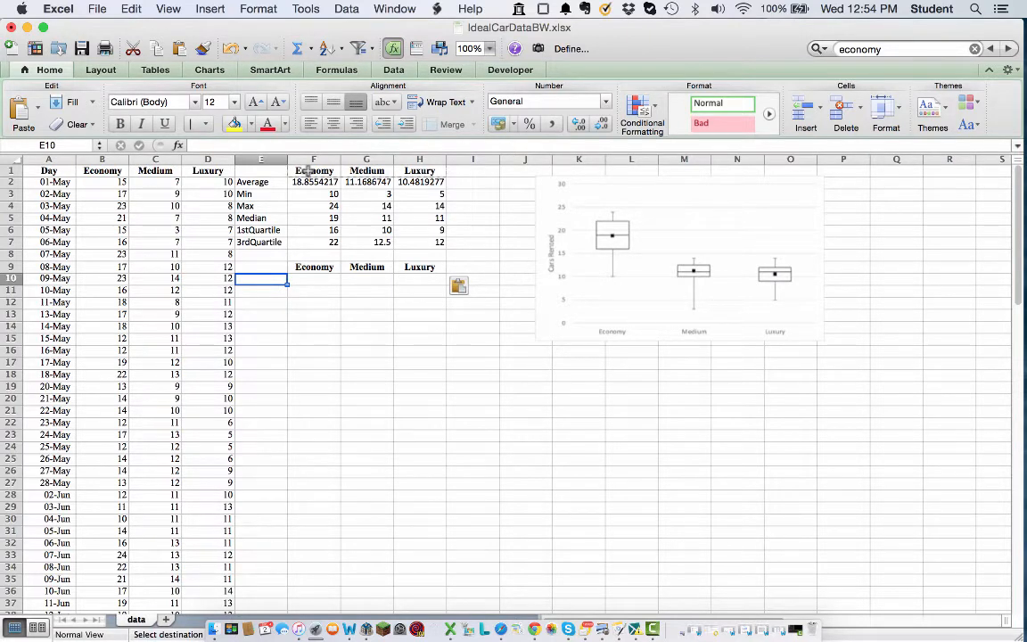
{"action": "type", "text": "Q1"}
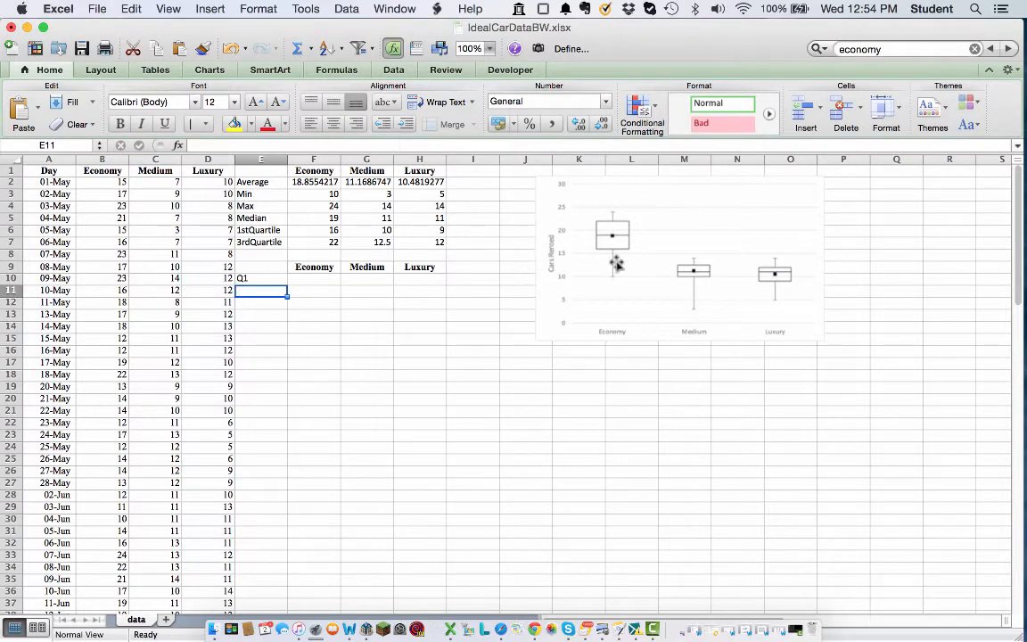
{"action": "mouse_move", "coordinate": [607, 253]}
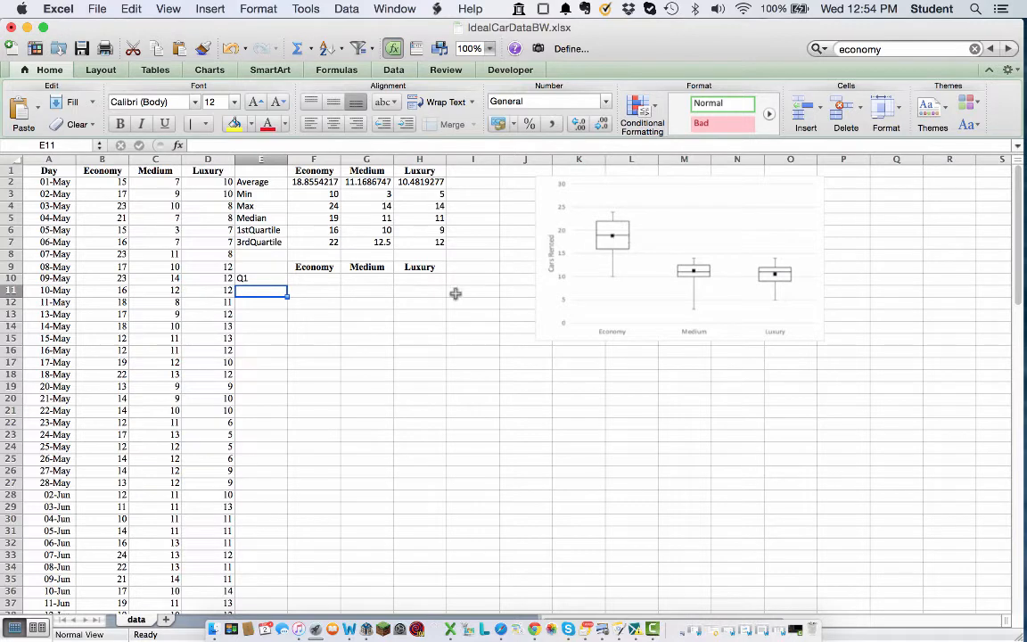
{"action": "type", "text": "Median"}
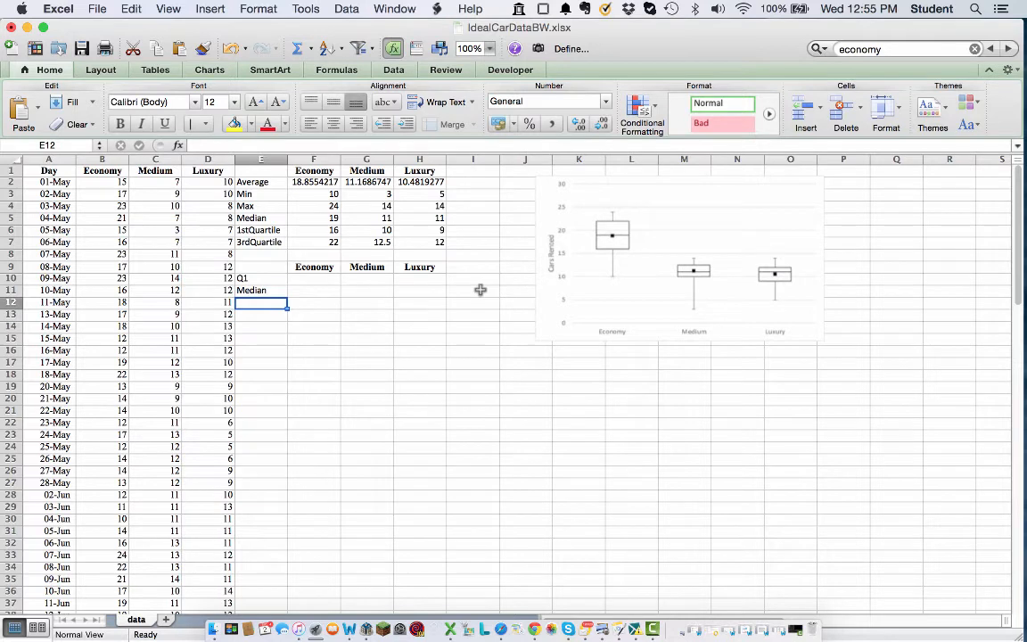
{"action": "type", "text": "Q3"}
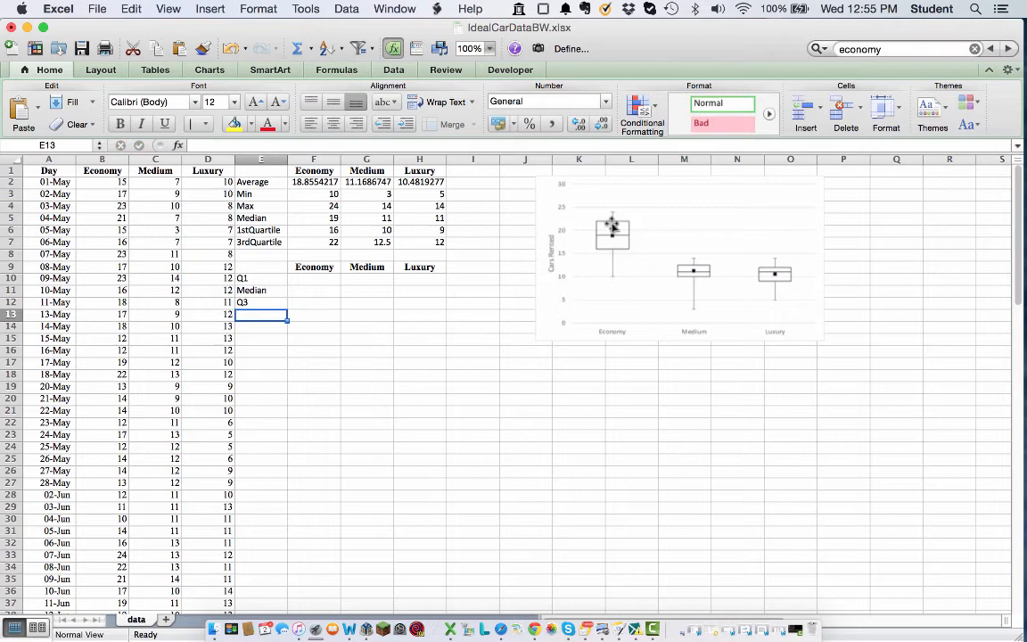
{"action": "mouse_move", "coordinate": [665, 230]}
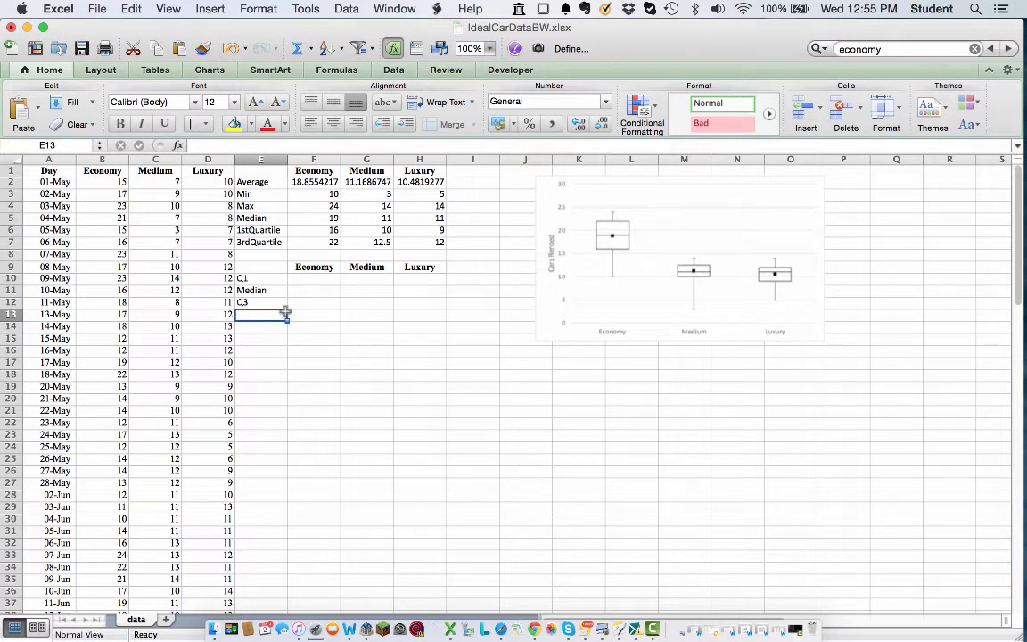
{"action": "type", "text": "Min"}
{"action": "left_click", "coordinate": [261, 327]}
{"action": "type", "text": "Max"}
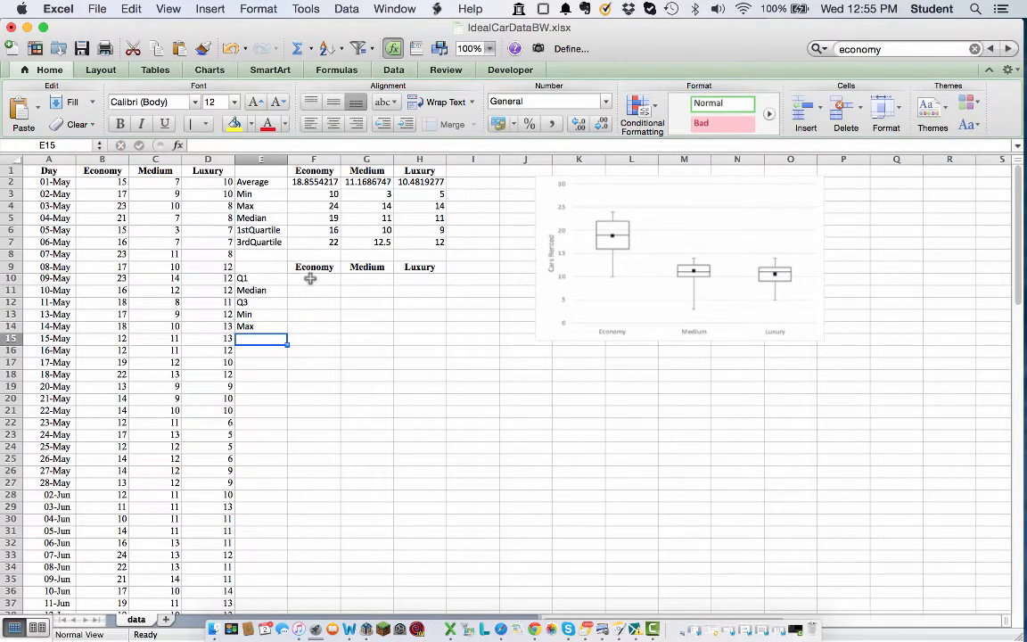
- Enter Economy box formulas =F6, =F5-F6, =F7-F5, =F6-F3, =F4-F7 in F10:F14
{"action": "left_click", "coordinate": [314, 278]}
{"action": "type", "text": "="}
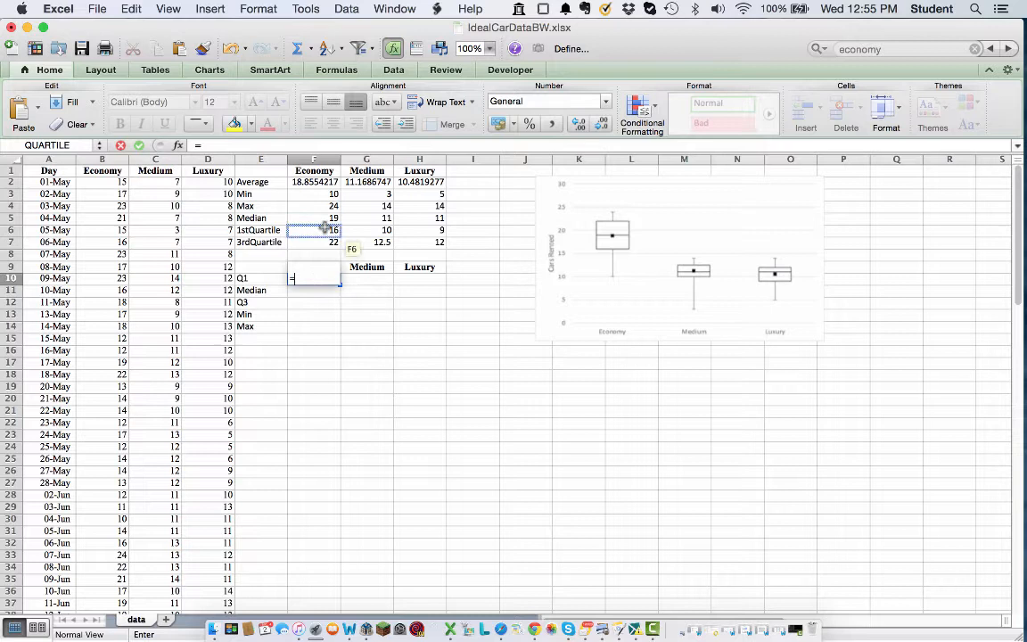
{"action": "key", "text": "Return"}
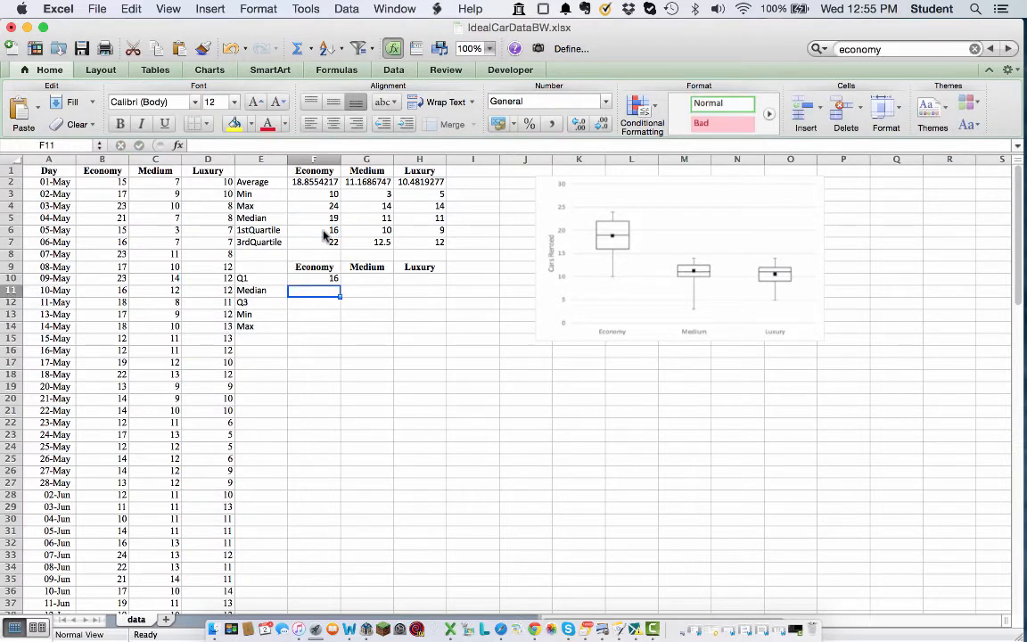
{"action": "mouse_move", "coordinate": [325, 242]}
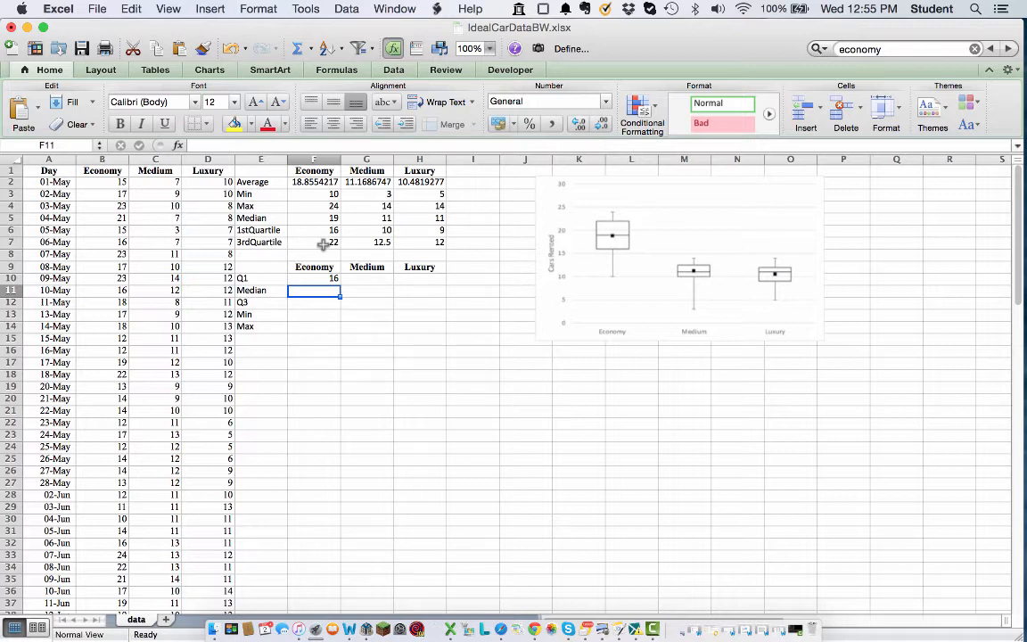
{"action": "mouse_move", "coordinate": [343, 236]}
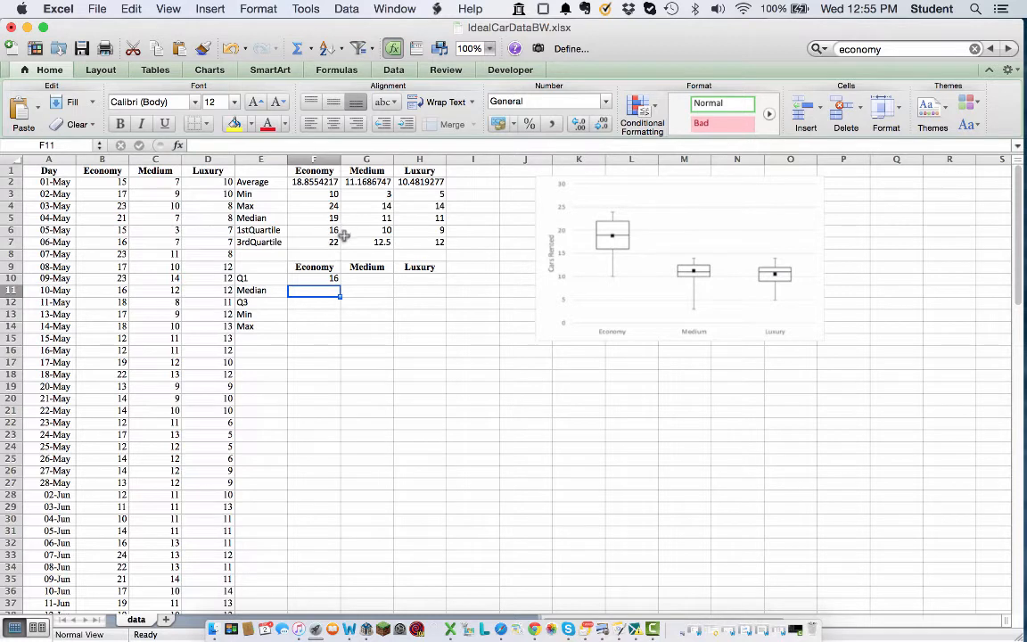
{"action": "mouse_move", "coordinate": [364, 260]}
{"action": "type", "text": "="}
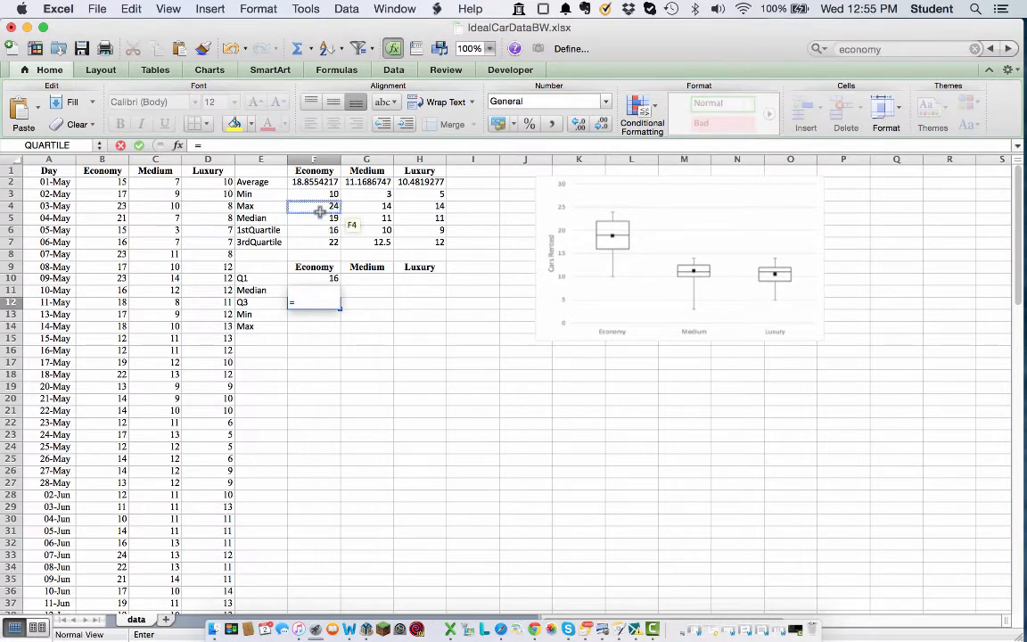
{"action": "left_click", "coordinate": [314, 243]}
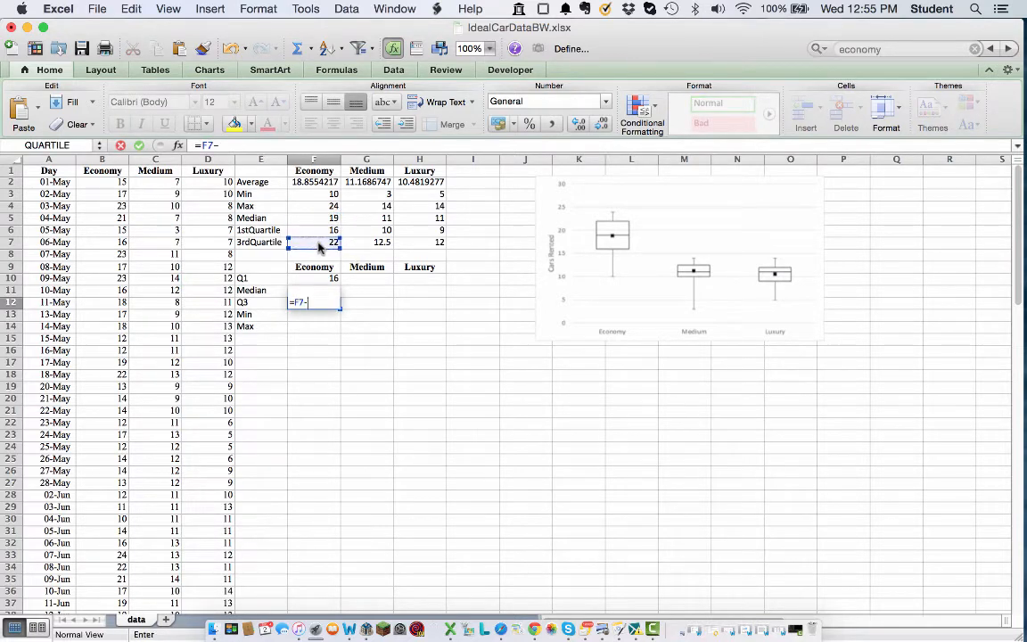
{"action": "left_click", "coordinate": [314, 217]}
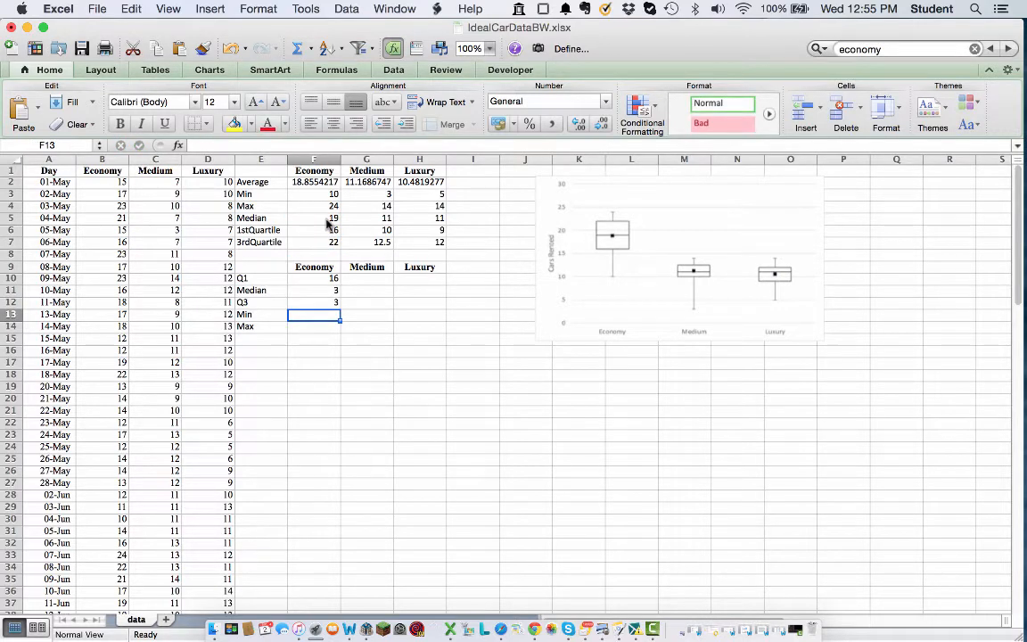
{"action": "type", "text": "="}
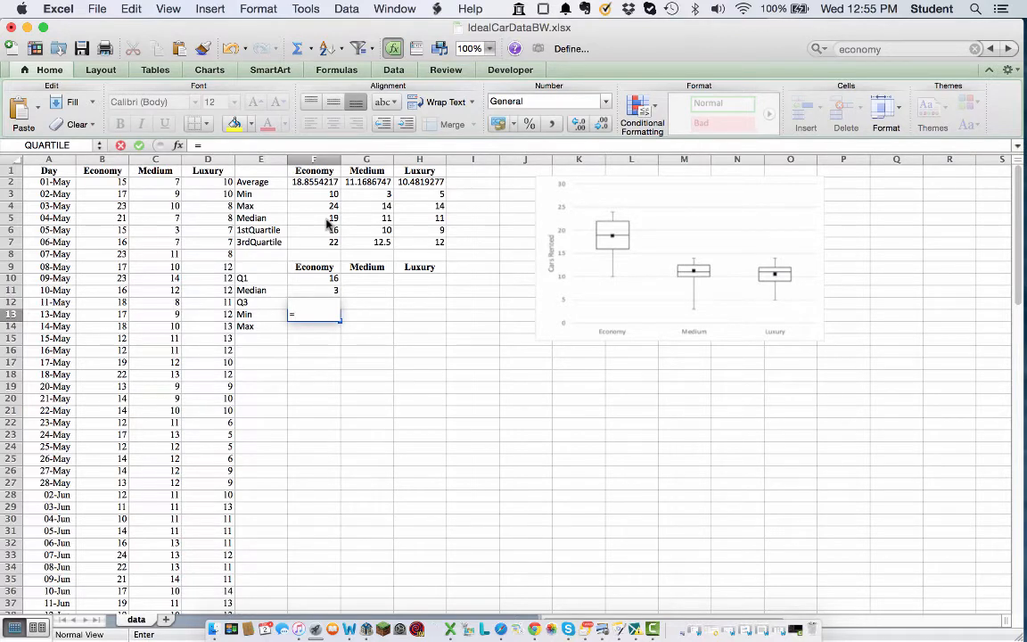
{"action": "left_click", "coordinate": [314, 230]}
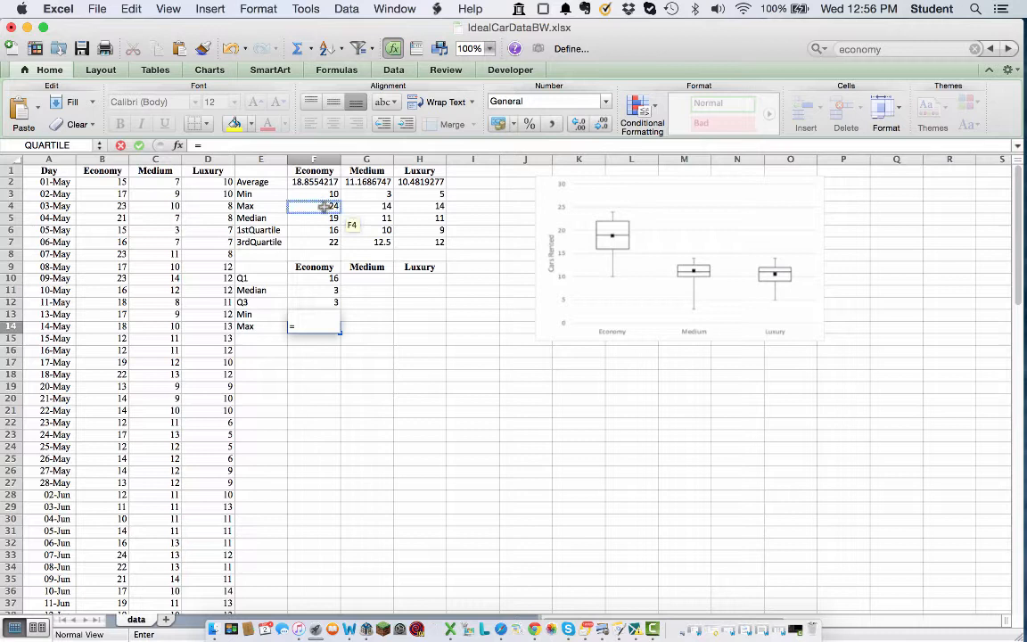
{"action": "left_click", "coordinate": [314, 207]}
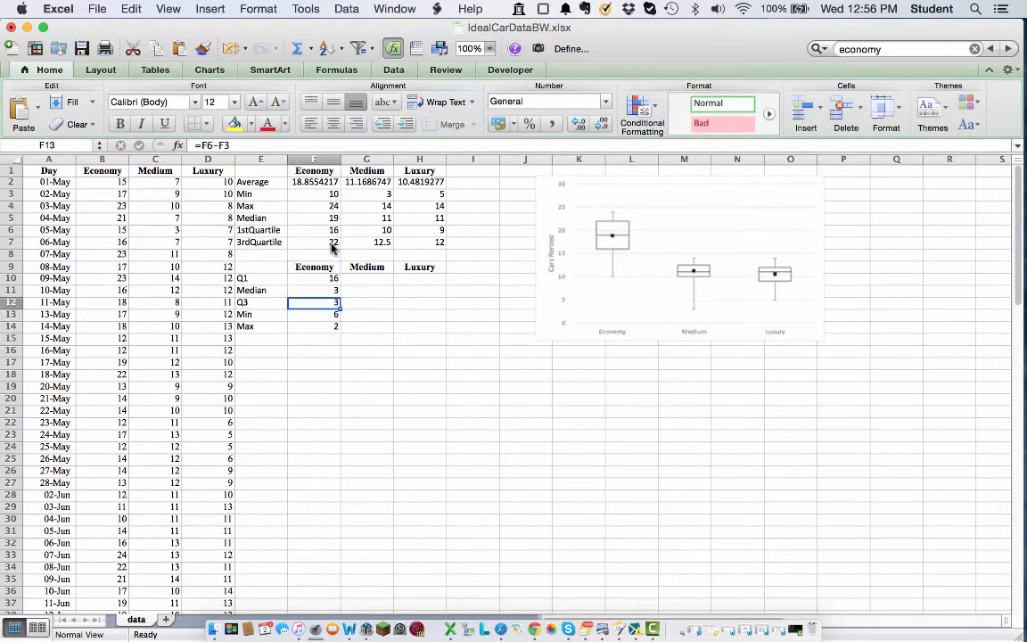
- Copy the five Economy box formulas across to Medium and Luxury
{"action": "left_click_drag", "start_coordinate": [314, 278], "coordinate": [314, 325]}
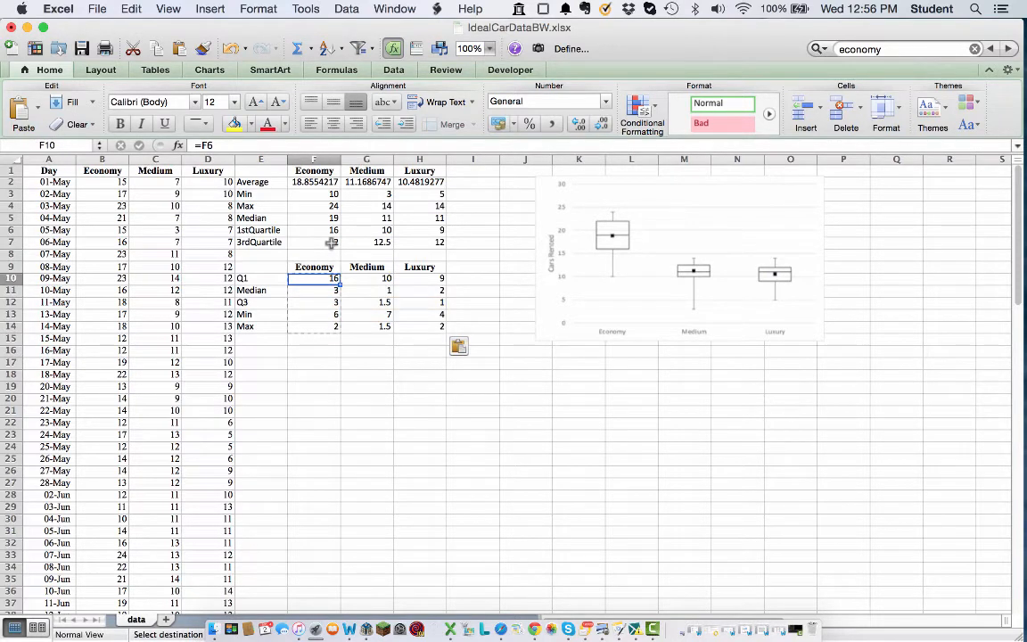
{"action": "mouse_move", "coordinate": [610, 259]}
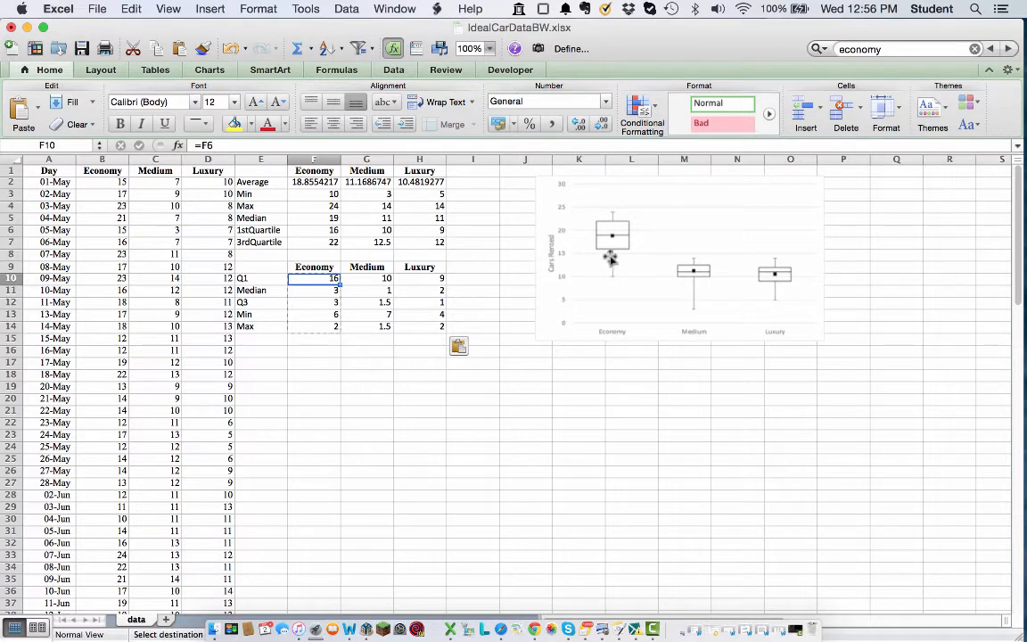
{"action": "mouse_move", "coordinate": [610, 226]}
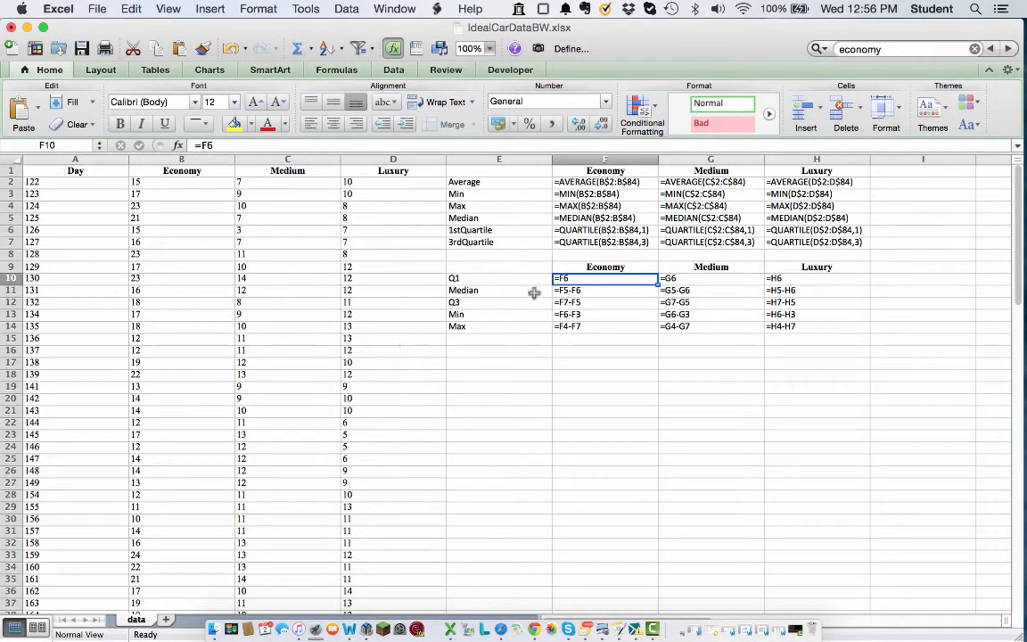
{"action": "mouse_move", "coordinate": [650, 284]}
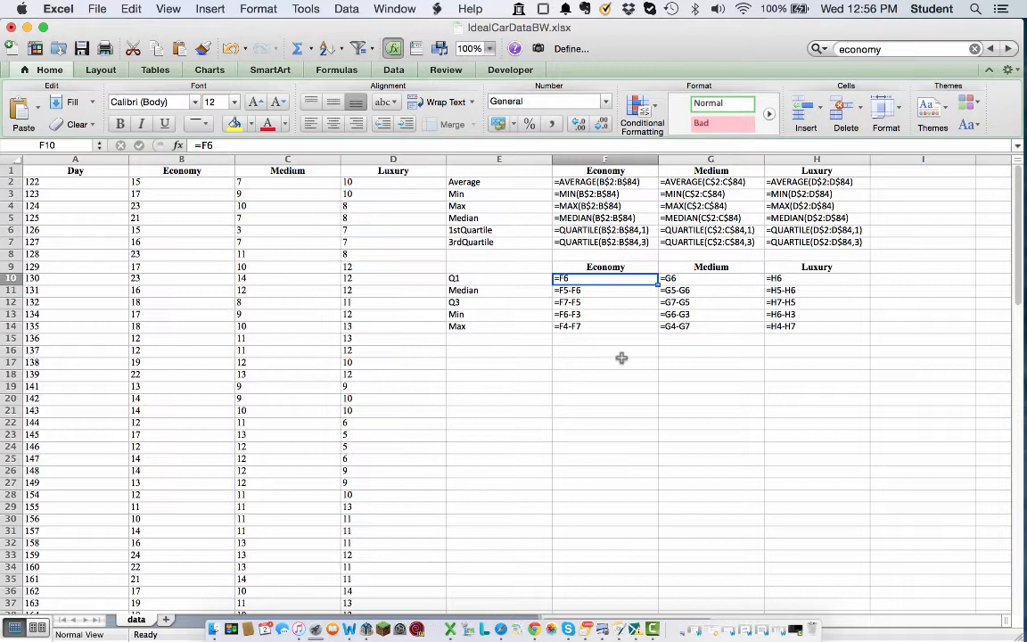
{"action": "mouse_move", "coordinate": [614, 282]}
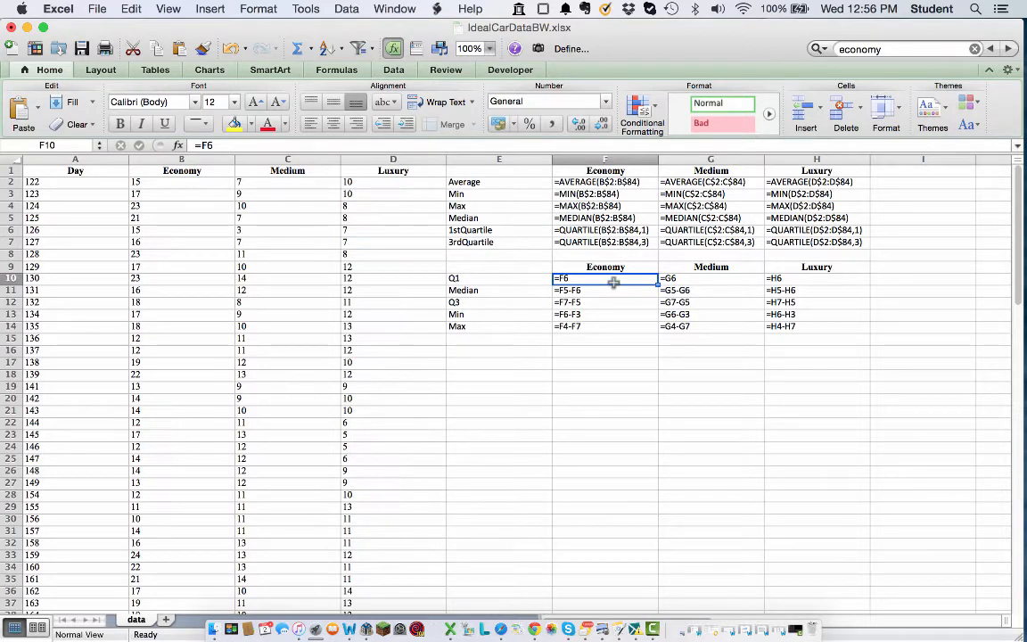
{"action": "mouse_move", "coordinate": [617, 318]}
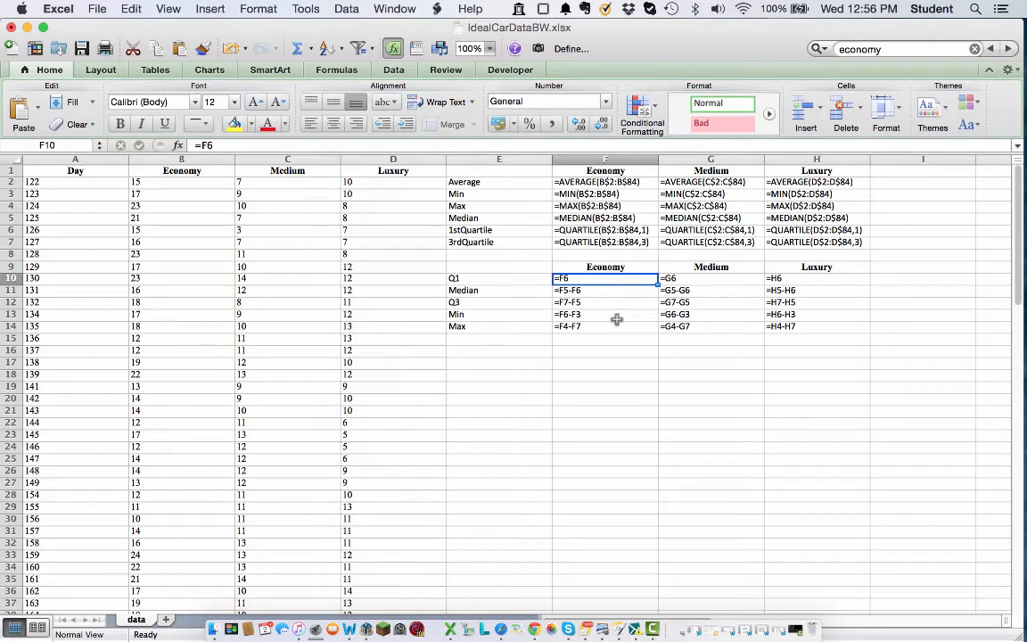
{"action": "mouse_move", "coordinate": [618, 293]}
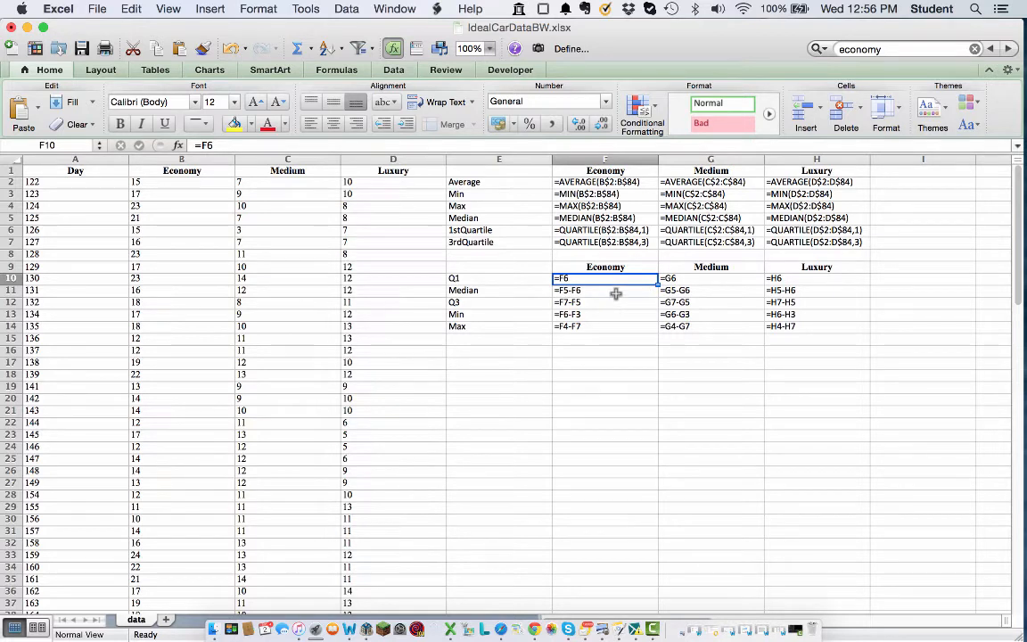
{"action": "mouse_move", "coordinate": [610, 292]}
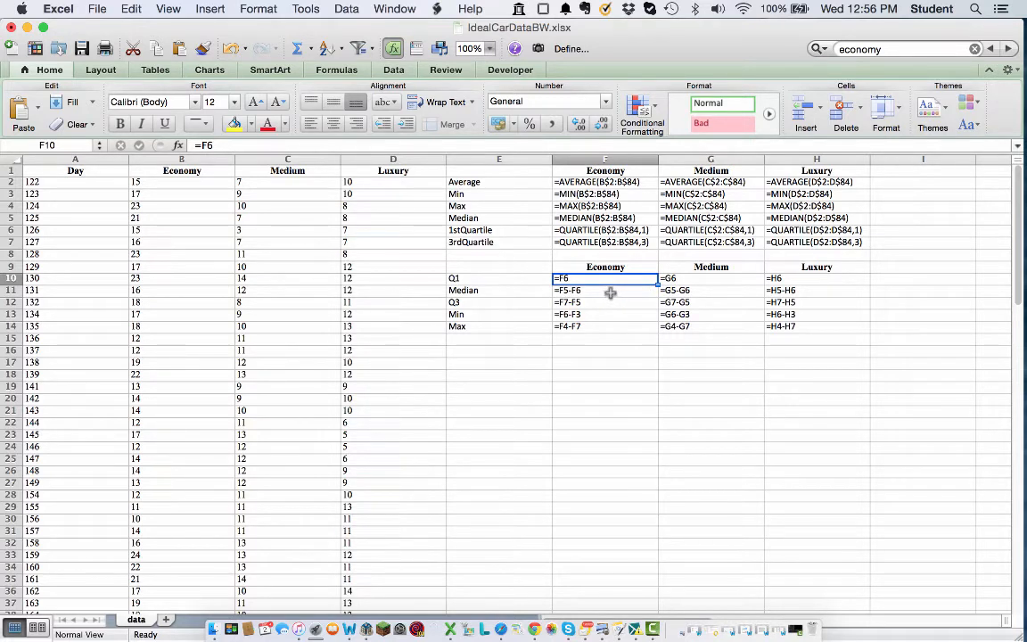
{"action": "mouse_move", "coordinate": [603, 313]}
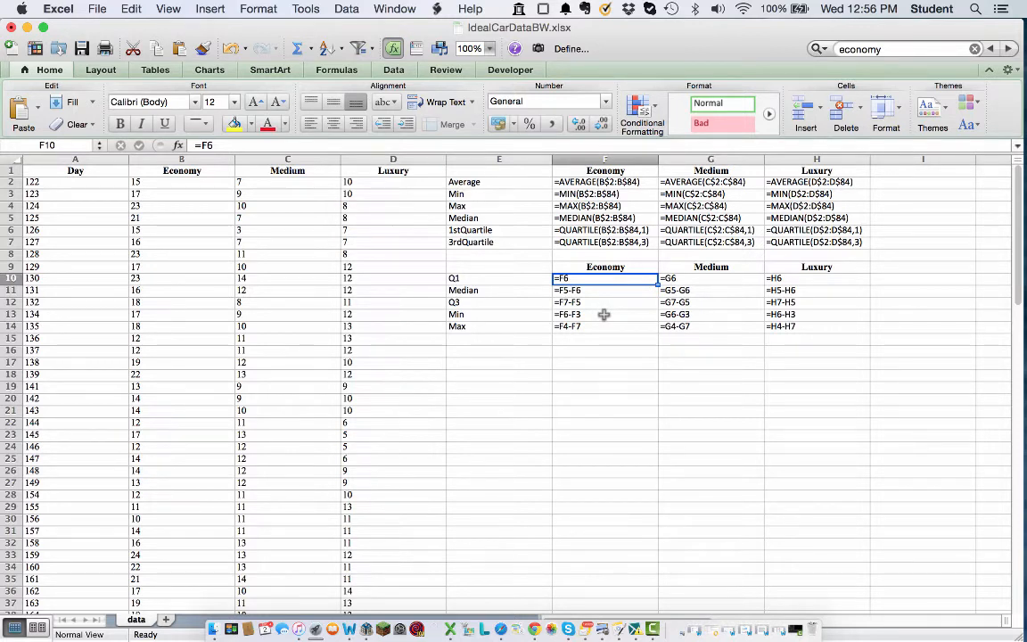
{"action": "mouse_move", "coordinate": [598, 328]}
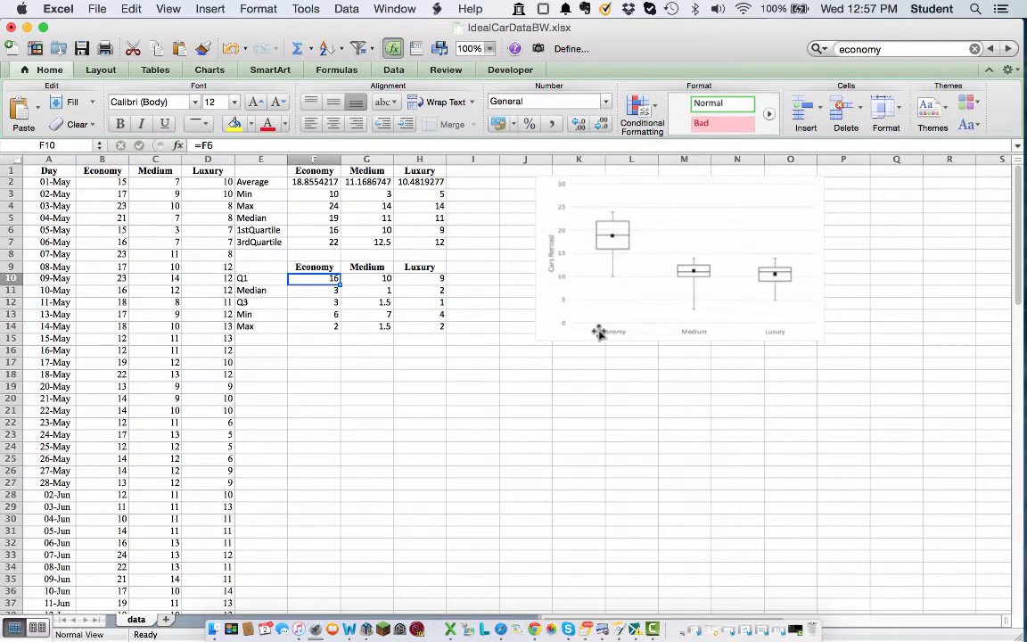
{"action": "mouse_move", "coordinate": [328, 411]}
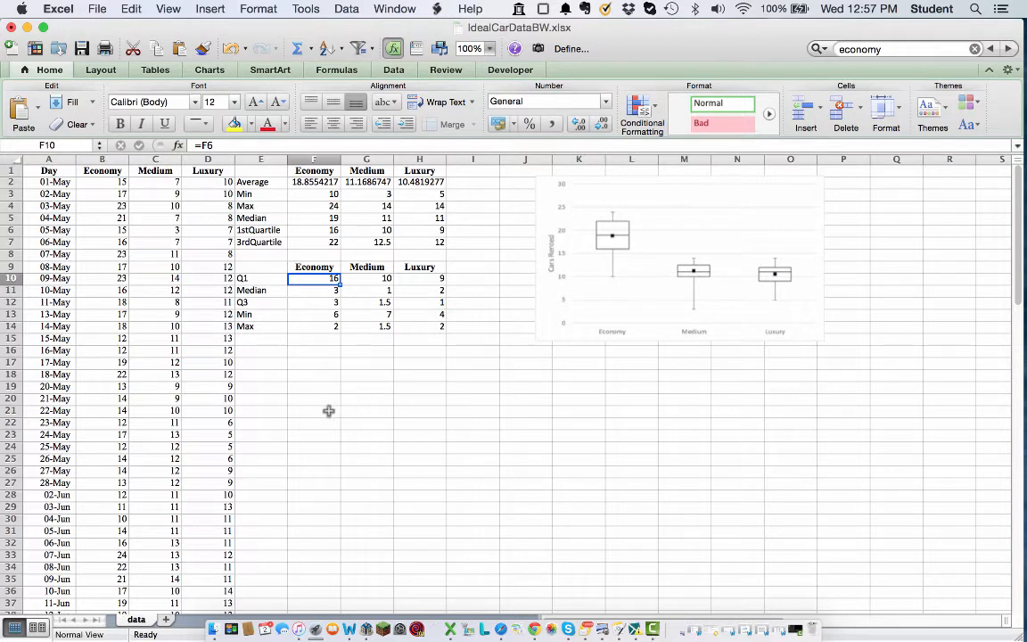
- Insert a Stacked Column chart from the Q1, Median and Q3 rows E9:H12
{"action": "left_click", "coordinate": [314, 410]}
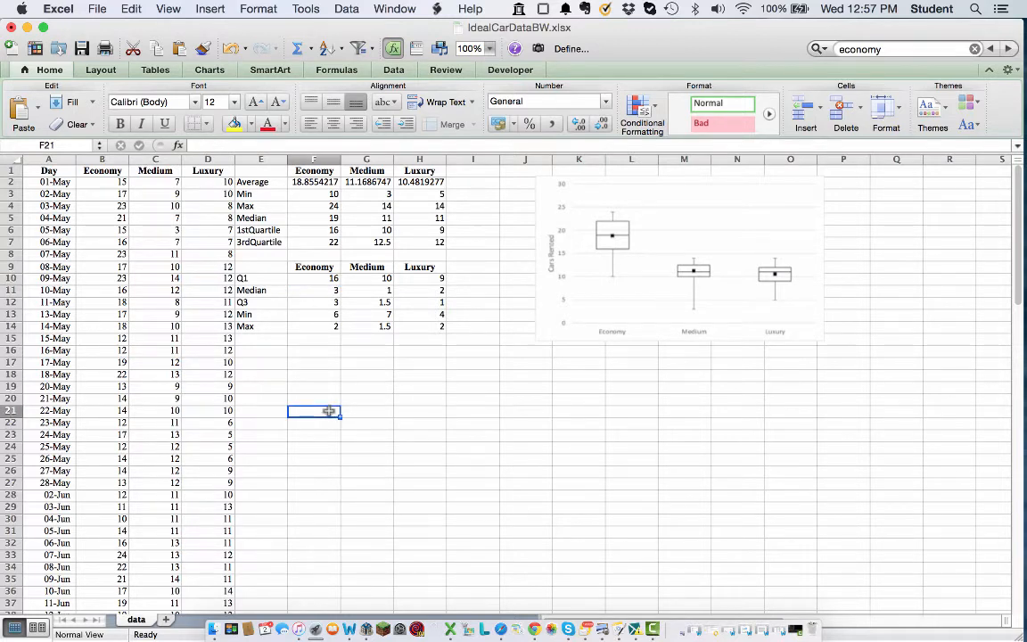
{"action": "mouse_move", "coordinate": [264, 268]}
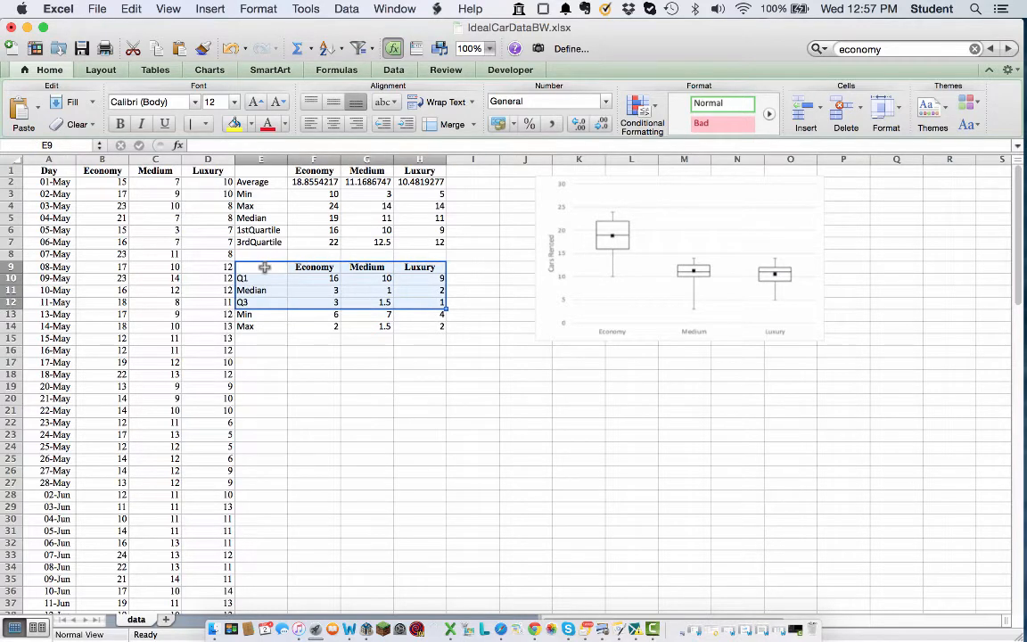
{"action": "left_click", "coordinate": [209, 11]}
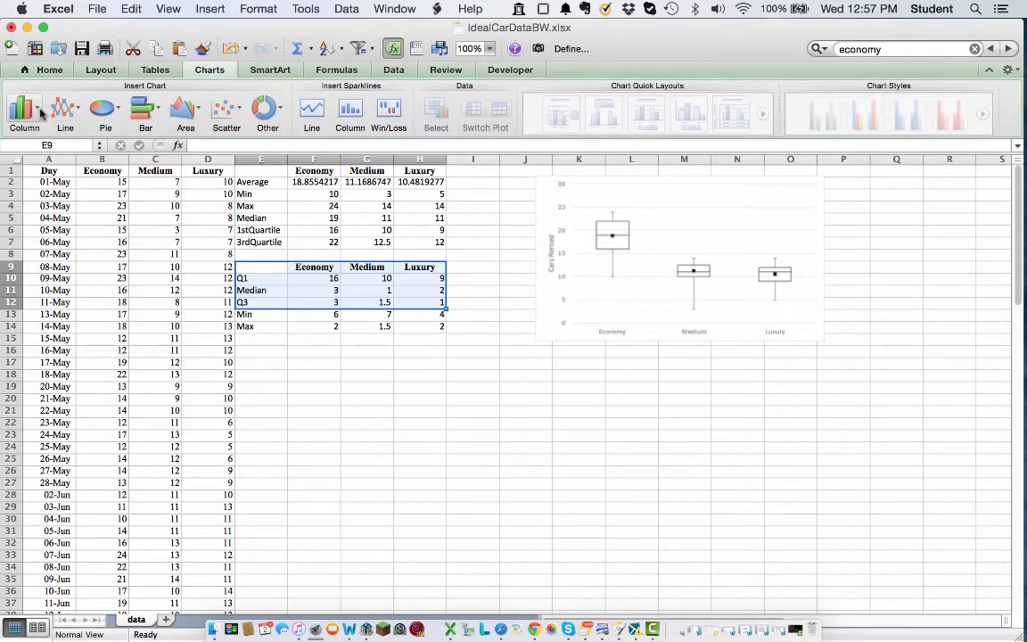
{"action": "left_click", "coordinate": [20, 107]}
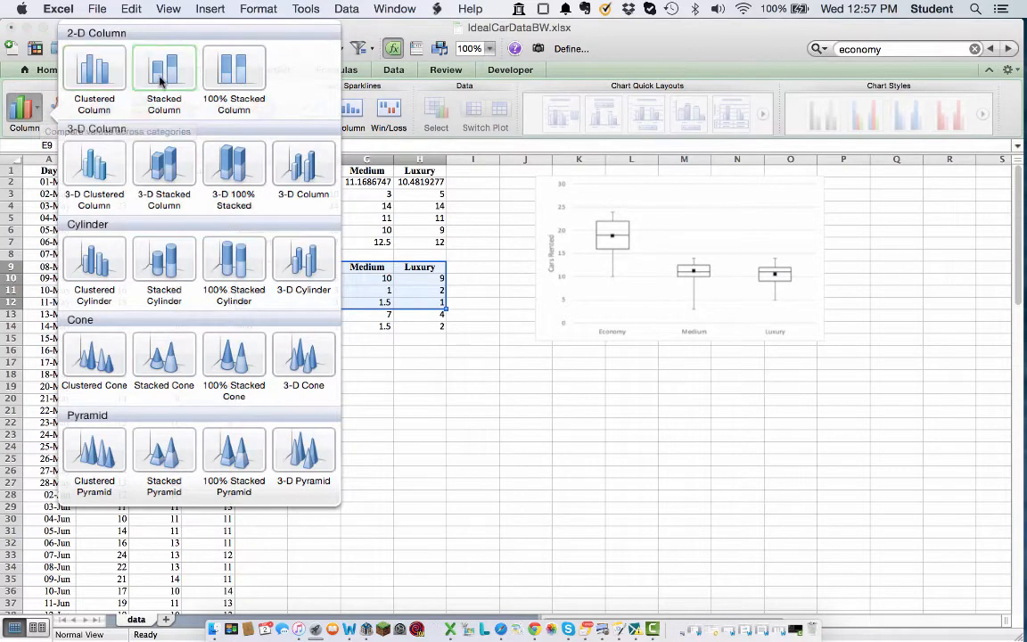
{"action": "left_click", "coordinate": [164, 70]}
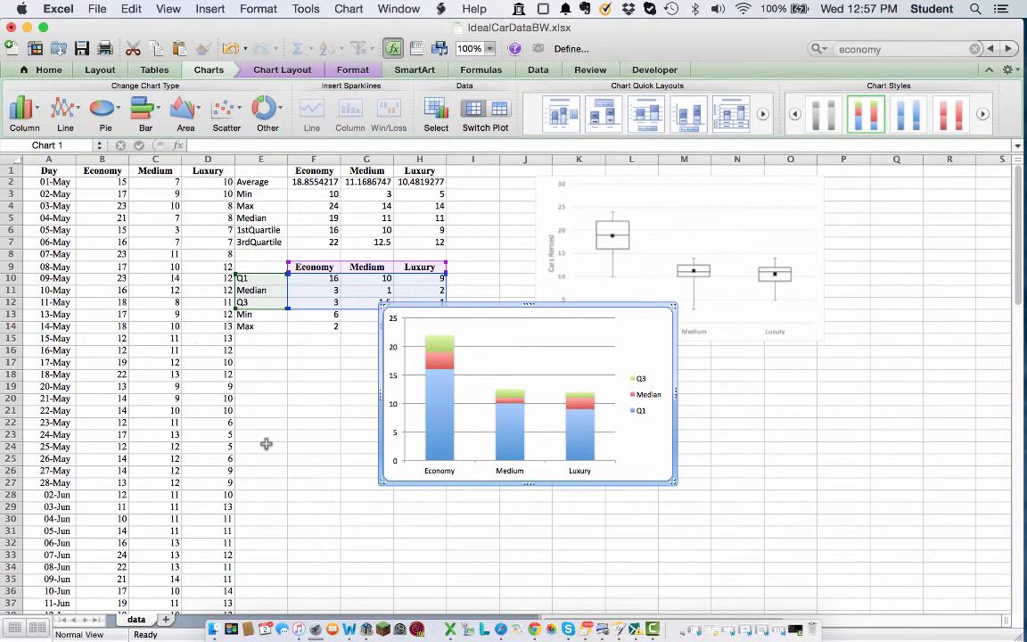
{"action": "mouse_move", "coordinate": [478, 307]}
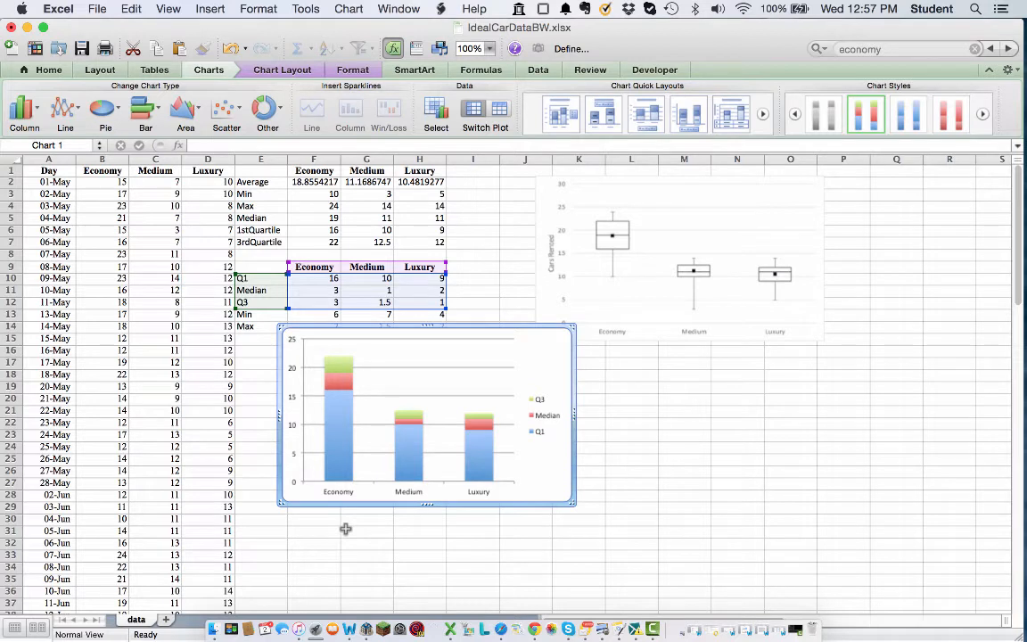
{"action": "mouse_move", "coordinate": [339, 443]}
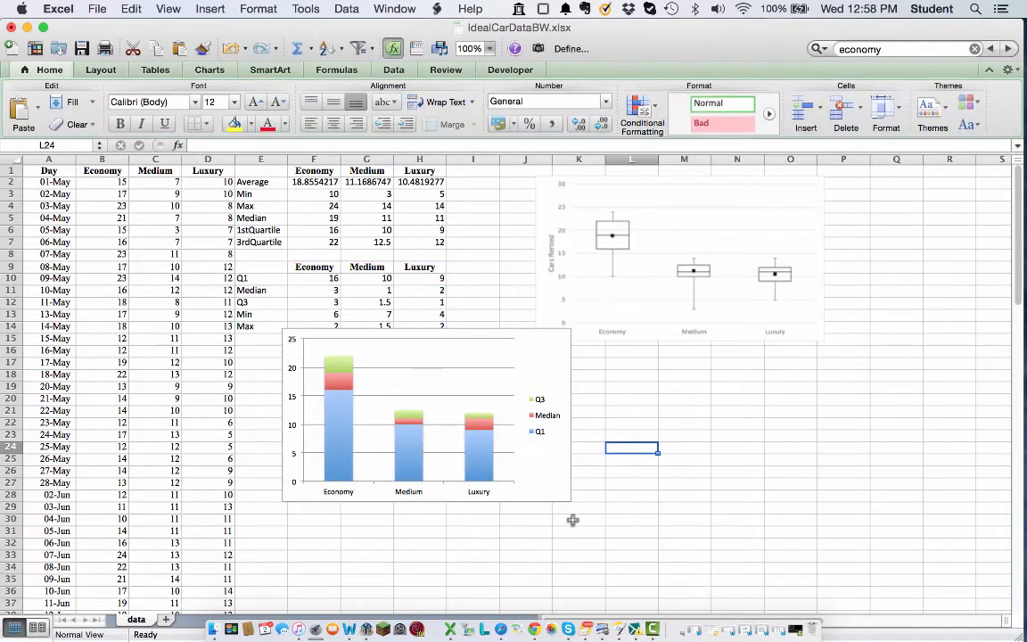
- Set the Q1 series error bars to Minus direction with Custom amounts
{"action": "left_click", "coordinate": [344, 439]}
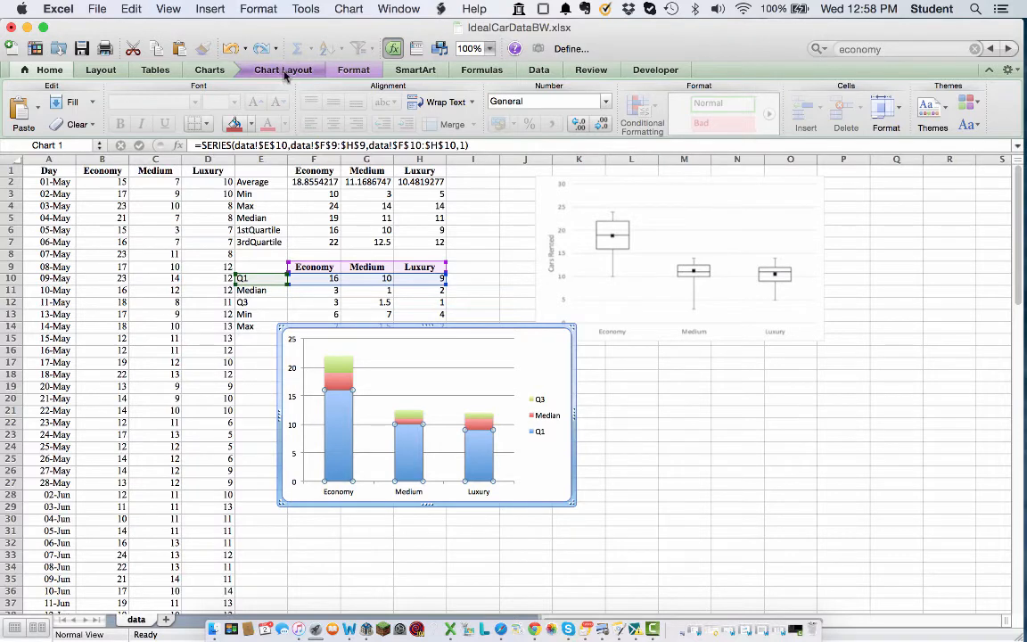
{"action": "left_click", "coordinate": [284, 69]}
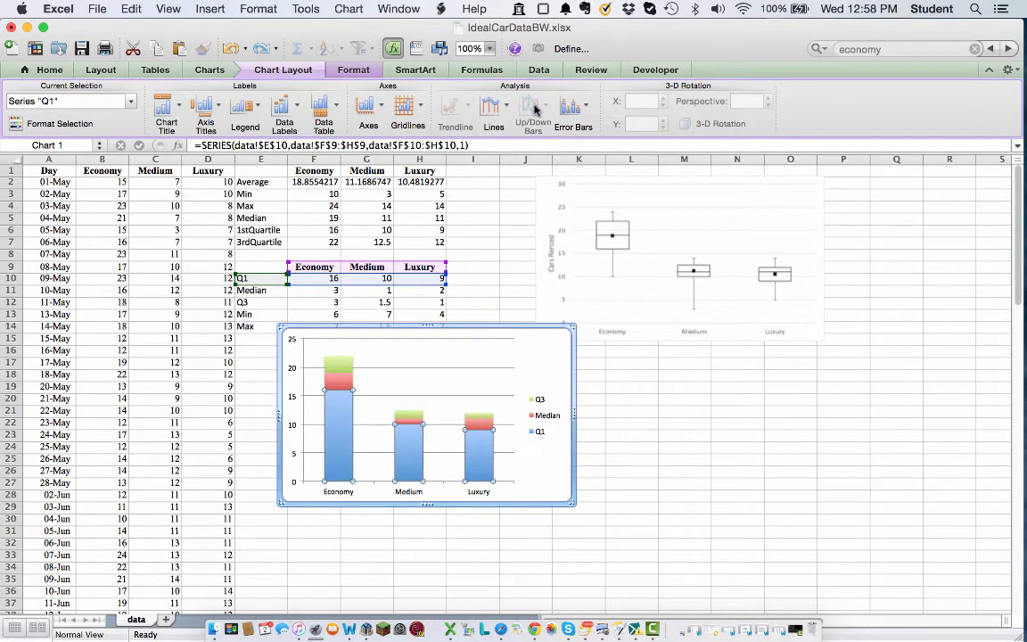
{"action": "mouse_move", "coordinate": [574, 107]}
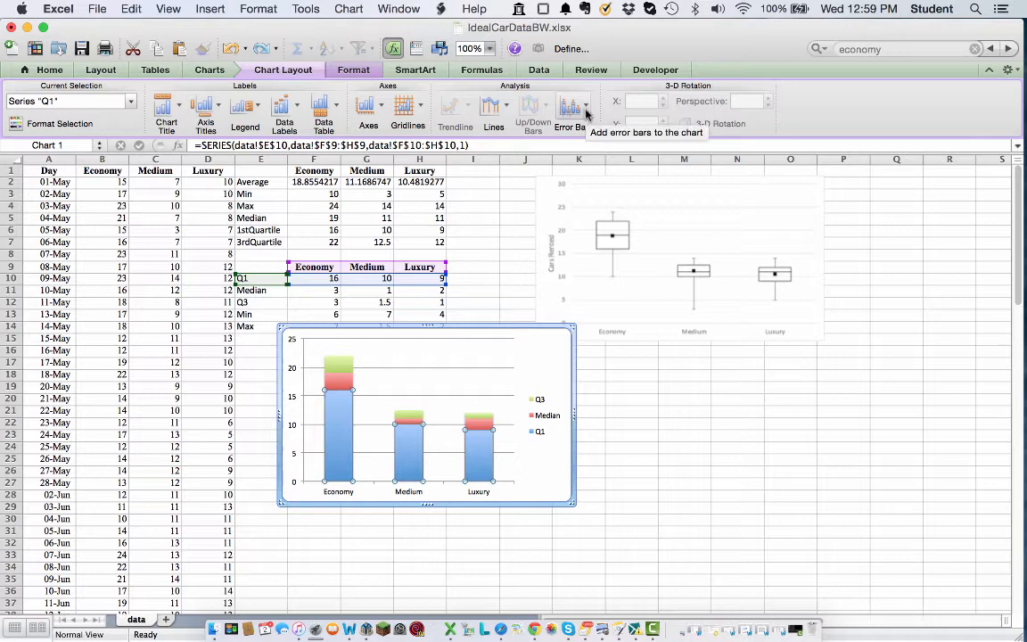
{"action": "left_click", "coordinate": [570, 111]}
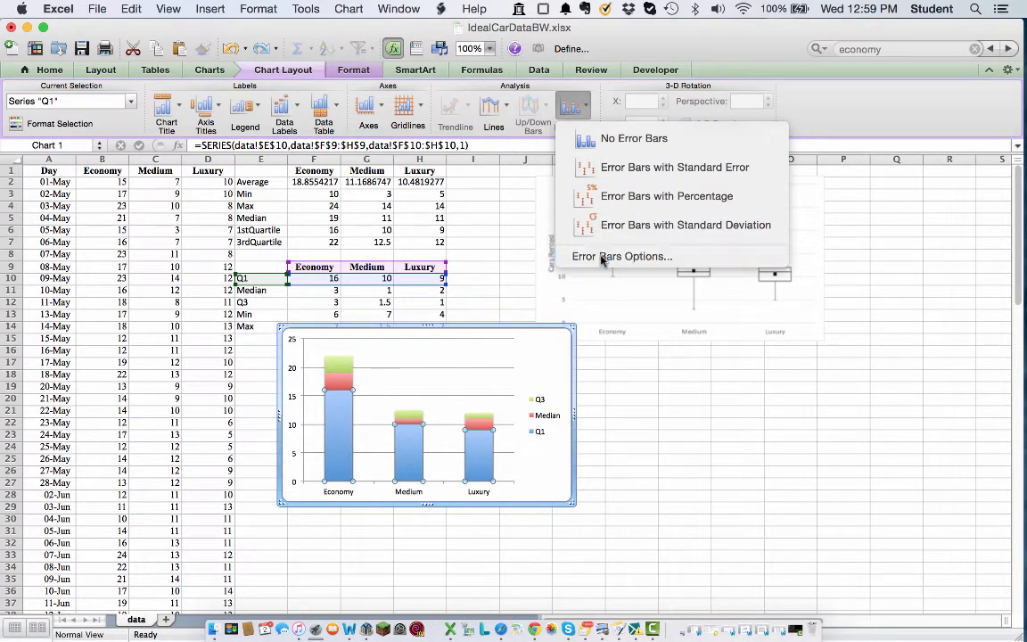
{"action": "left_click", "coordinate": [621, 257]}
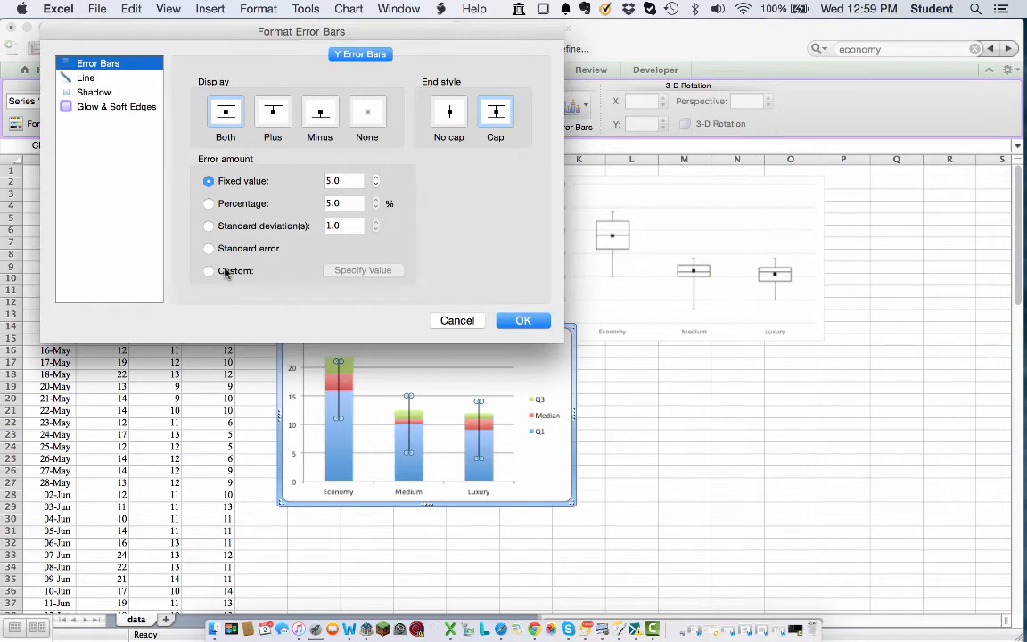
{"action": "left_click", "coordinate": [207, 271]}
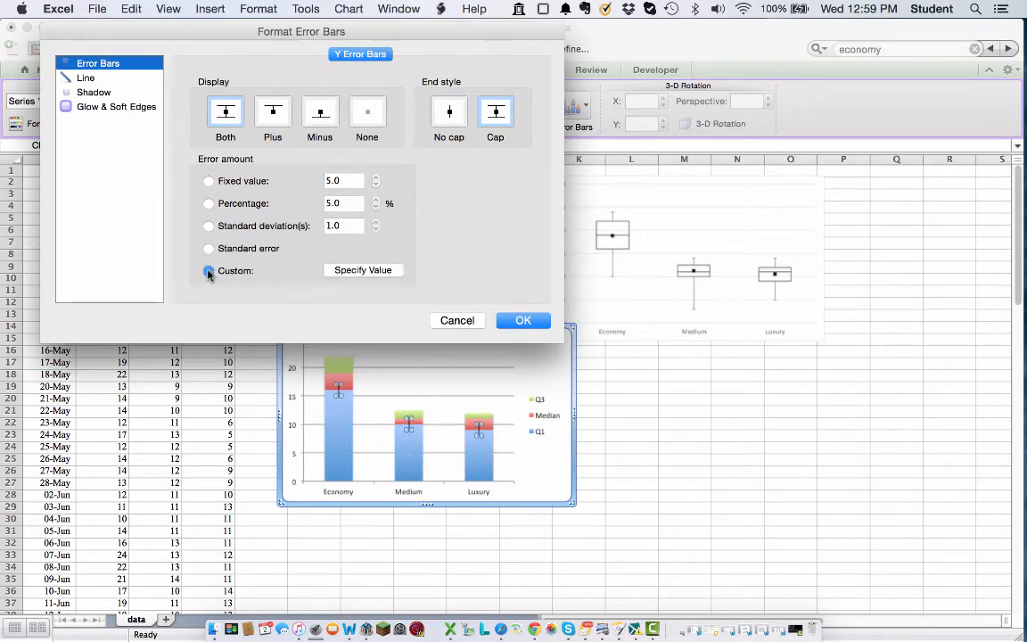
{"action": "left_click", "coordinate": [209, 271]}
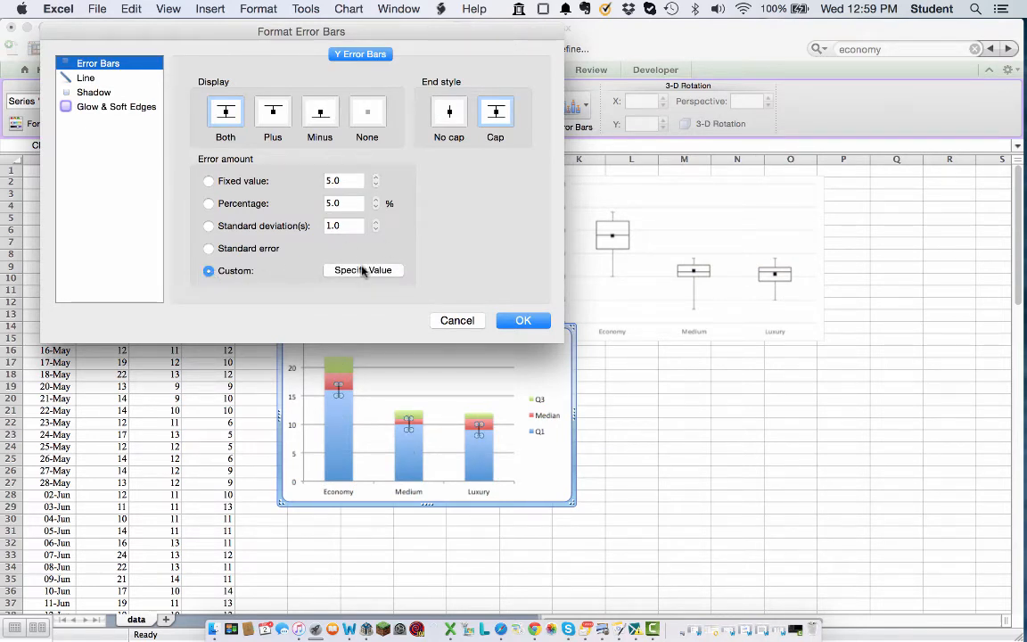
{"action": "left_click", "coordinate": [320, 111]}
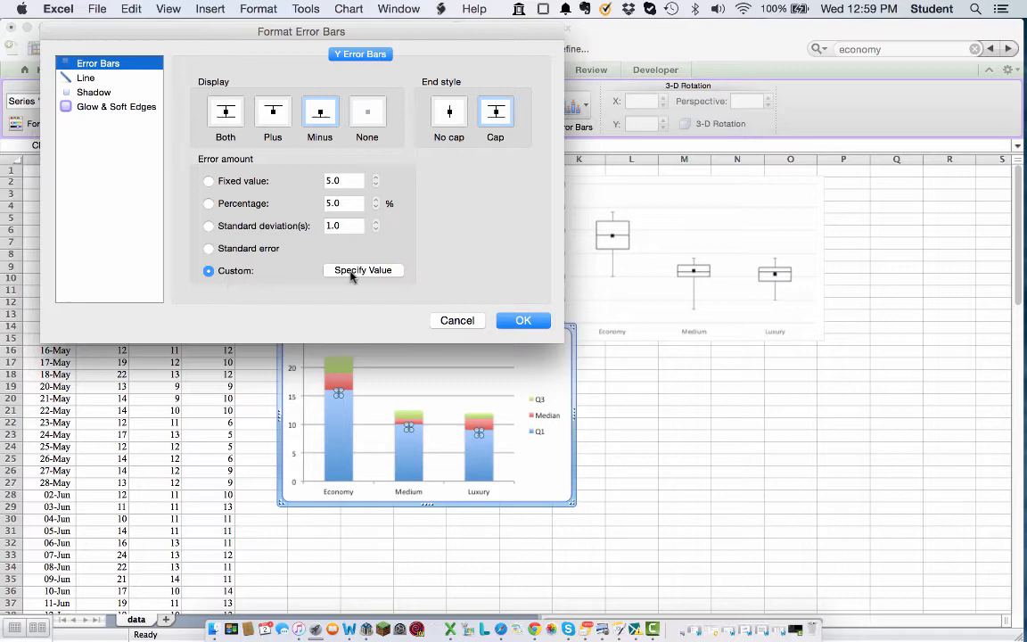
- Specify the negative error values as the Min row =data!$F$13:$H$13
{"action": "left_click", "coordinate": [362, 271]}
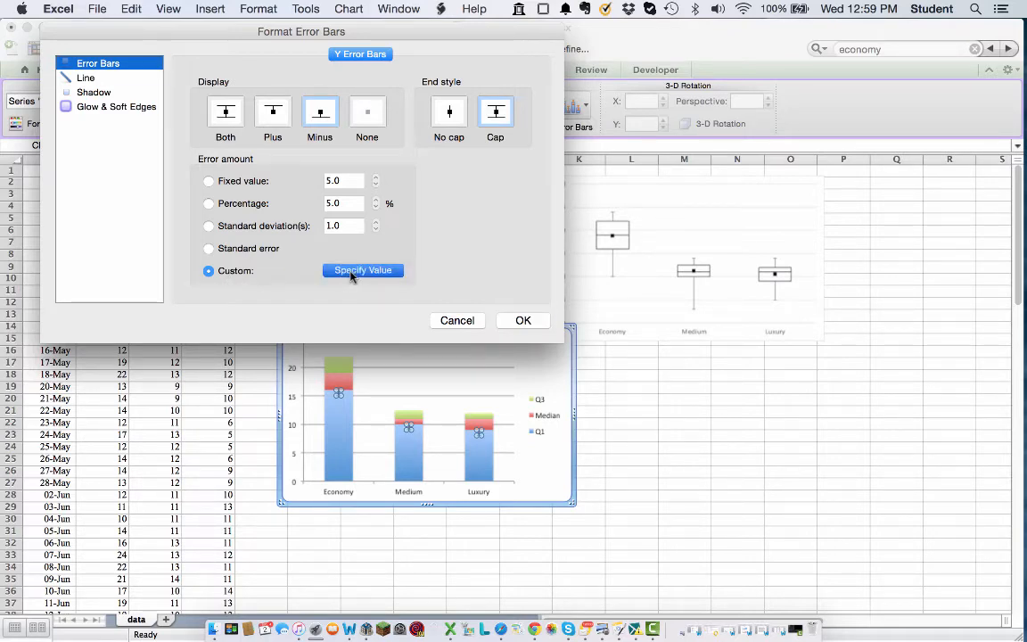
{"action": "left_click", "coordinate": [362, 271]}
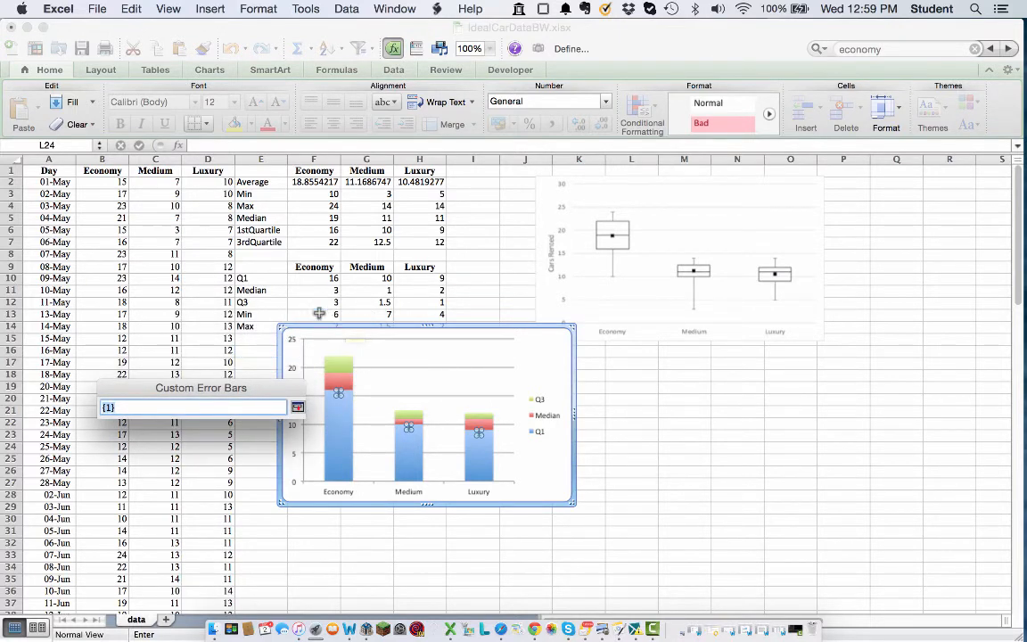
{"action": "left_click_drag", "start_coordinate": [314, 314], "coordinate": [419, 314]}
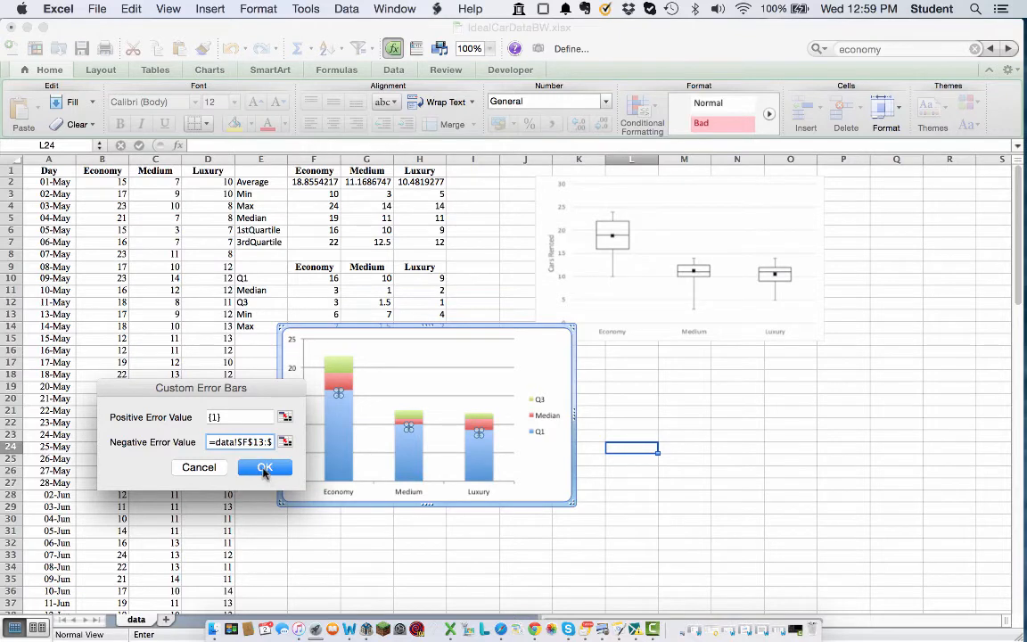
{"action": "left_click", "coordinate": [264, 468]}
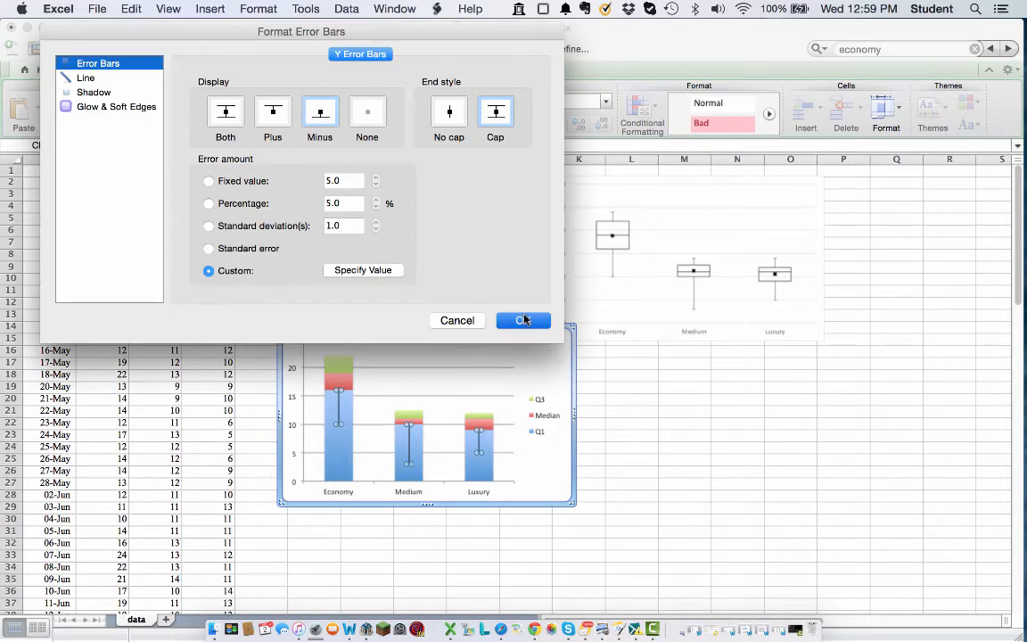
- Apply the Q1 whiskers and bring up Error Bars Options for the Q3 series
{"action": "left_click", "coordinate": [522, 321]}
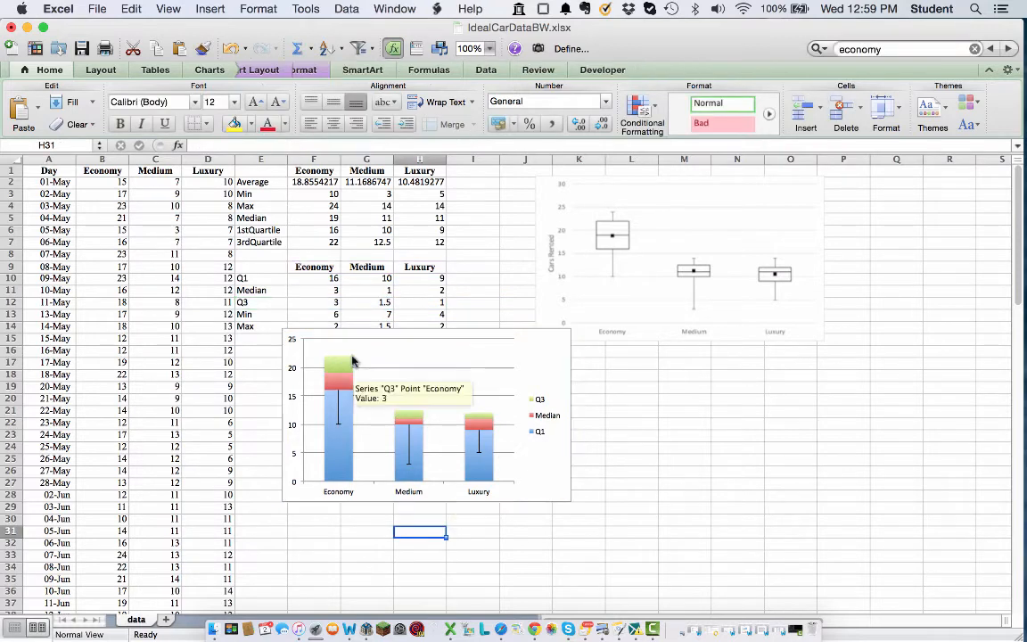
{"action": "left_click", "coordinate": [339, 365]}
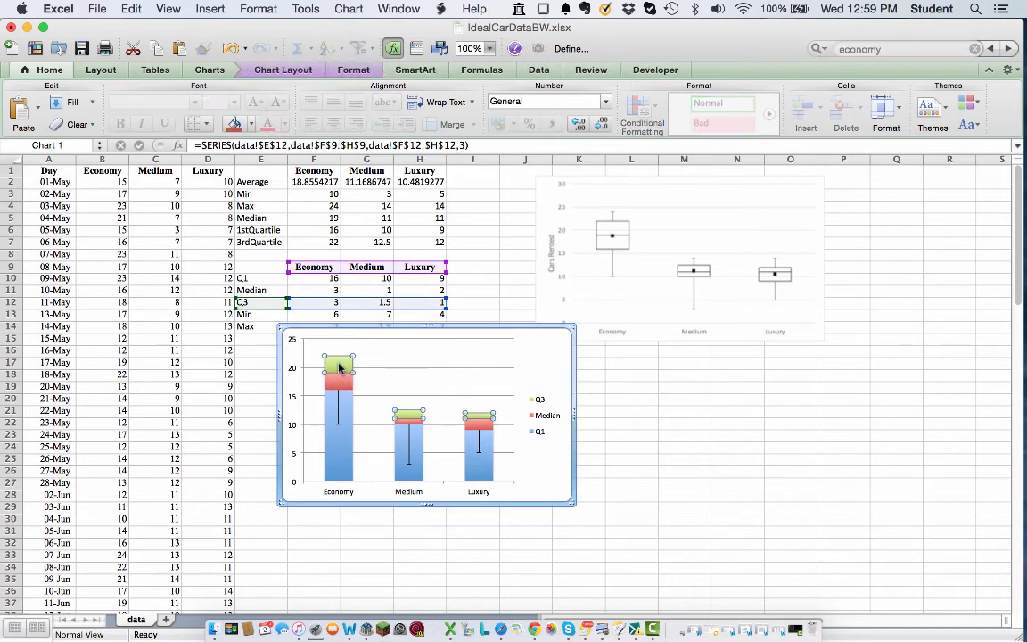
{"action": "right_click", "coordinate": [339, 366]}
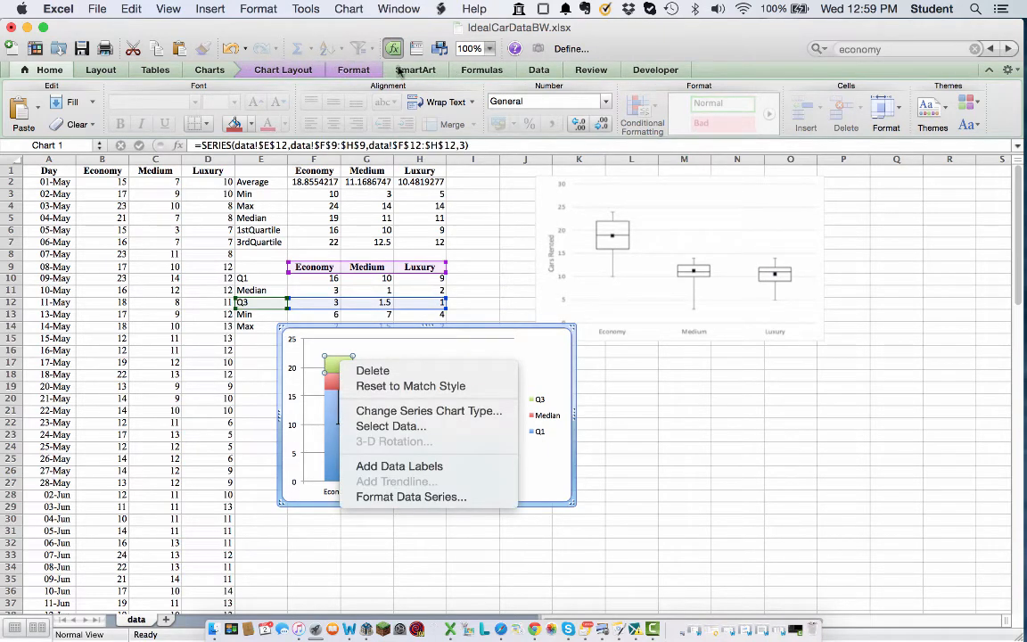
{"action": "left_click", "coordinate": [410, 371]}
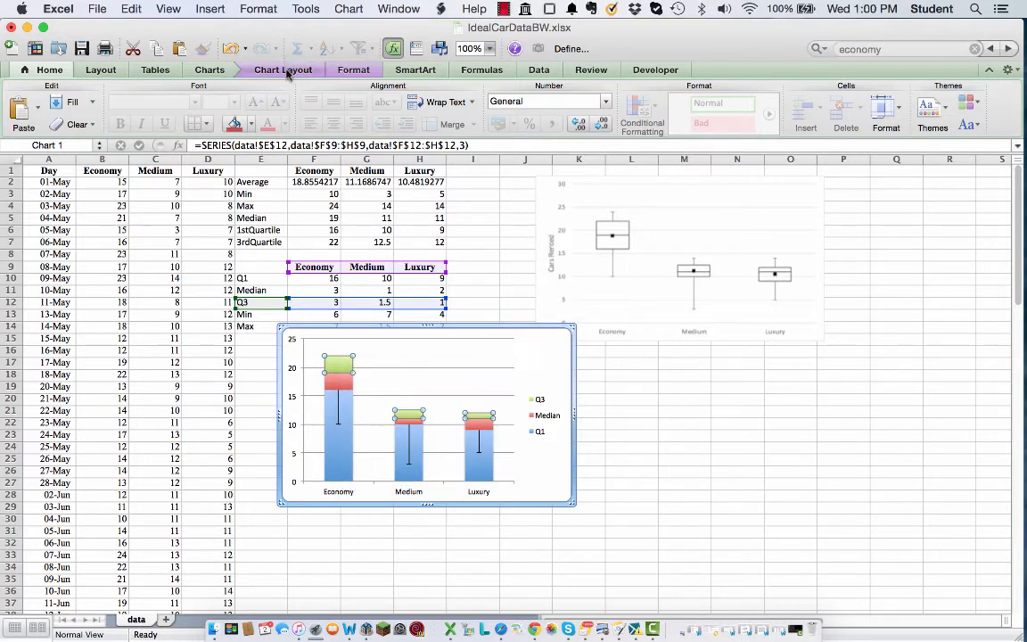
{"action": "left_click", "coordinate": [282, 69]}
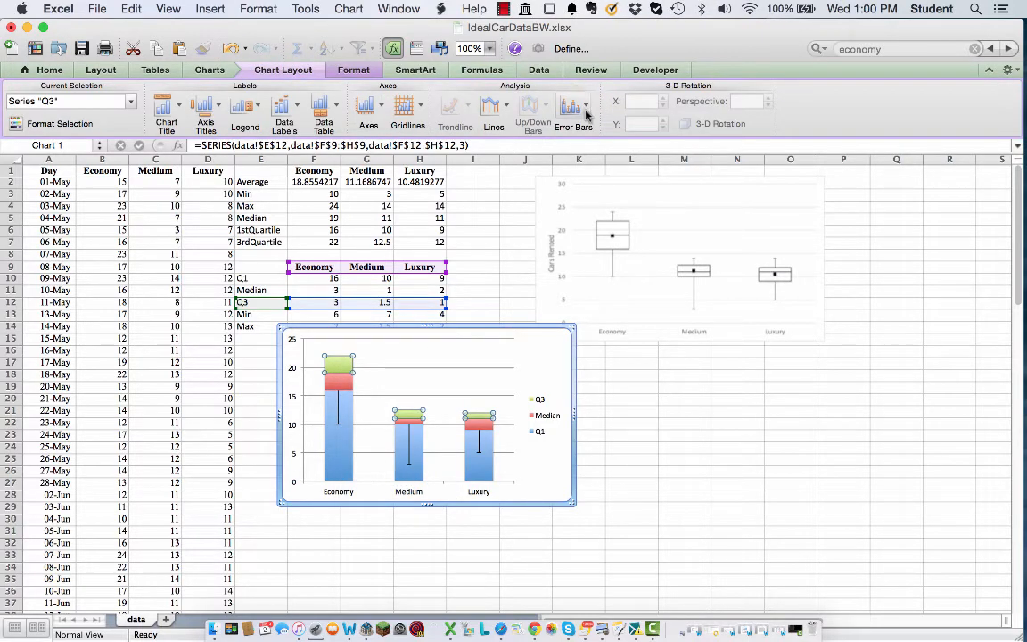
{"action": "left_click", "coordinate": [573, 107]}
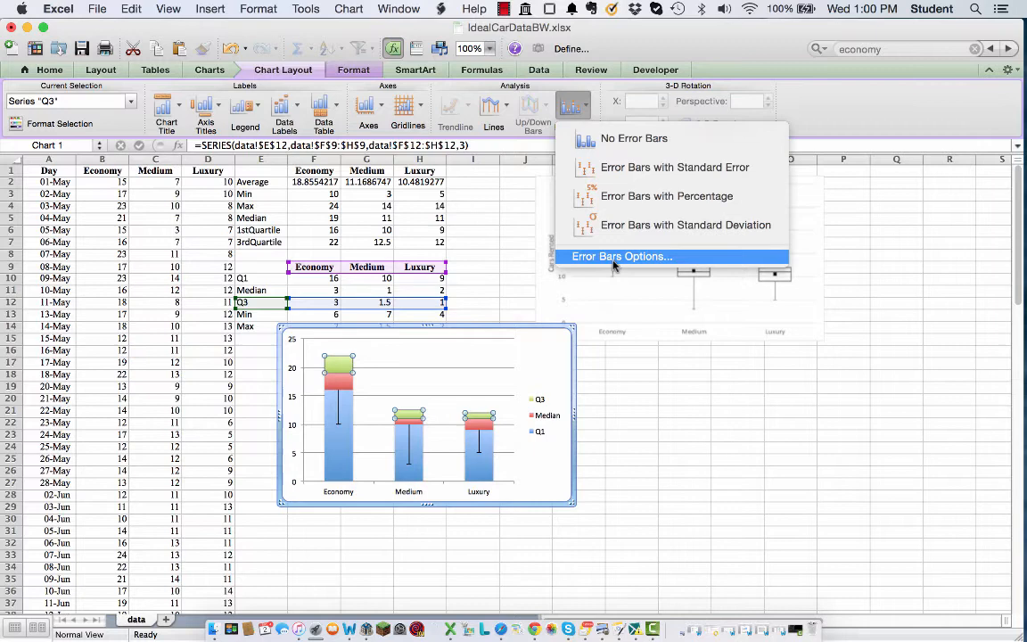
{"action": "left_click", "coordinate": [621, 257]}
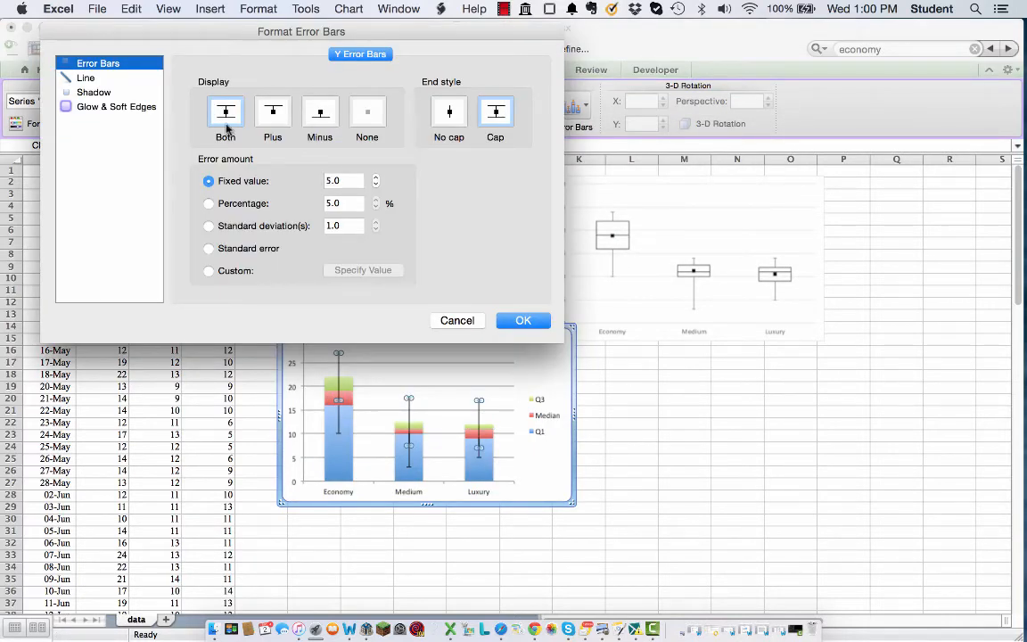
- Give Q3 Plus custom error bars from the Max row =data!$F$14:$H$14 and apply
{"action": "left_click", "coordinate": [273, 111]}
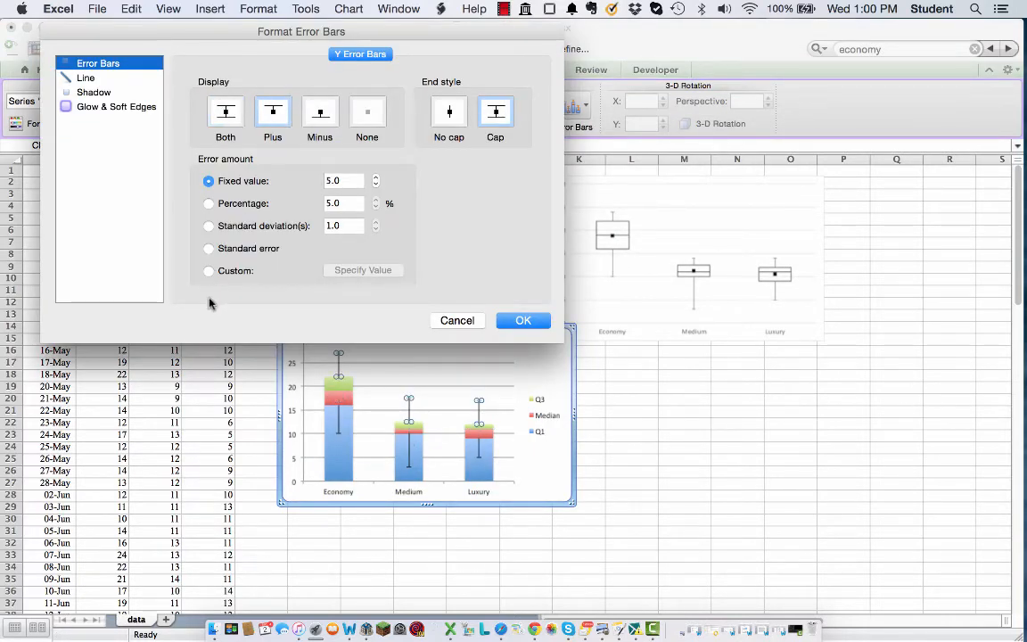
{"action": "left_click", "coordinate": [209, 271]}
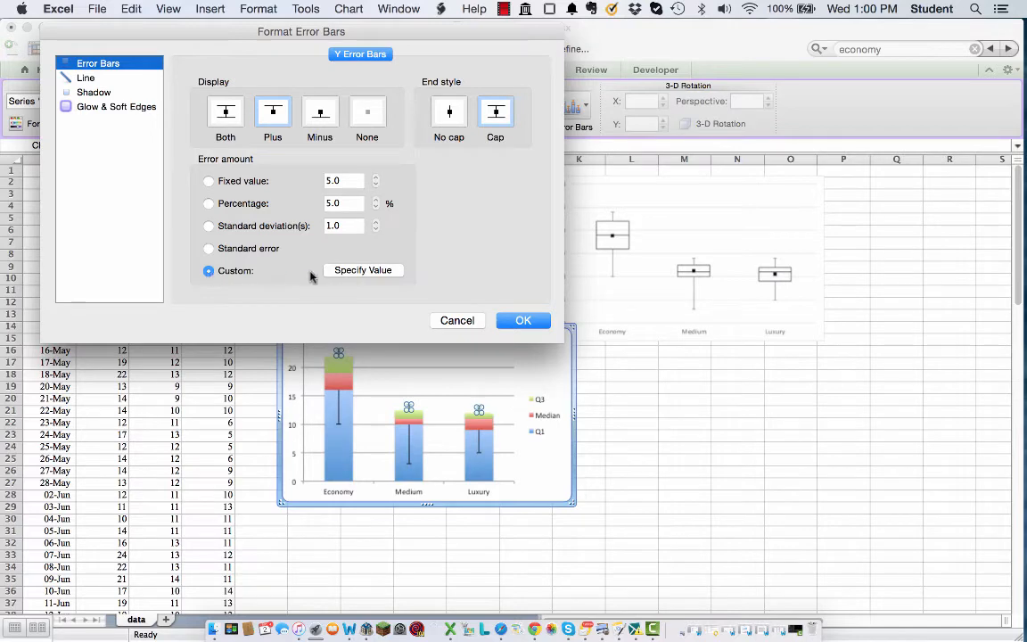
{"action": "left_click", "coordinate": [364, 269]}
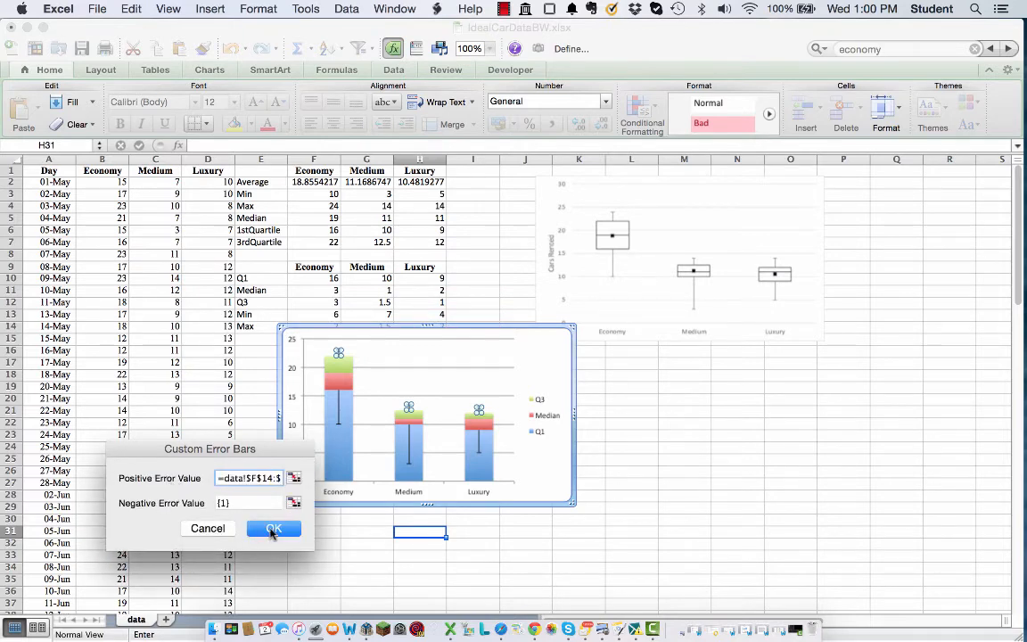
{"action": "left_click", "coordinate": [275, 528]}
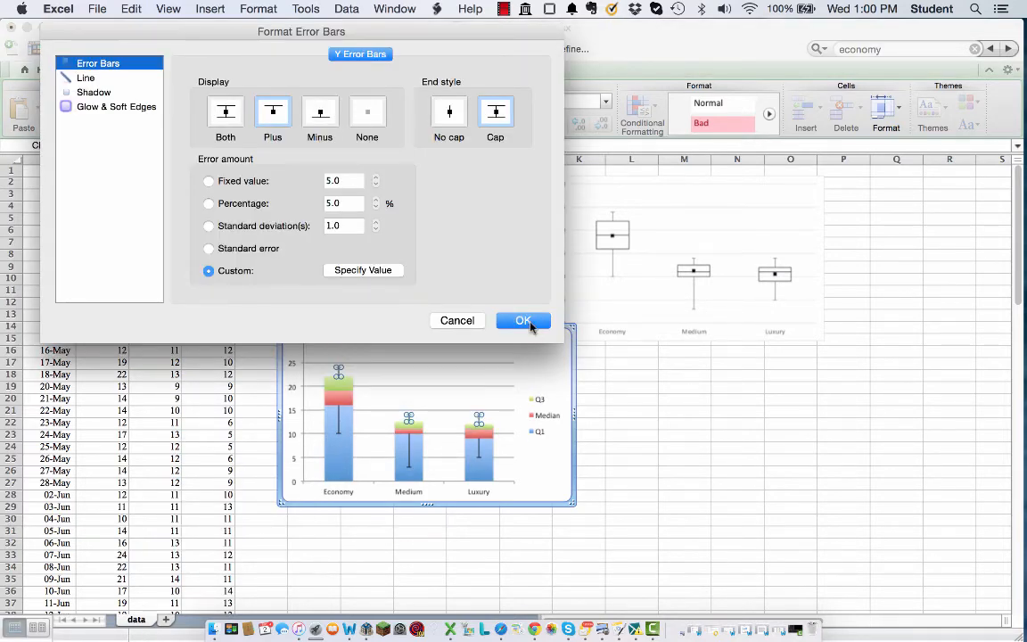
{"action": "left_click", "coordinate": [523, 321]}
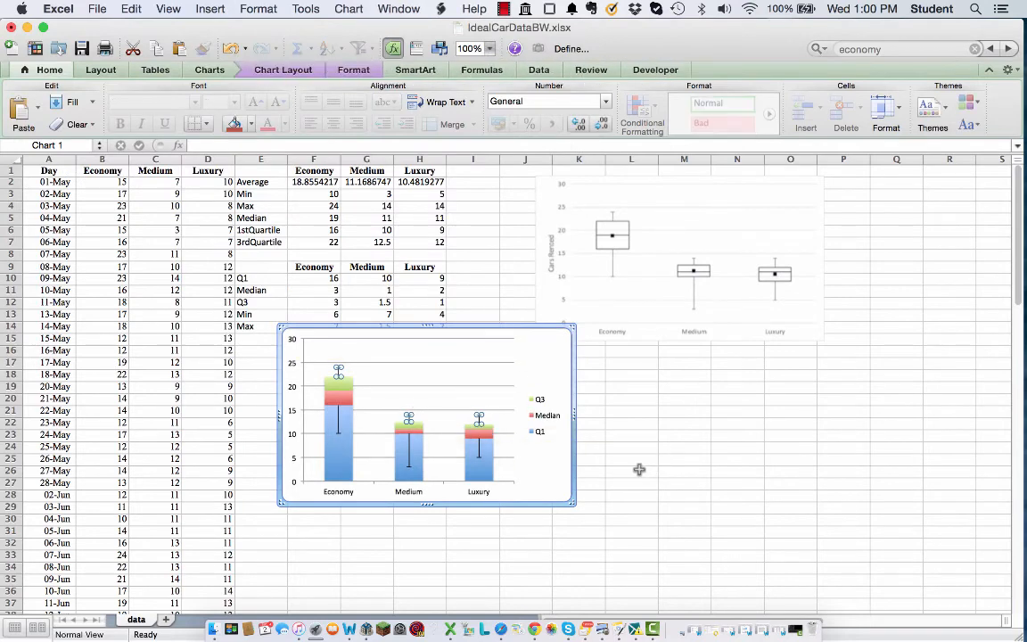
- Set the Q1 bottom series to No Fill so it disappears
{"action": "left_click", "coordinate": [632, 474]}
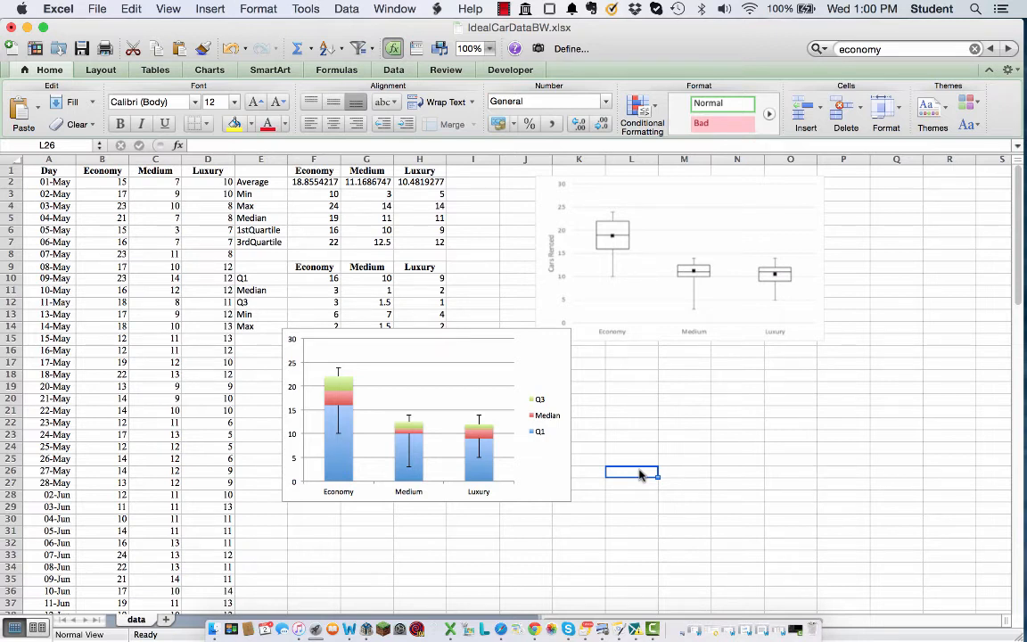
{"action": "mouse_move", "coordinate": [338, 464]}
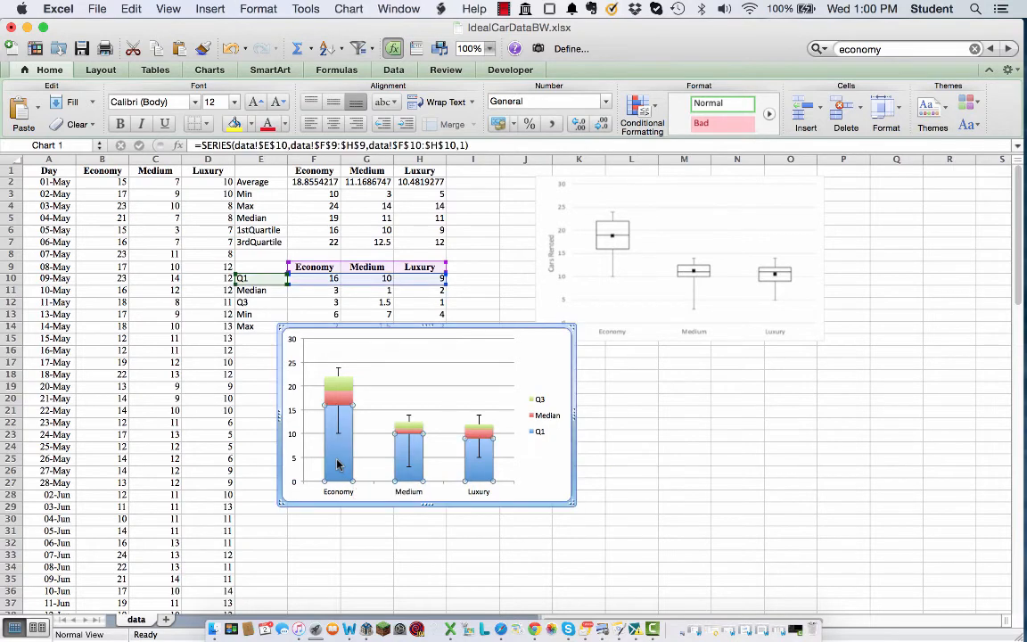
{"action": "right_click", "coordinate": [339, 464]}
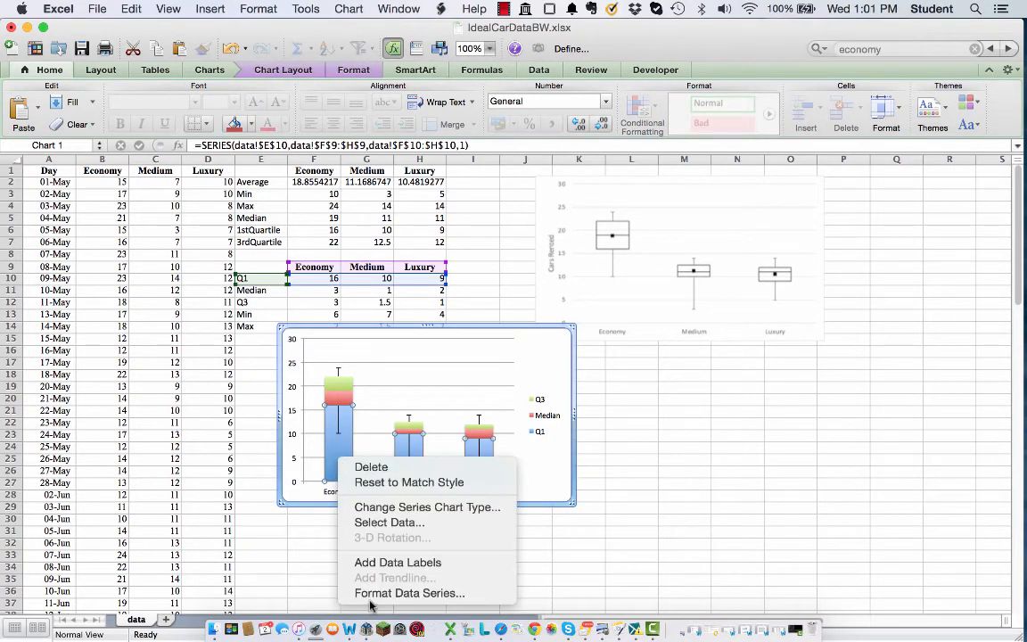
{"action": "left_click", "coordinate": [410, 593]}
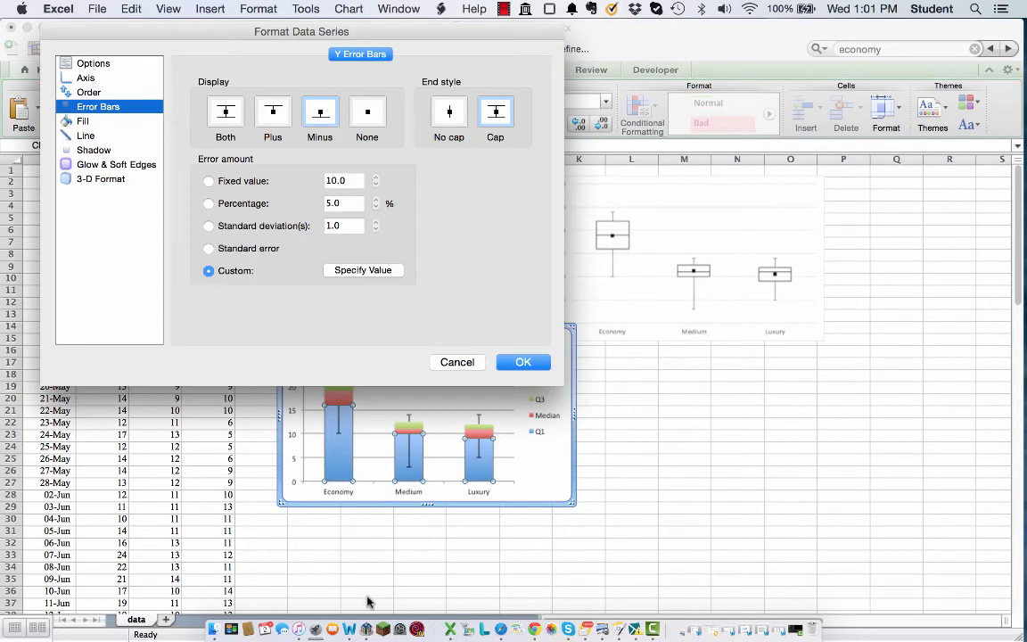
{"action": "mouse_move", "coordinate": [92, 135]}
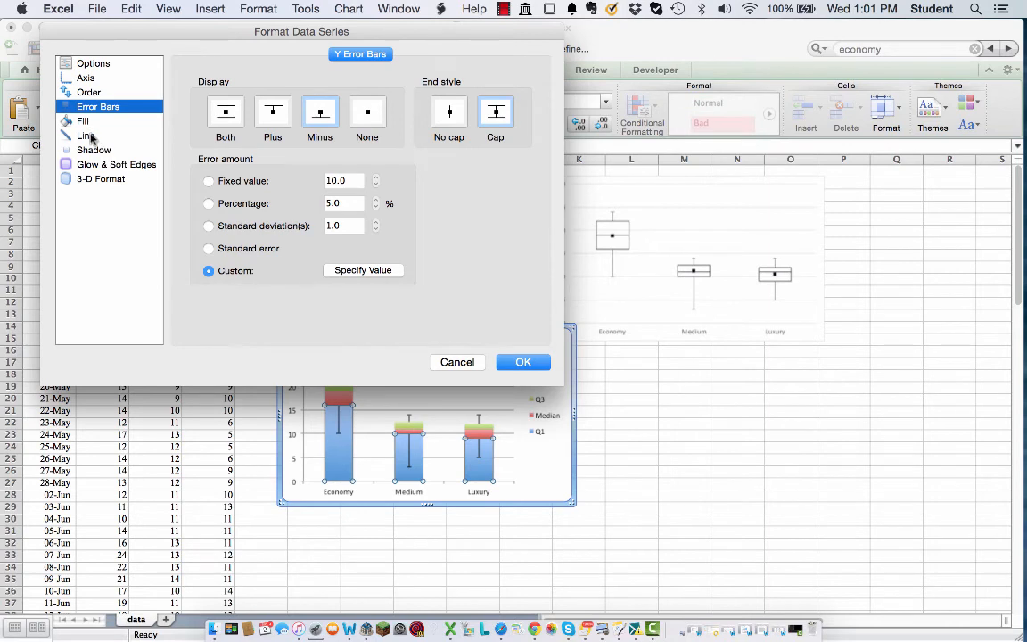
{"action": "left_click", "coordinate": [85, 136]}
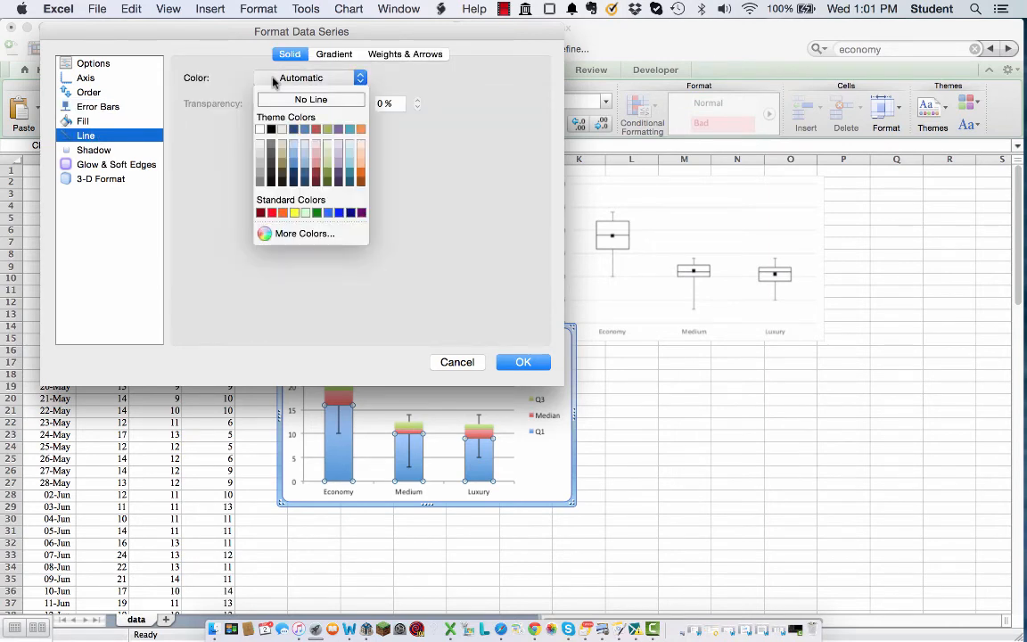
{"action": "left_click", "coordinate": [82, 121]}
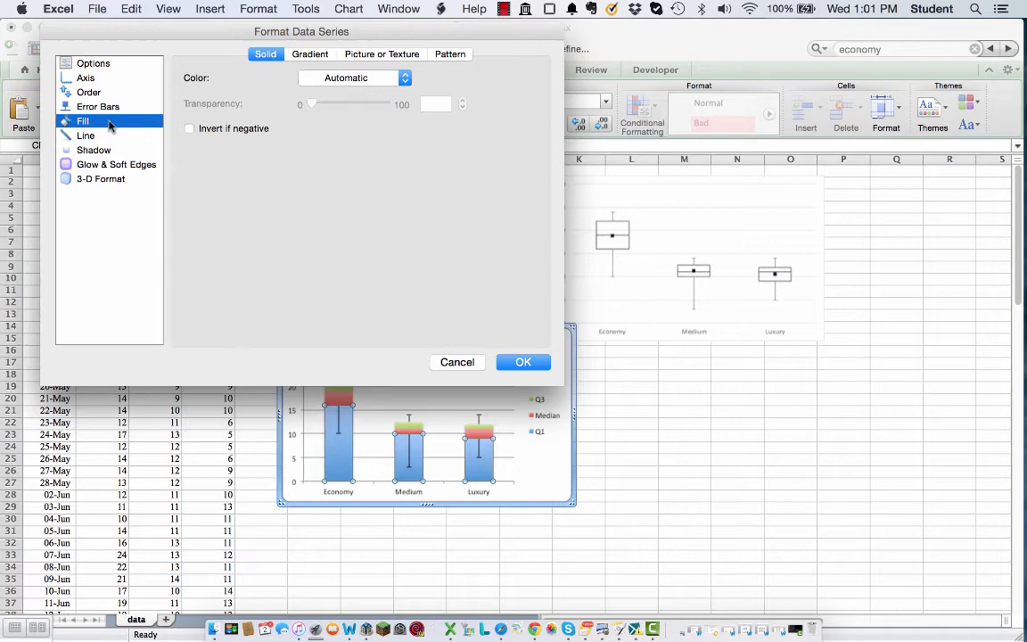
{"action": "left_click", "coordinate": [356, 79]}
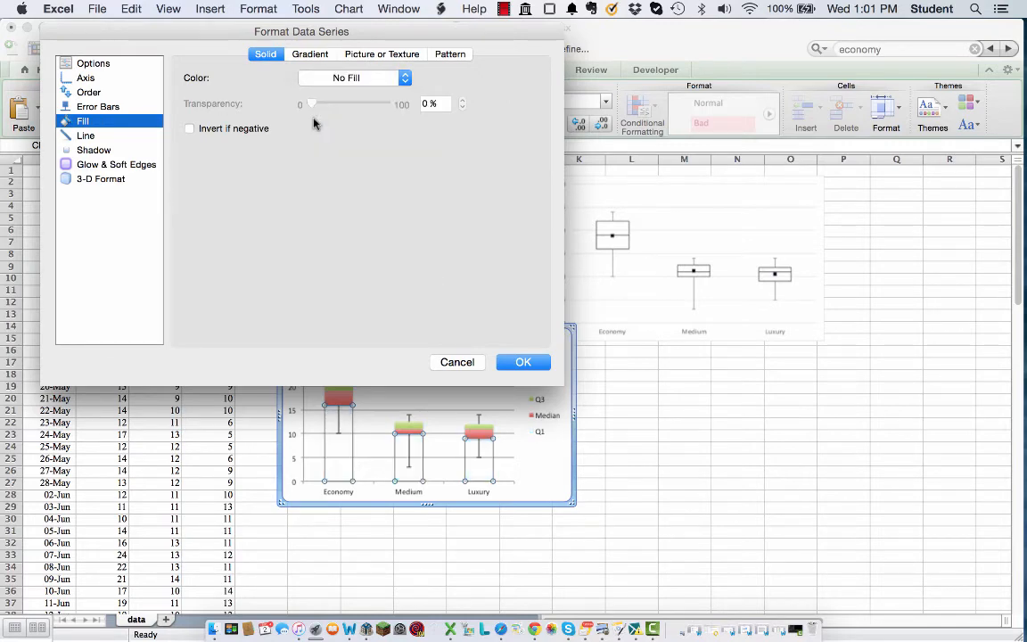
{"action": "left_click", "coordinate": [523, 362]}
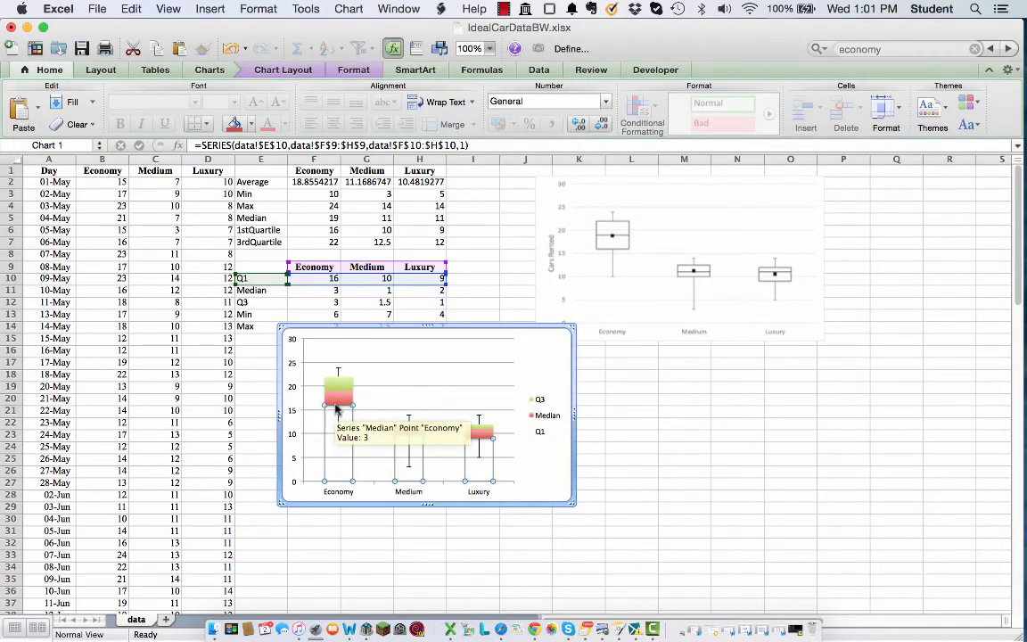
- Give the Median and Q3 box series black outlines and No Fill
{"action": "right_click", "coordinate": [337, 392]}
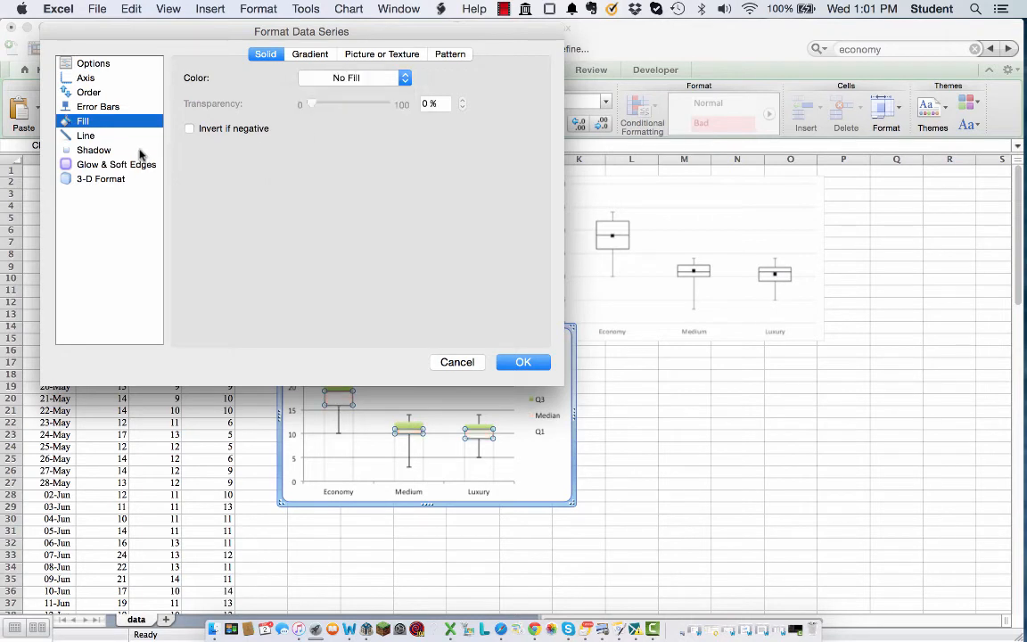
{"action": "left_click", "coordinate": [86, 136]}
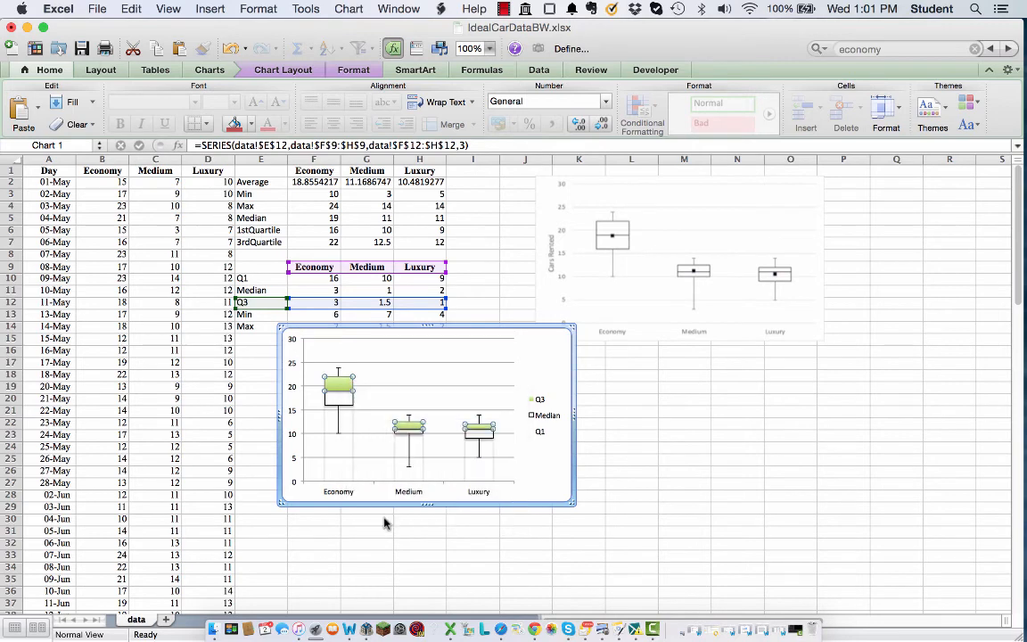
{"action": "double_click", "coordinate": [339, 382]}
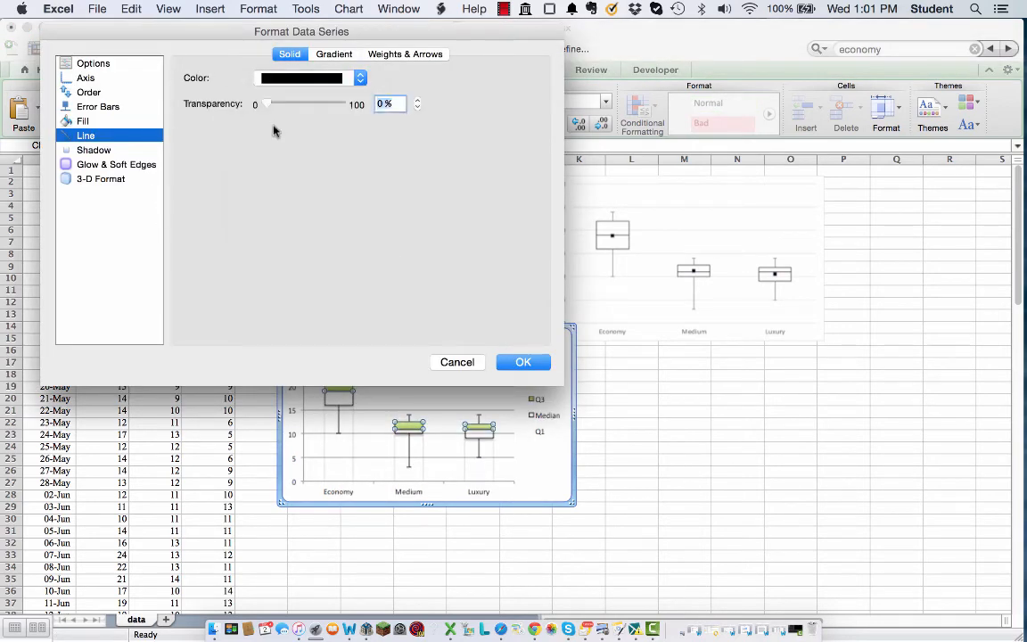
{"action": "left_click", "coordinate": [82, 121]}
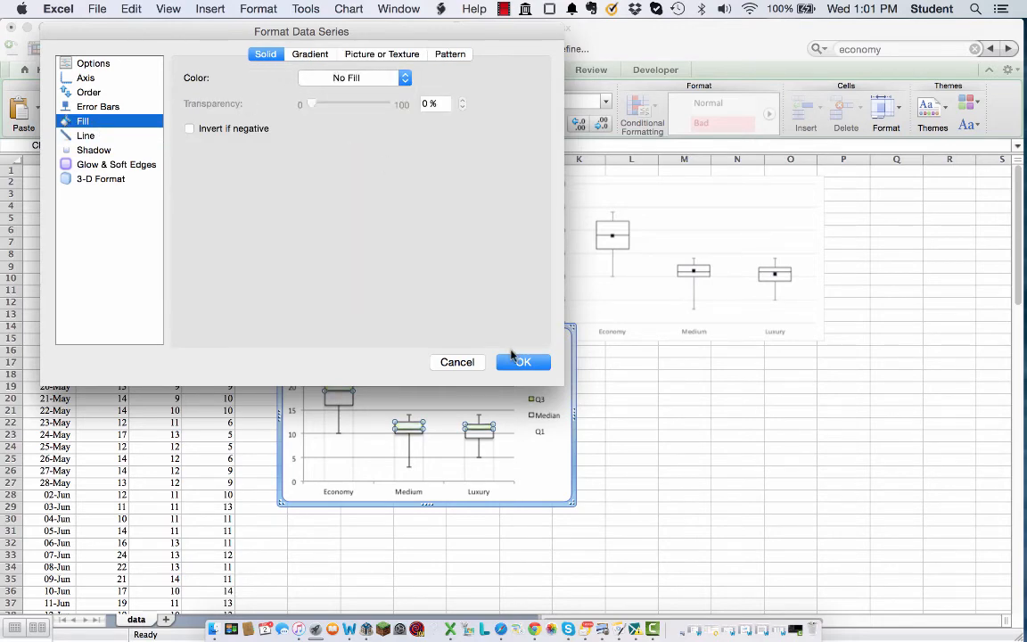
{"action": "left_click", "coordinate": [524, 360]}
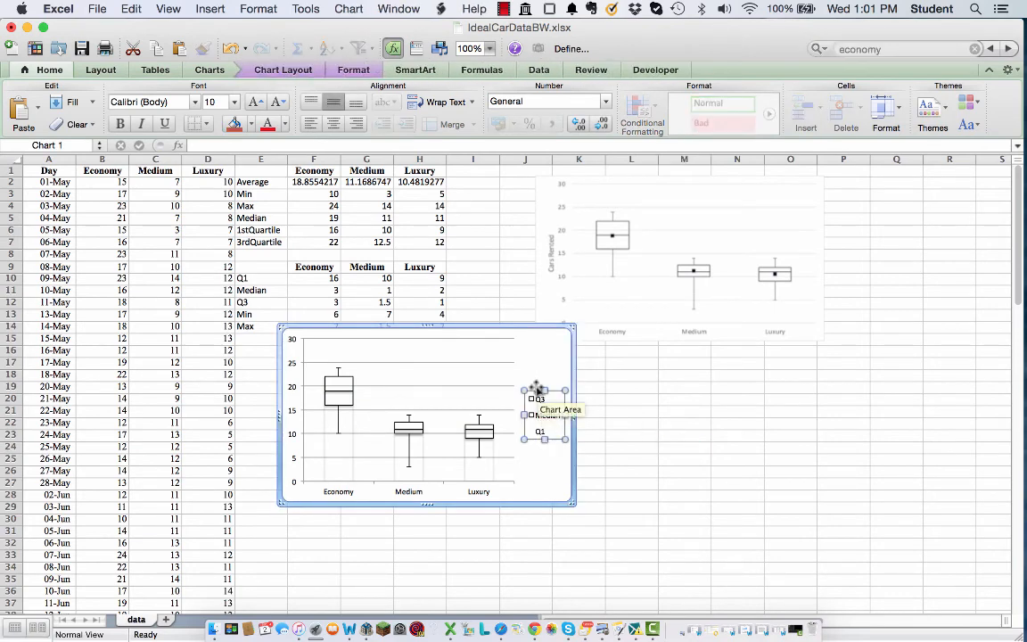
- Delete the chart legend and drag the box plot down and right, below the summary tables
{"action": "left_click", "coordinate": [685, 449]}
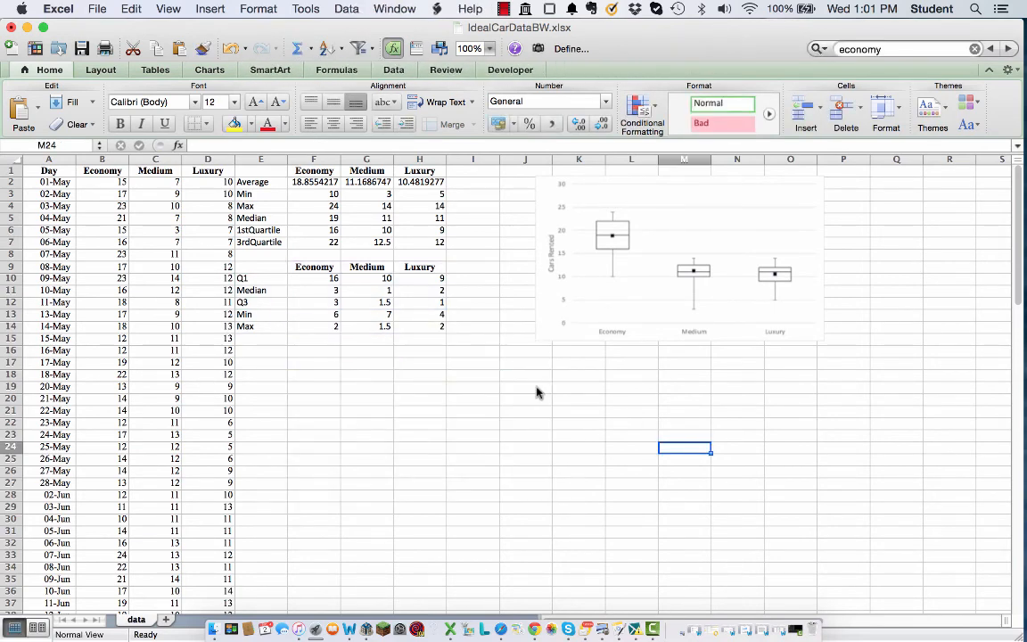
{"action": "left_click", "coordinate": [132, 11]}
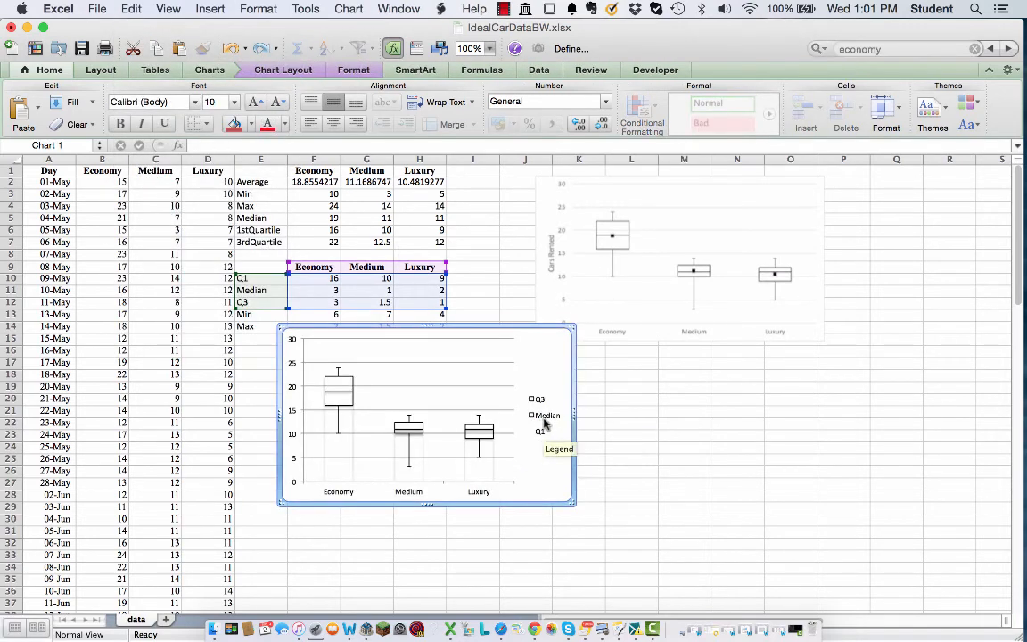
{"action": "left_click", "coordinate": [544, 414]}
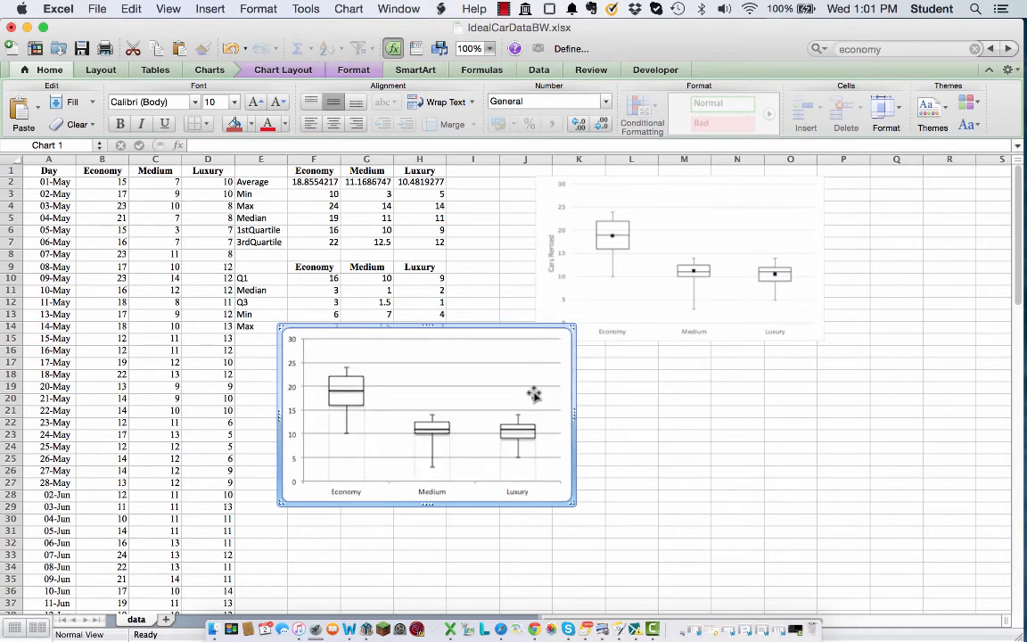
{"action": "left_click", "coordinate": [374, 557]}
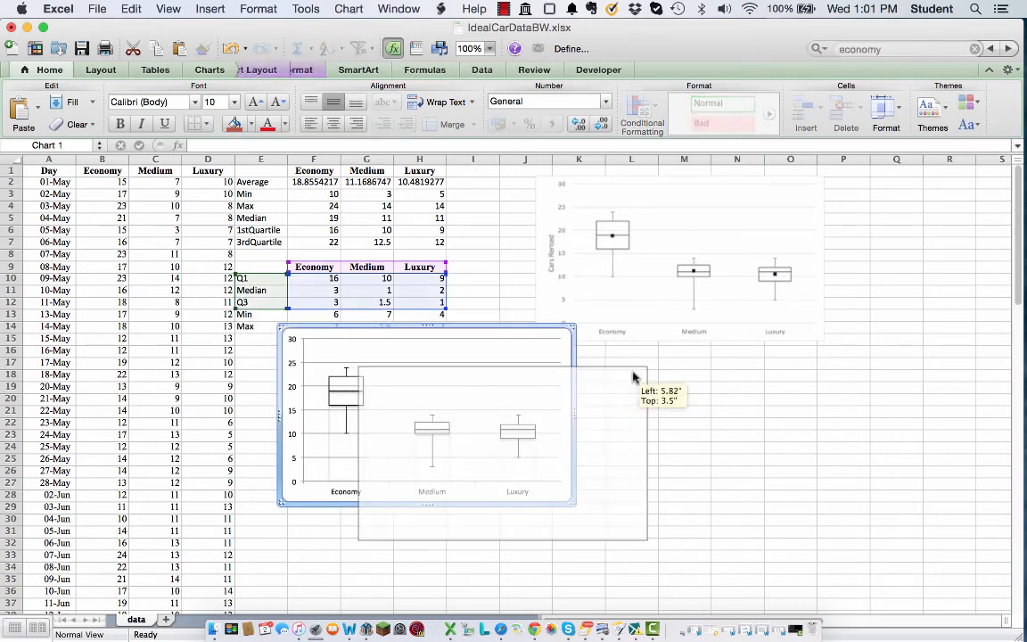
{"action": "left_click_drag", "start_coordinate": [428, 419], "coordinate": [531, 463]}
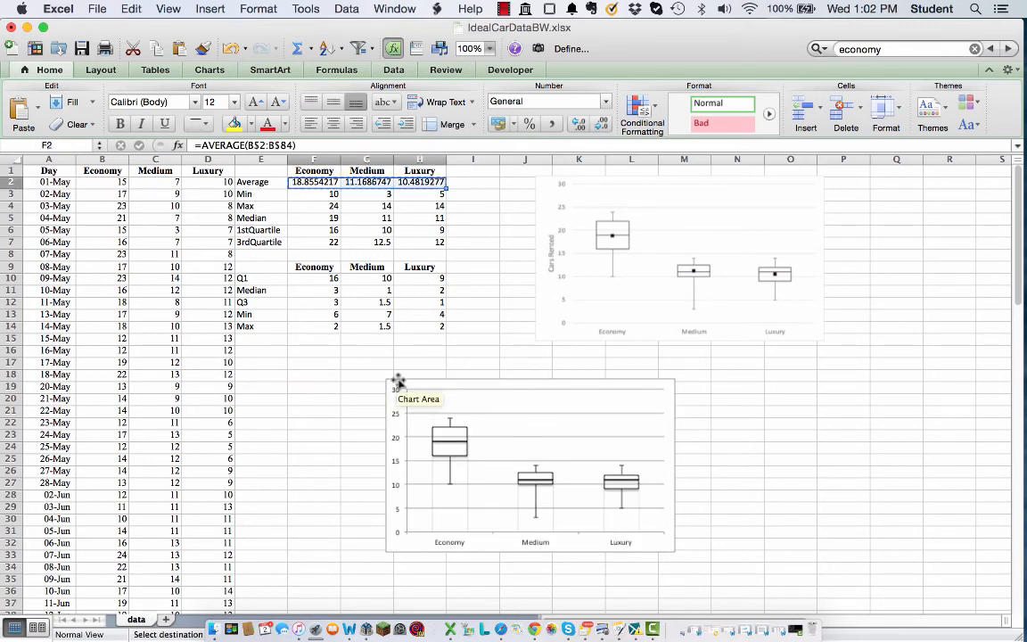
- Paste the Average row into the chart as a new series and change it to a Line chart type
{"action": "left_click", "coordinate": [526, 464]}
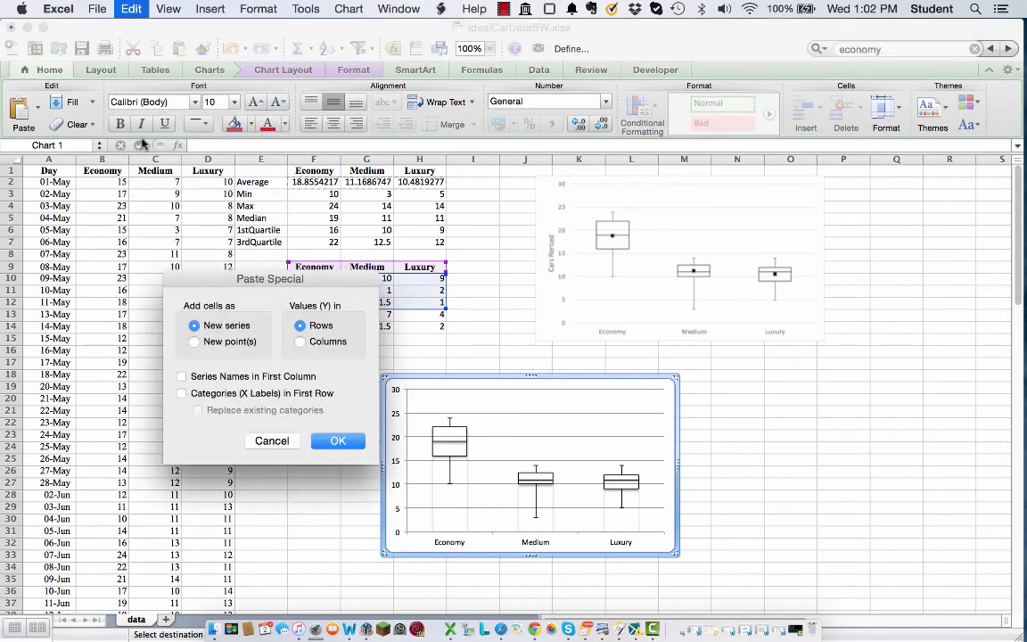
{"action": "mouse_move", "coordinate": [337, 441]}
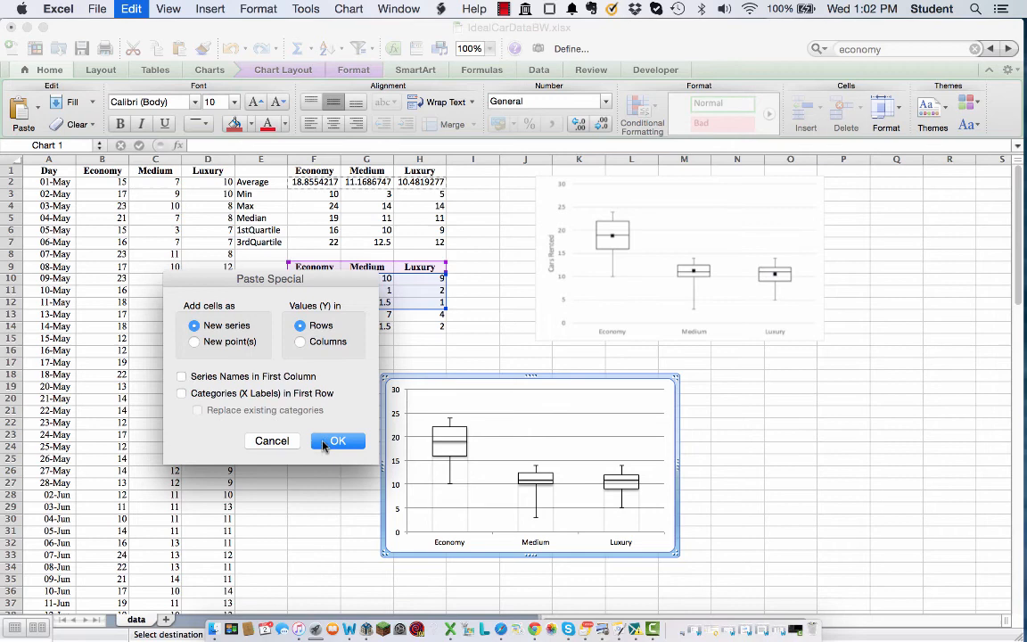
{"action": "left_click", "coordinate": [337, 440]}
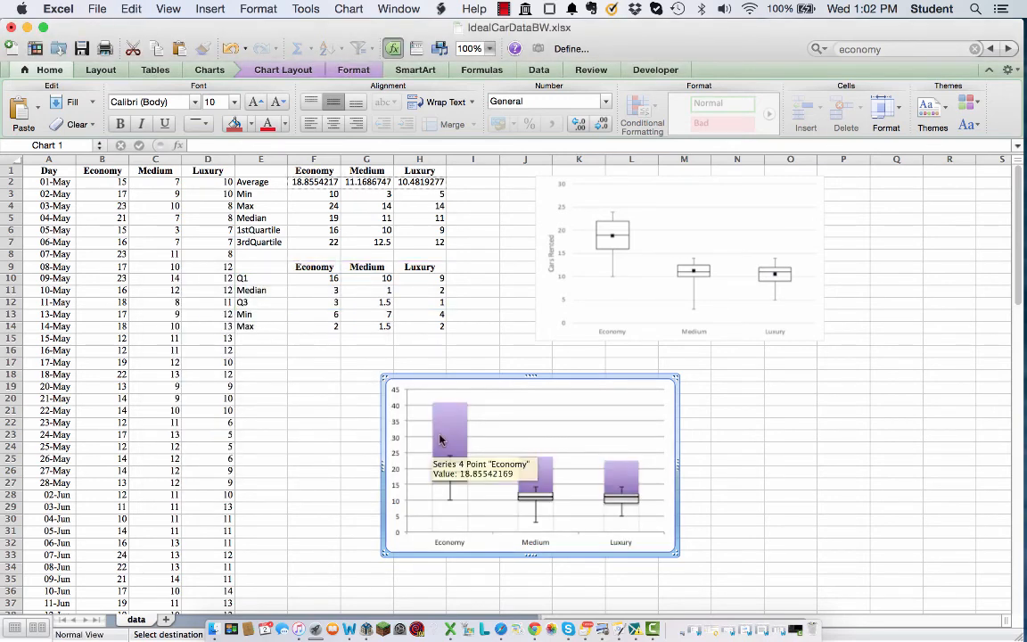
{"action": "left_click", "coordinate": [448, 434]}
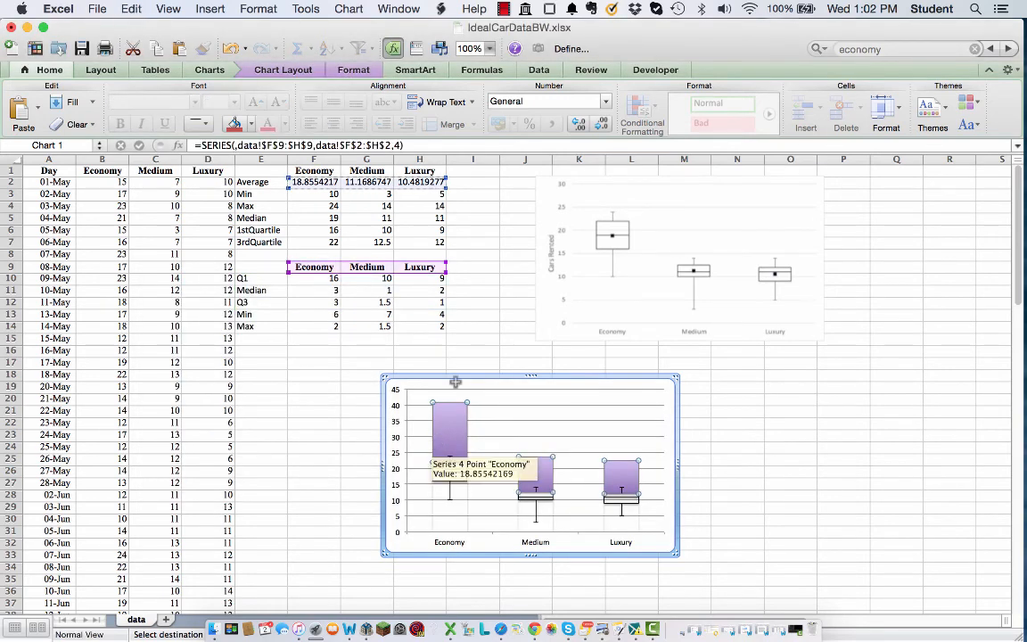
{"action": "left_click", "coordinate": [211, 70]}
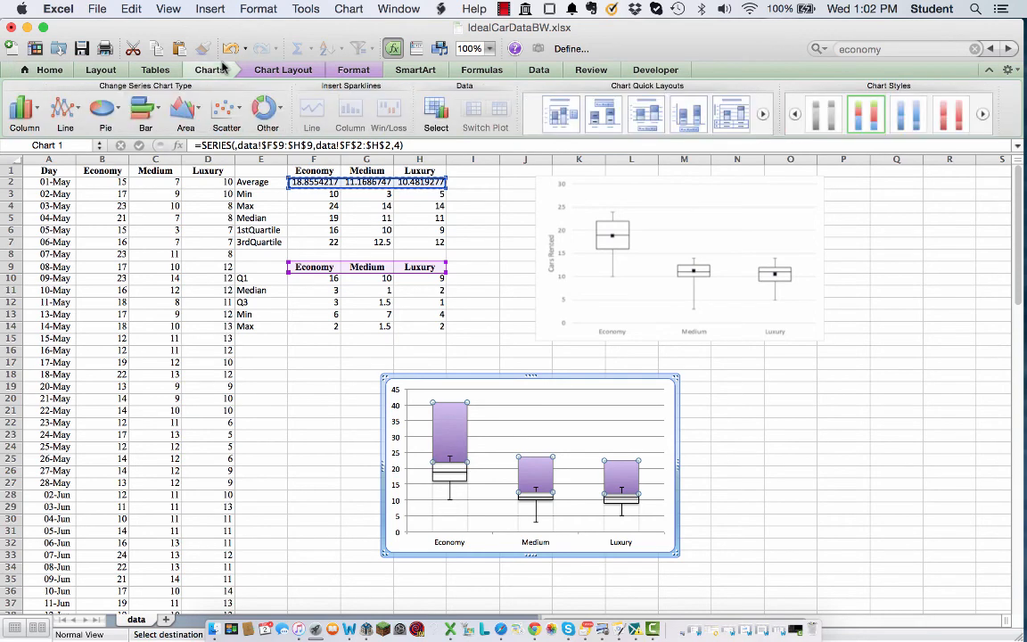
{"action": "left_click", "coordinate": [64, 111]}
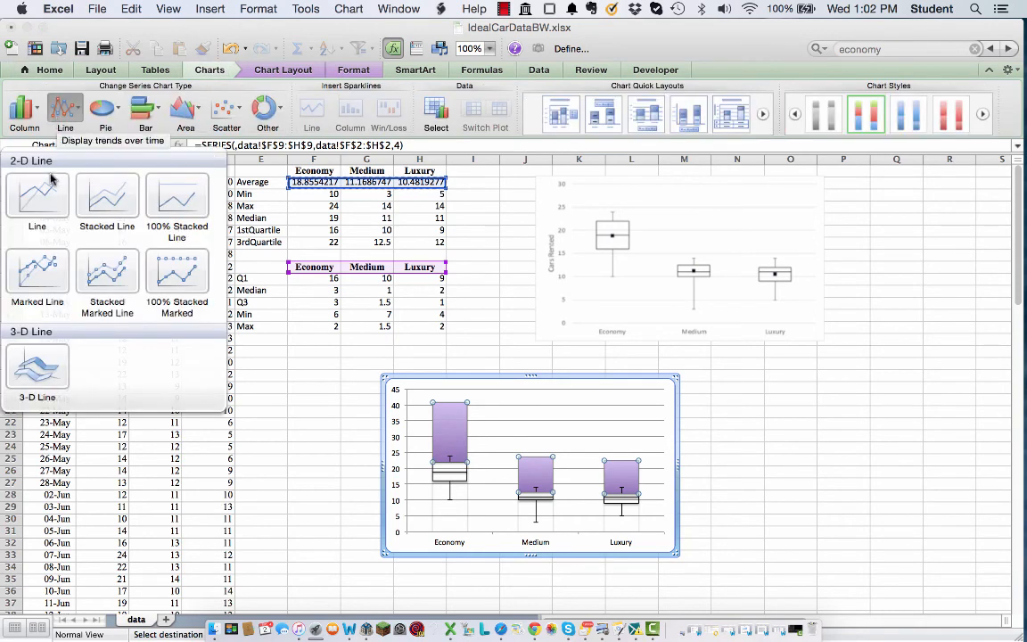
{"action": "left_click", "coordinate": [38, 194]}
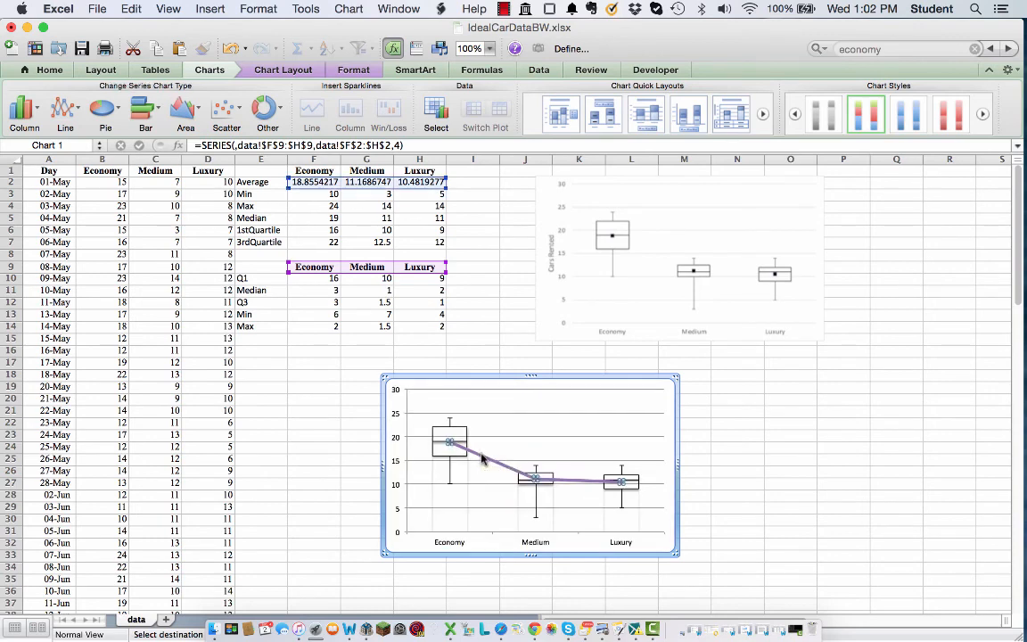
- Format the average series with No Line and black-filled markers so each mean shows as a standalone marker
{"action": "right_click", "coordinate": [483, 460]}
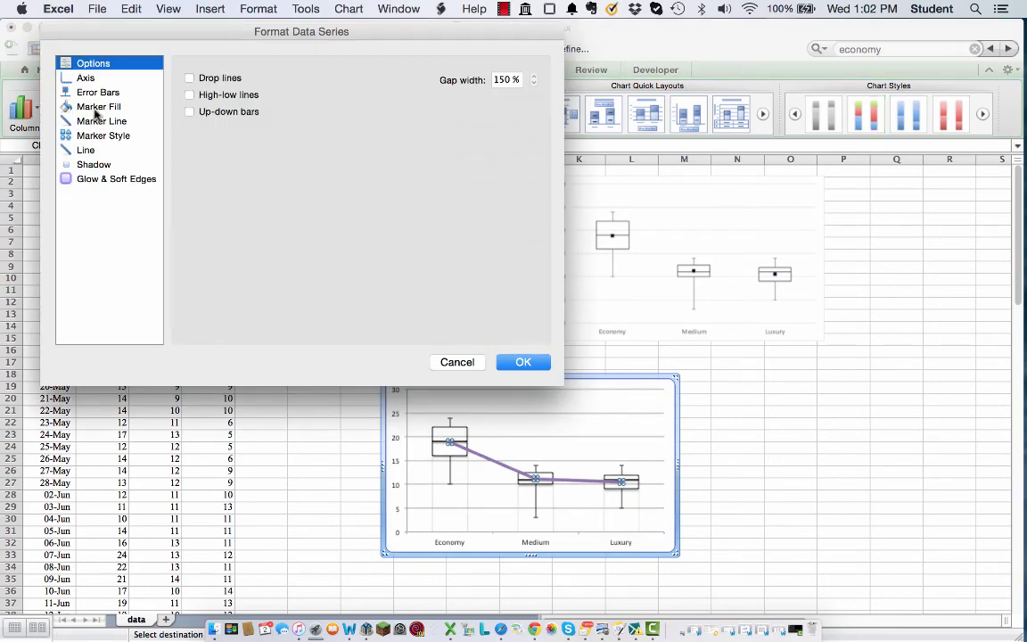
{"action": "left_click", "coordinate": [86, 150]}
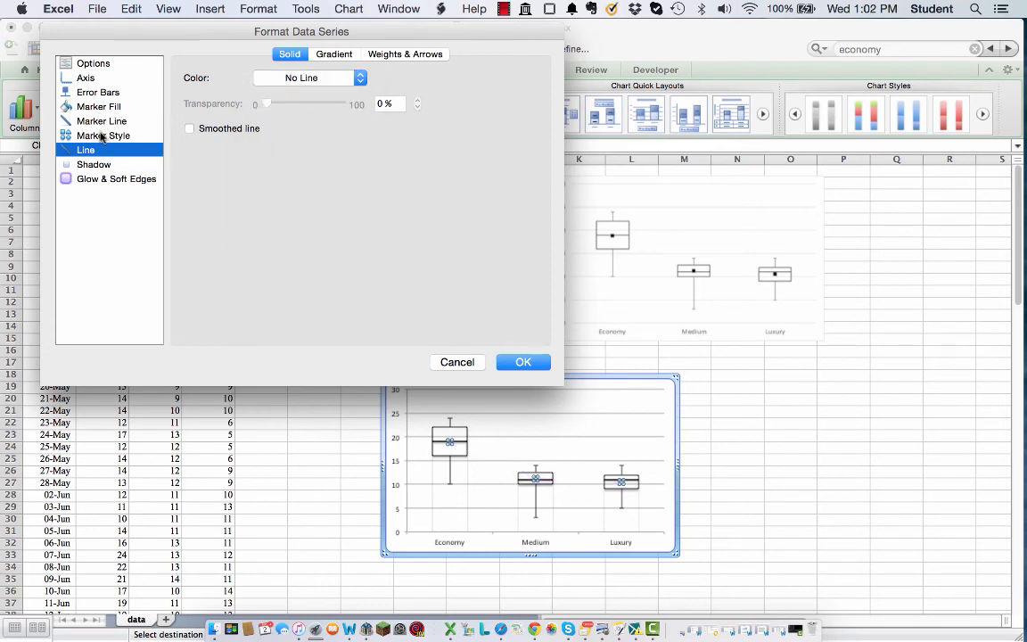
{"action": "left_click", "coordinate": [102, 136]}
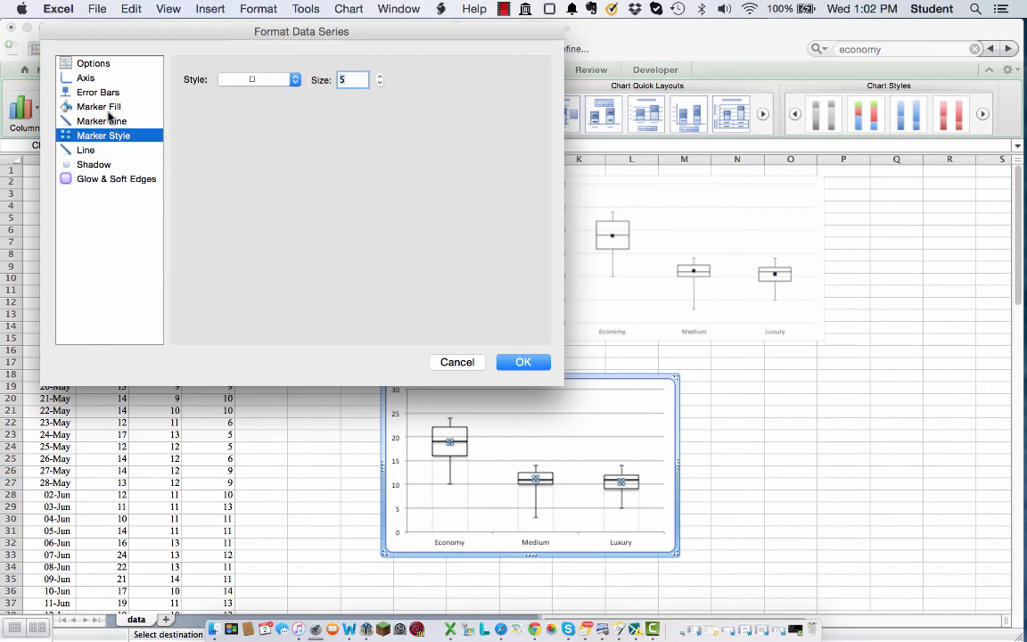
{"action": "left_click", "coordinate": [99, 107]}
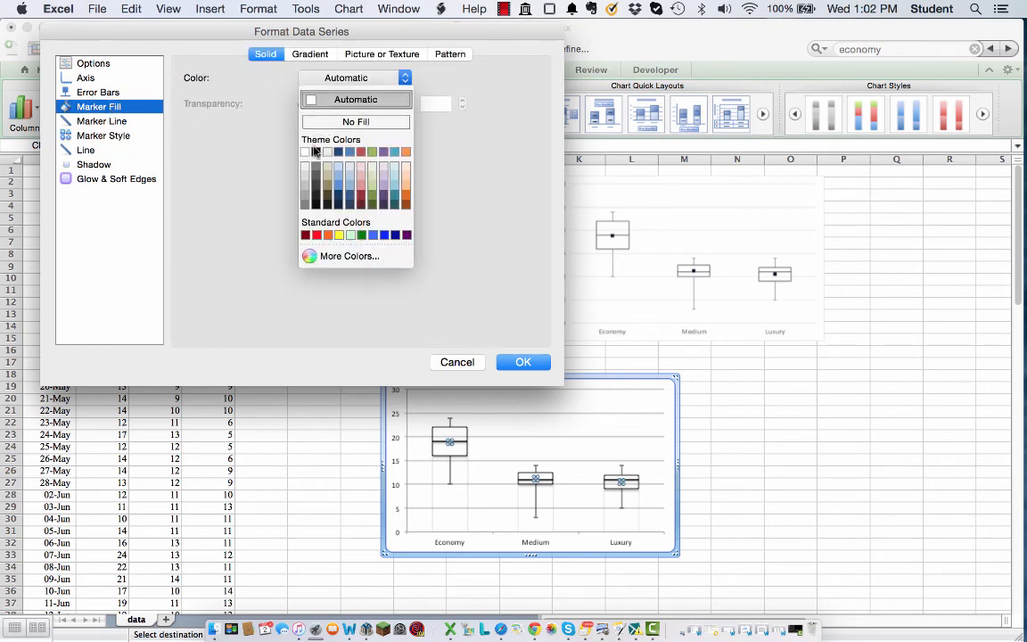
{"action": "left_click", "coordinate": [522, 362]}
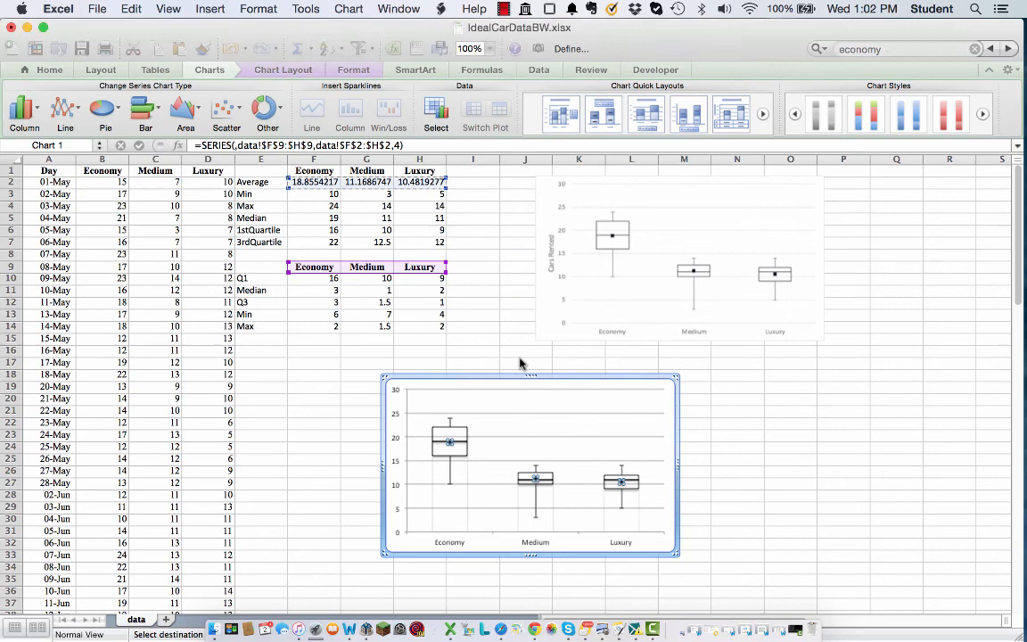
{"action": "left_click", "coordinate": [735, 414]}
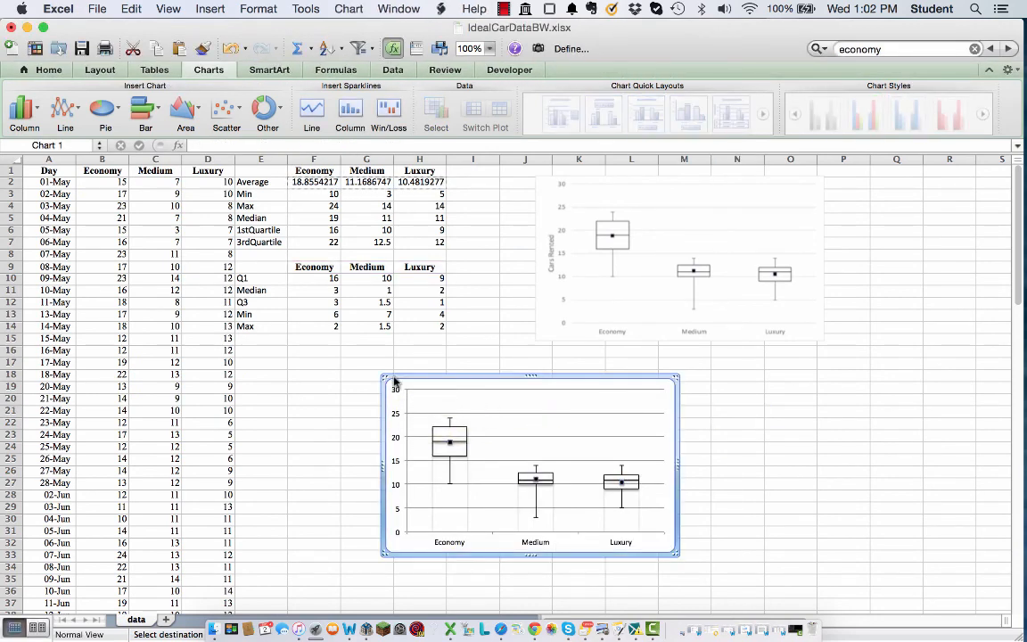
- Add a Rotated Title to the box plot's vertical axis from Chart Layout > Axis Titles
{"action": "left_click", "coordinate": [282, 70]}
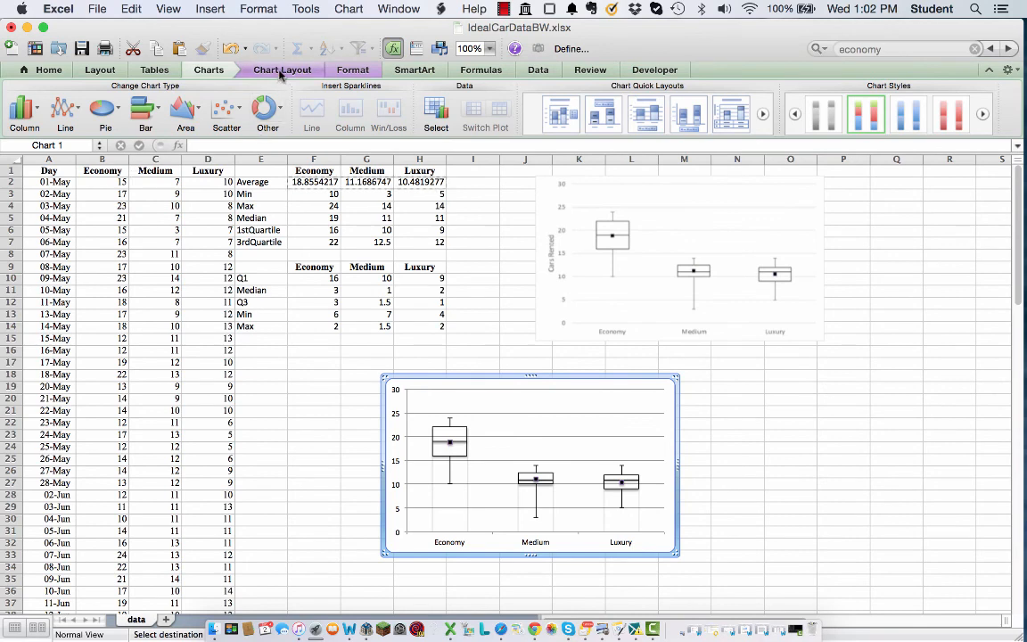
{"action": "left_click", "coordinate": [205, 107]}
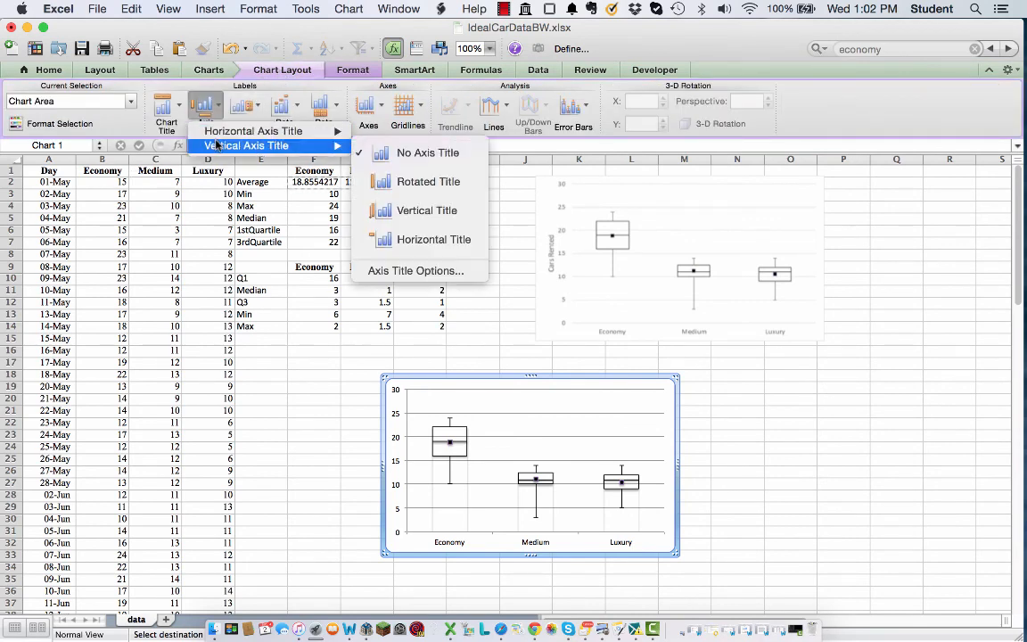
{"action": "left_click", "coordinate": [427, 210]}
{"action": "type", "text": "Cars Rented"}
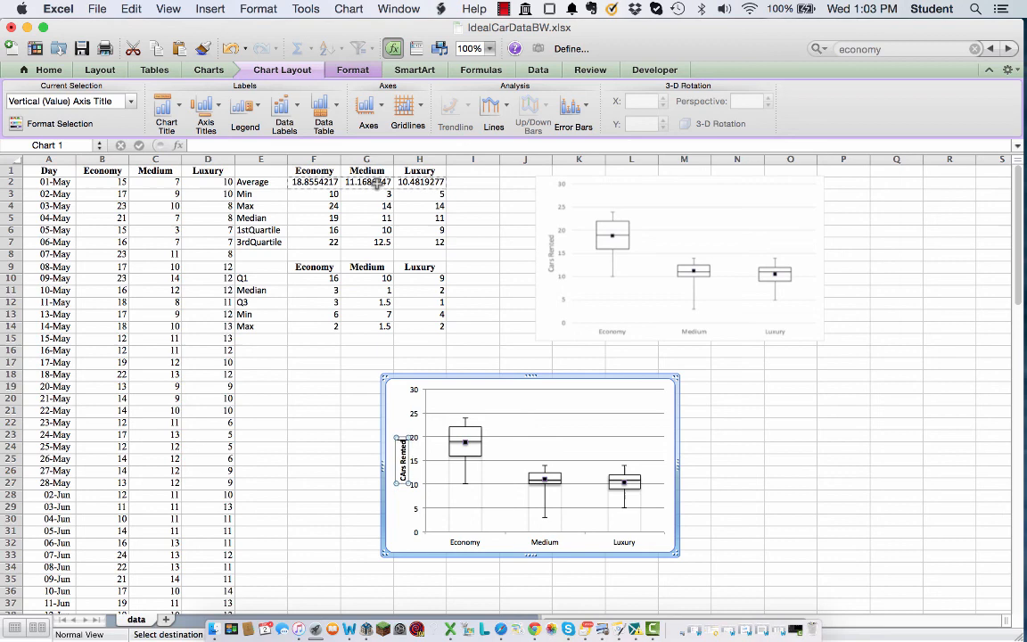
{"action": "left_click", "coordinate": [685, 439]}
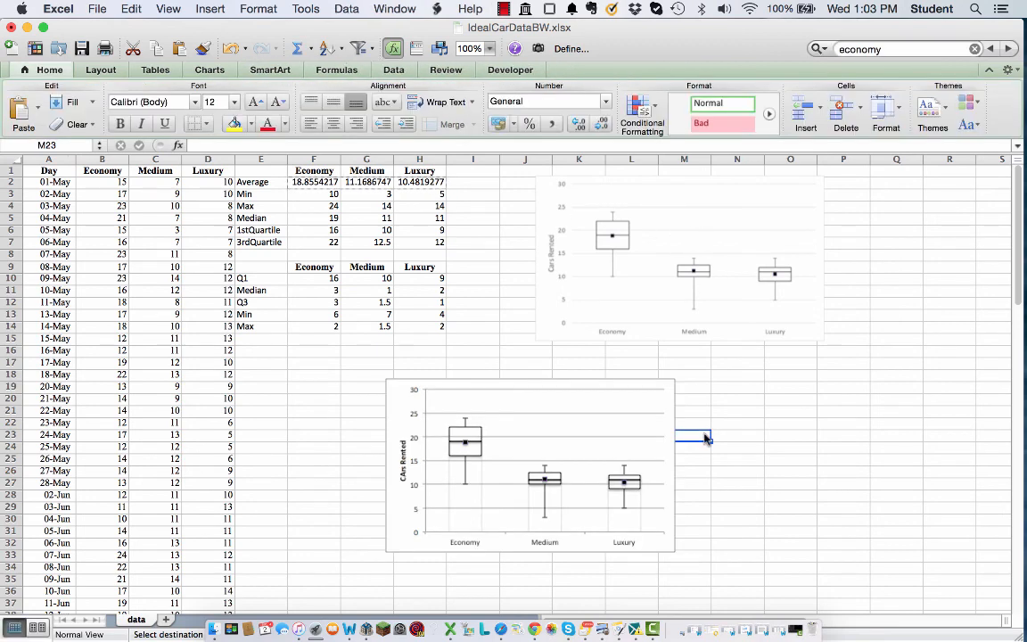